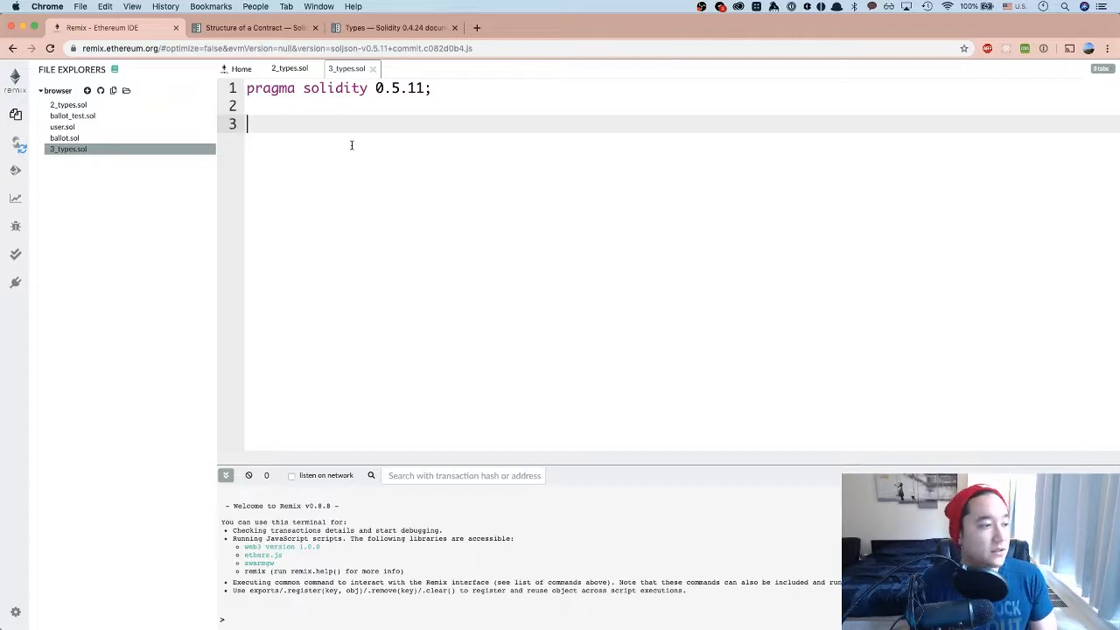
# Write contract Program with struct Entry holding string name, uint weight and uint age
pyautogui.write('contract Program {')
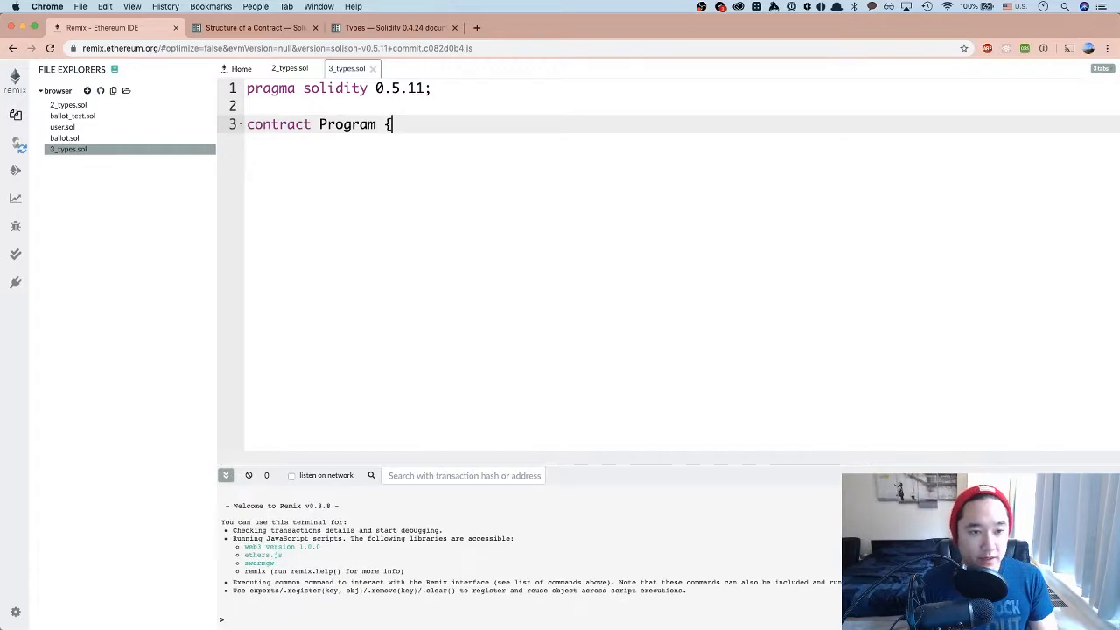
pyautogui.press('enter')
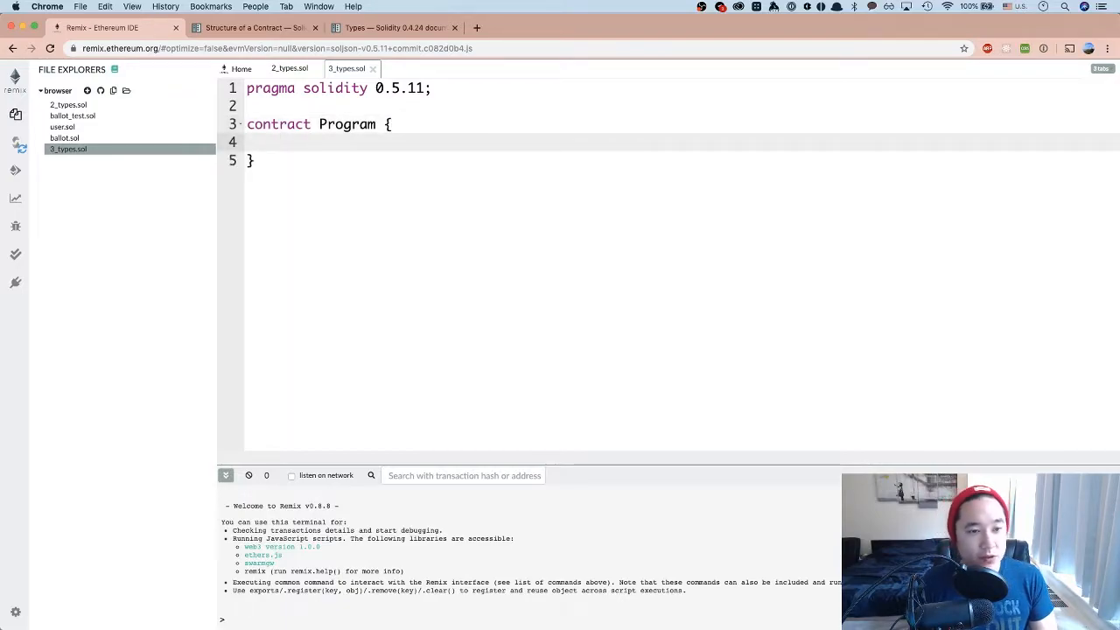
pyautogui.write('s')
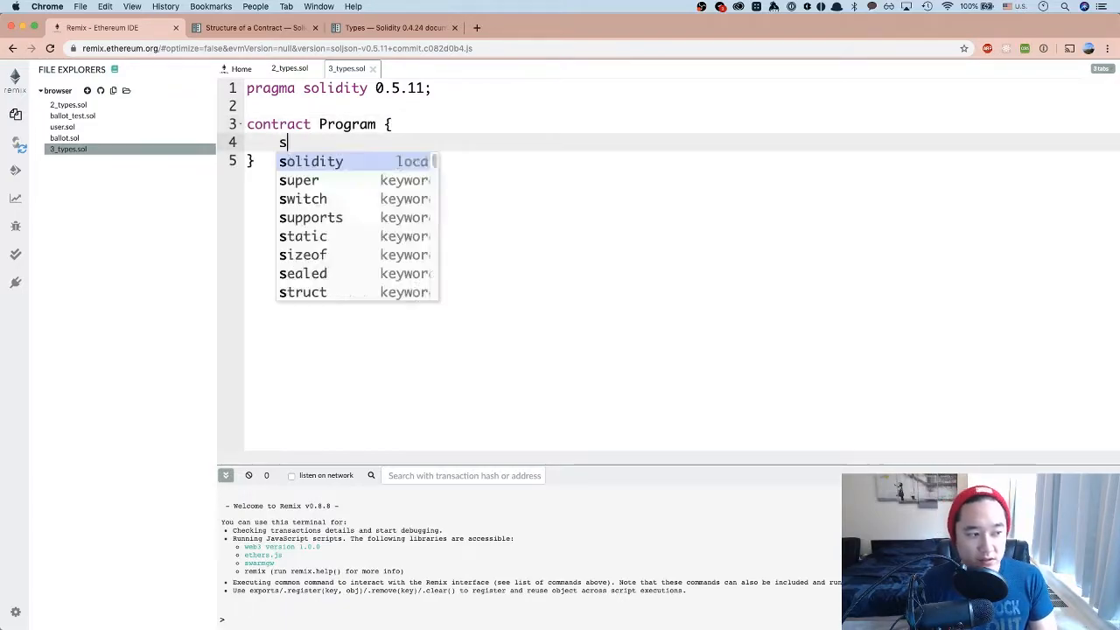
pyautogui.write('truct')
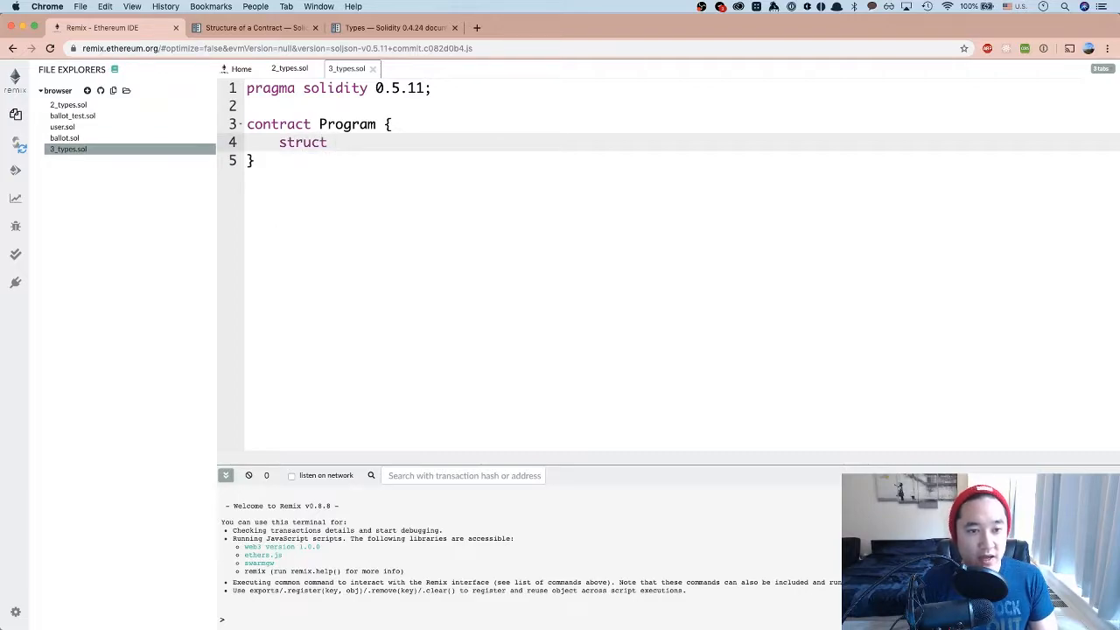
pyautogui.write('Entr')
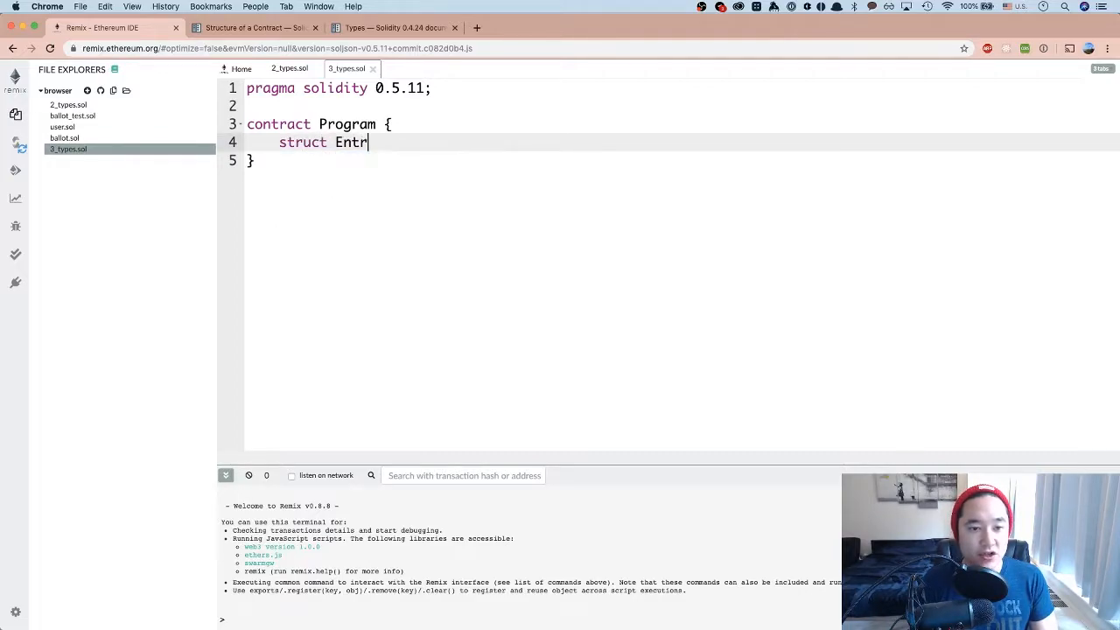
pyautogui.write('y {')
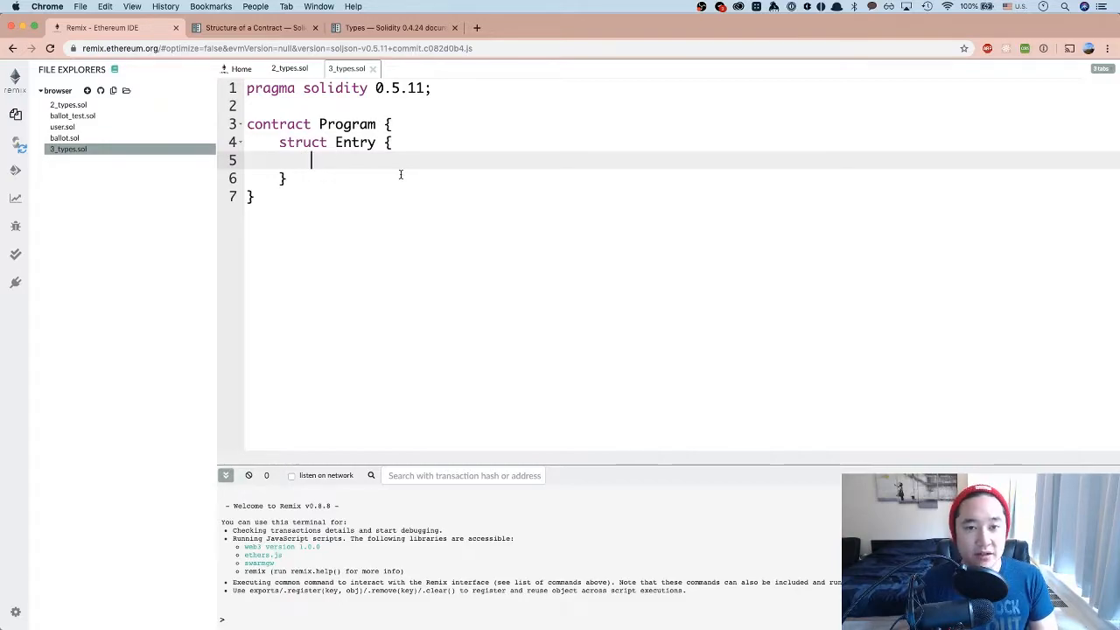
pyautogui.write('string name')
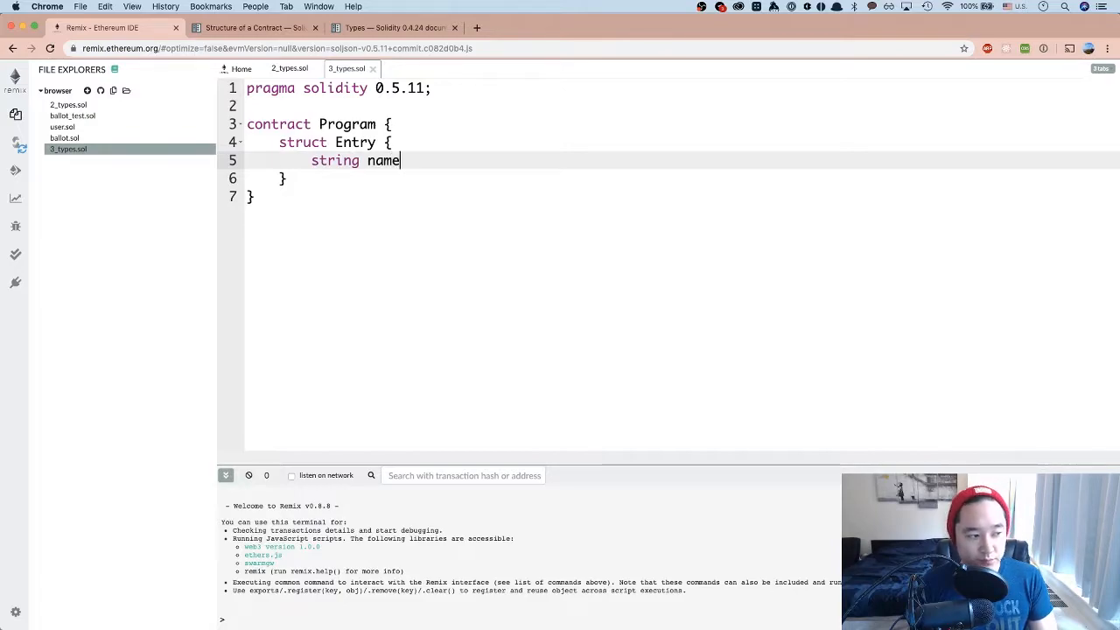
pyautogui.write(';')
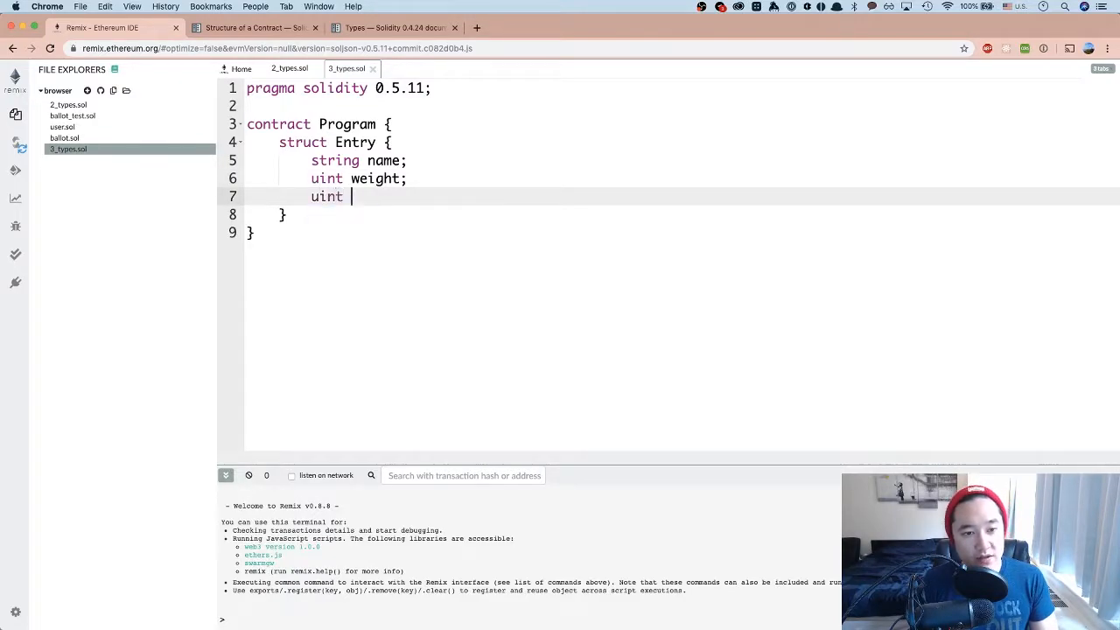
pyautogui.write('age;')
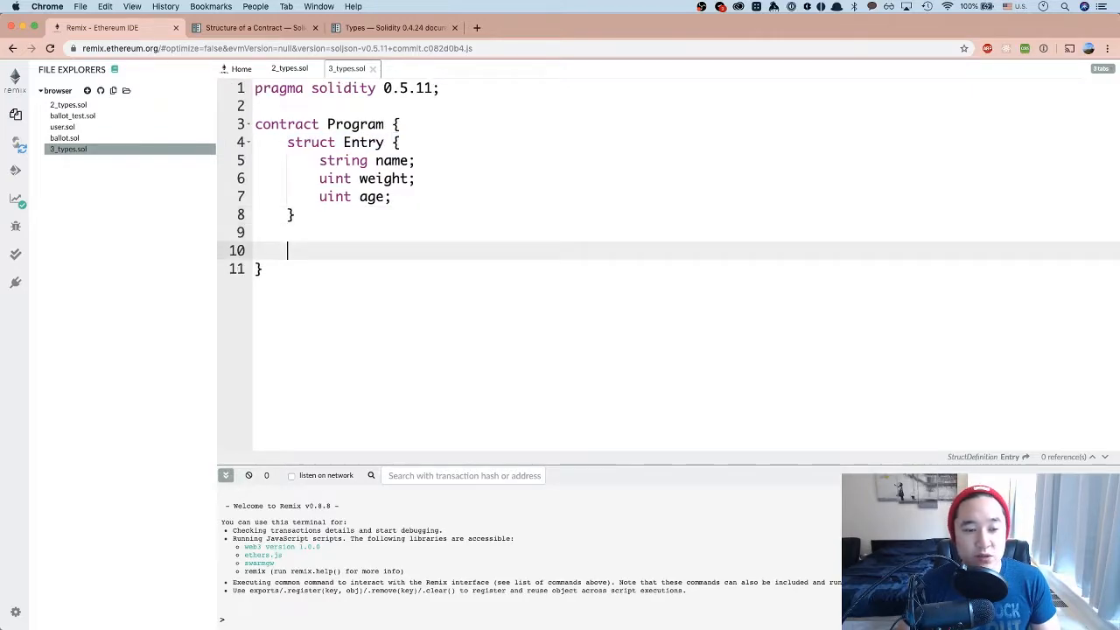
# Add a commented example Entry with name 'Alex', weight 170 and age 28, correcting the 'weigth' typo
pyautogui.write('// {')
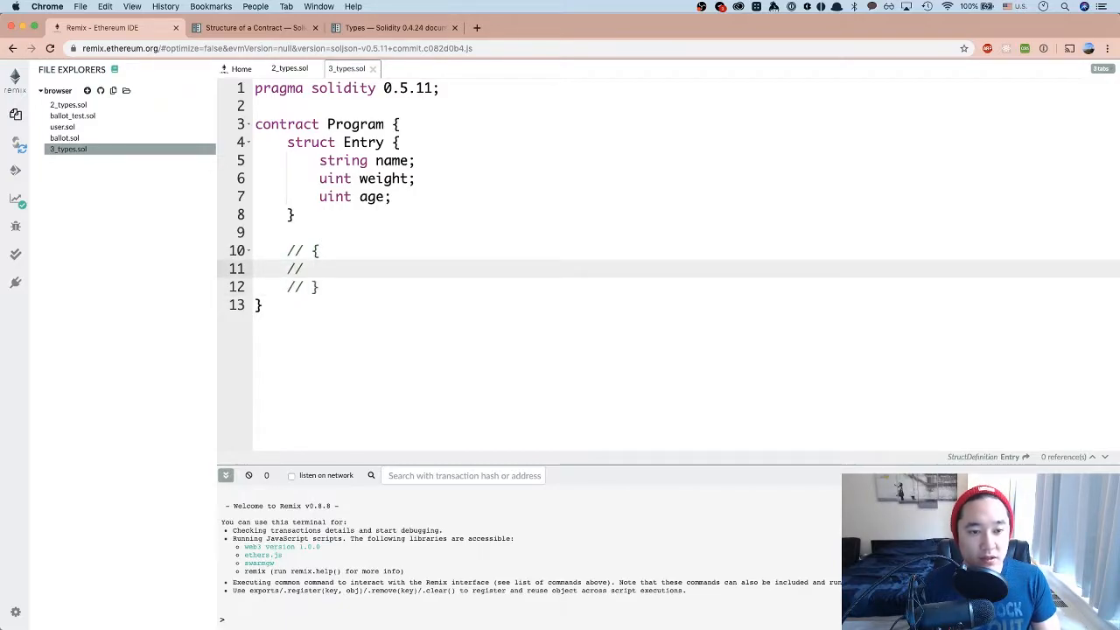
pyautogui.click(318, 269)
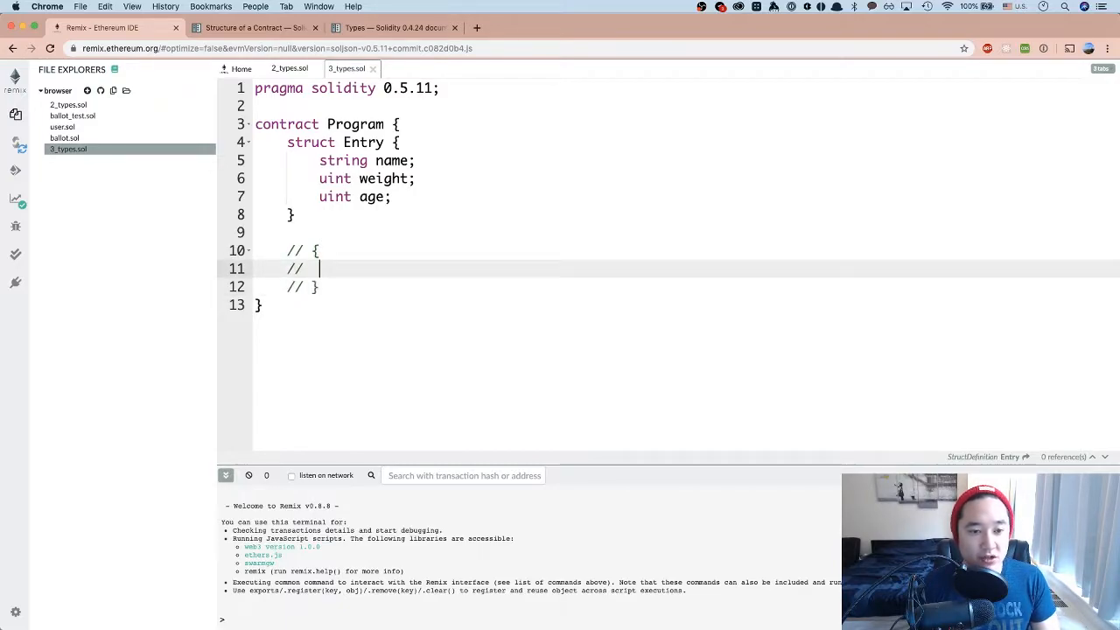
pyautogui.write("name: 'Alex',")
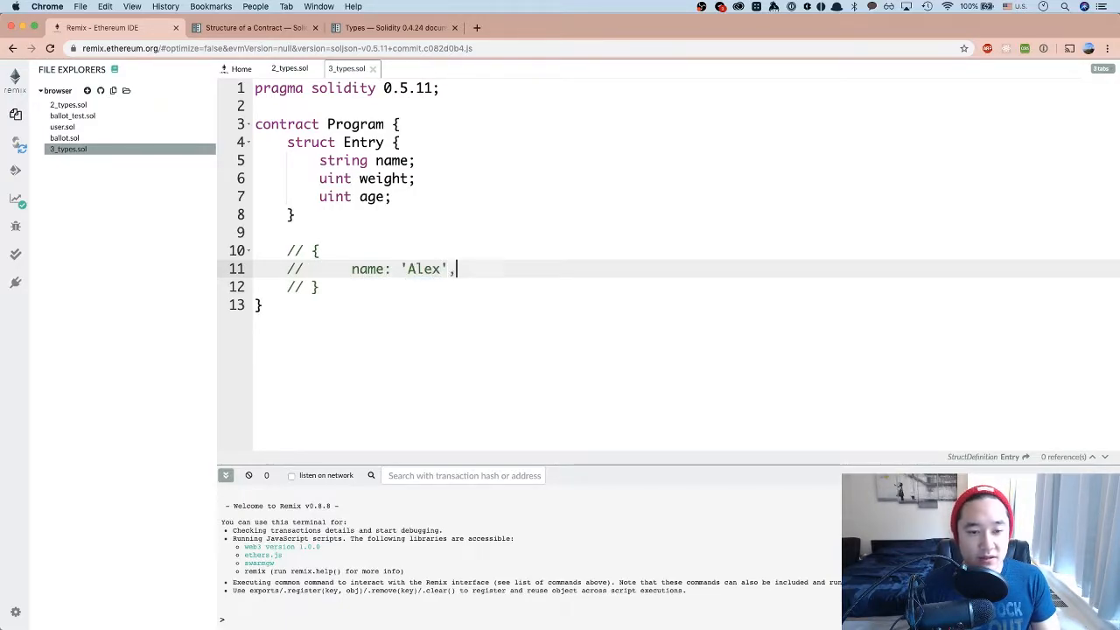
pyautogui.press('enter')
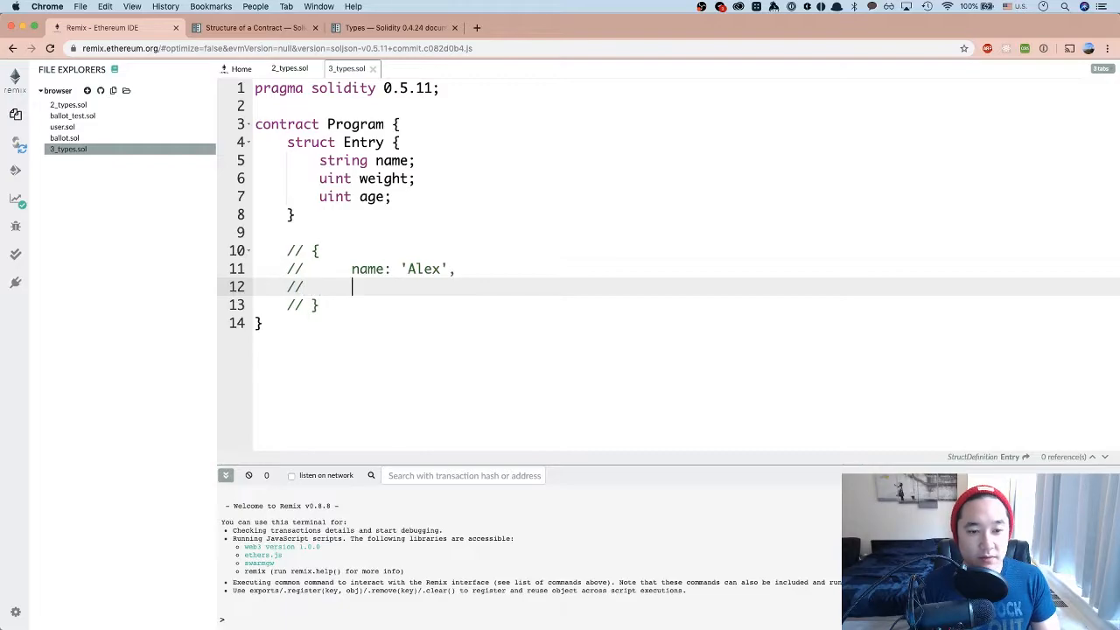
pyautogui.write('weigth:')
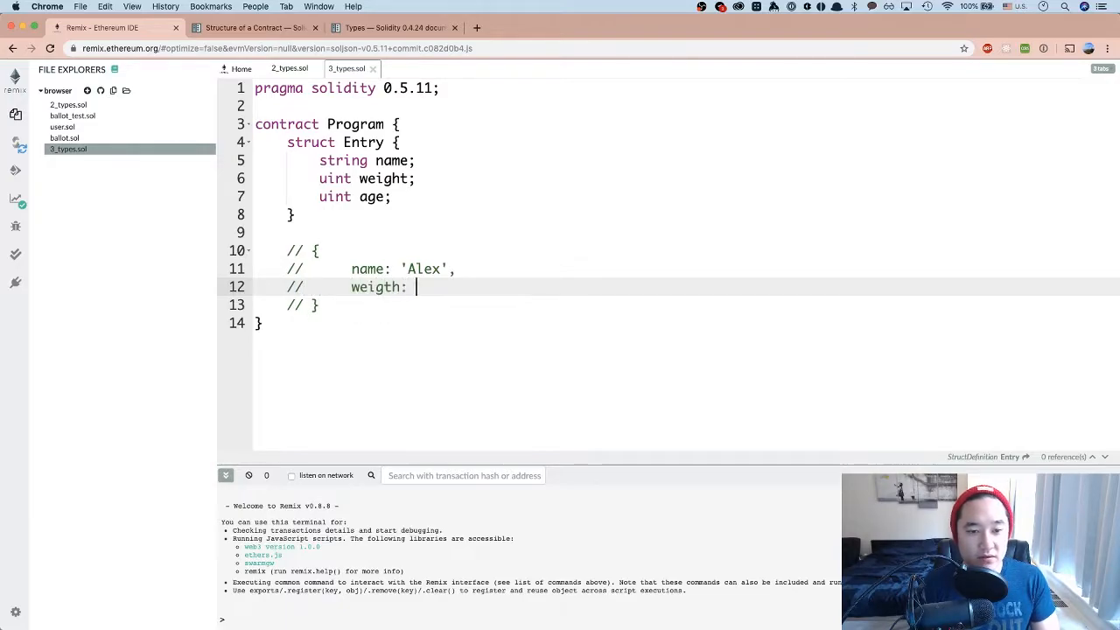
pyautogui.press('Backspace')
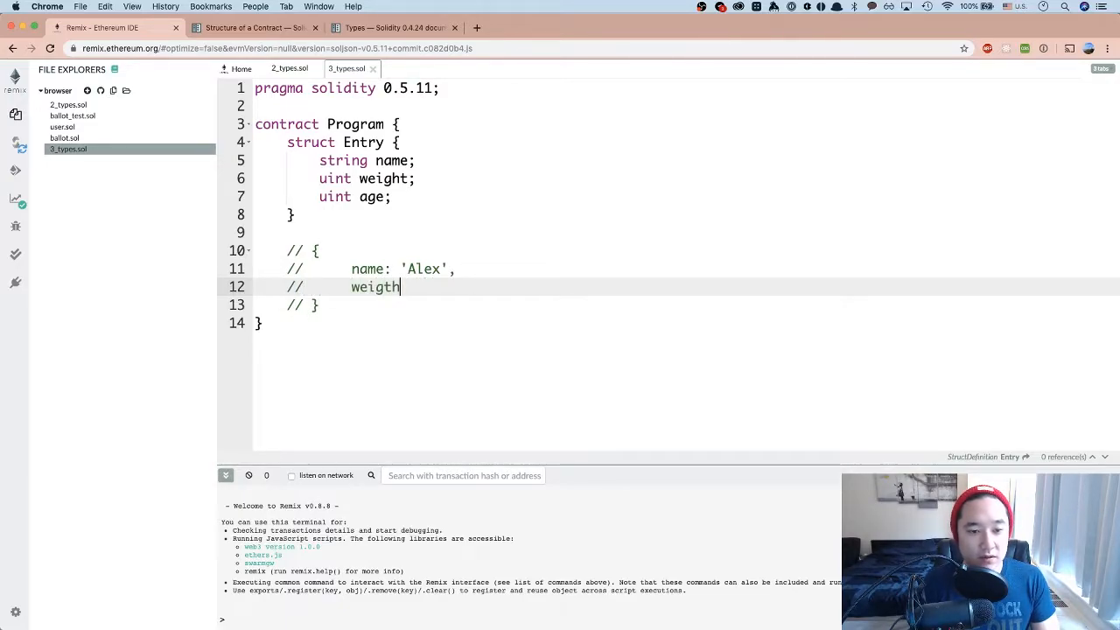
pyautogui.press('Backspace')
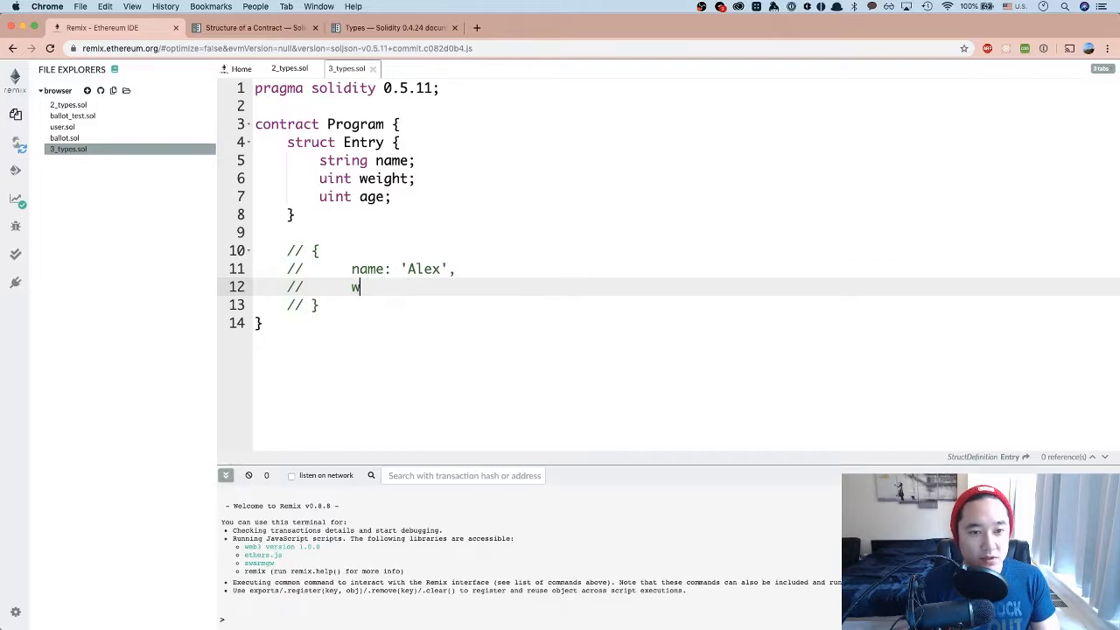
pyautogui.write('eight:')
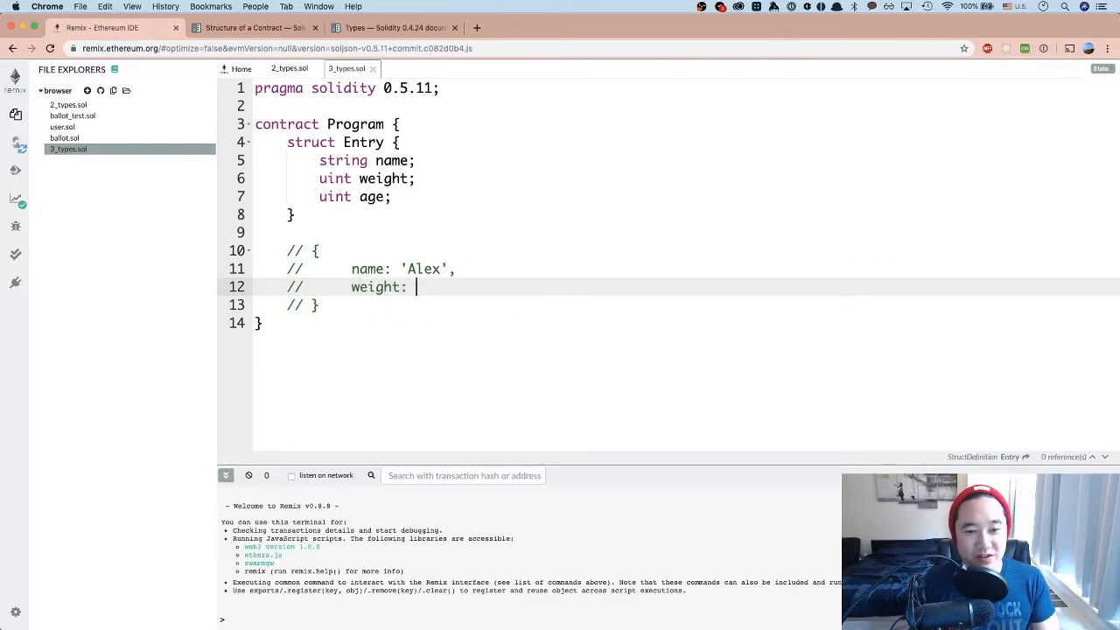
pyautogui.write('170,')
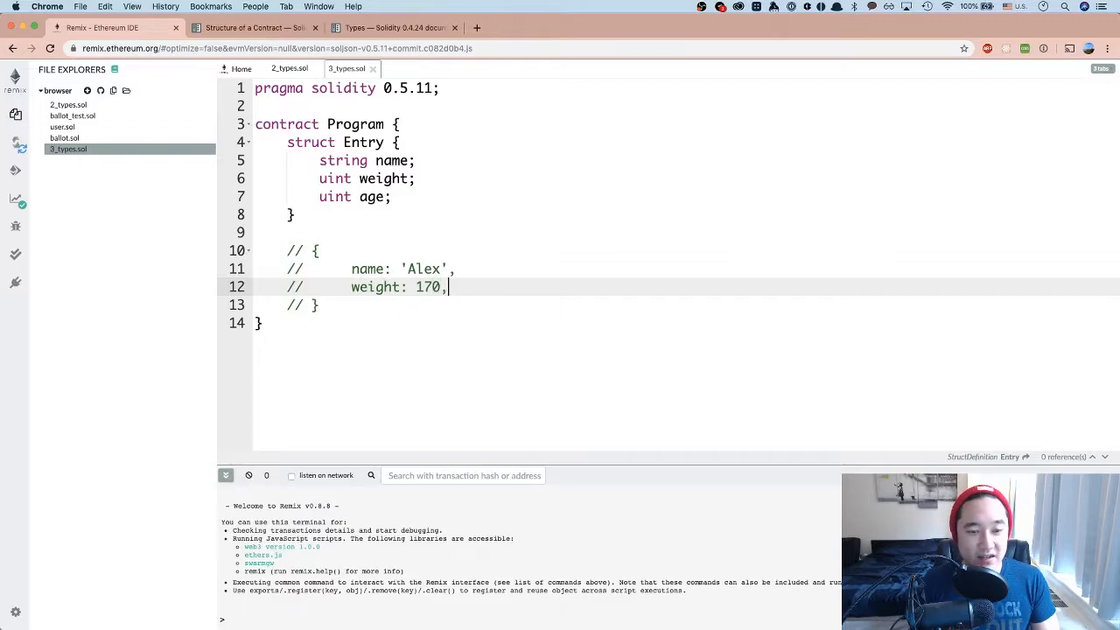
pyautogui.write('d')
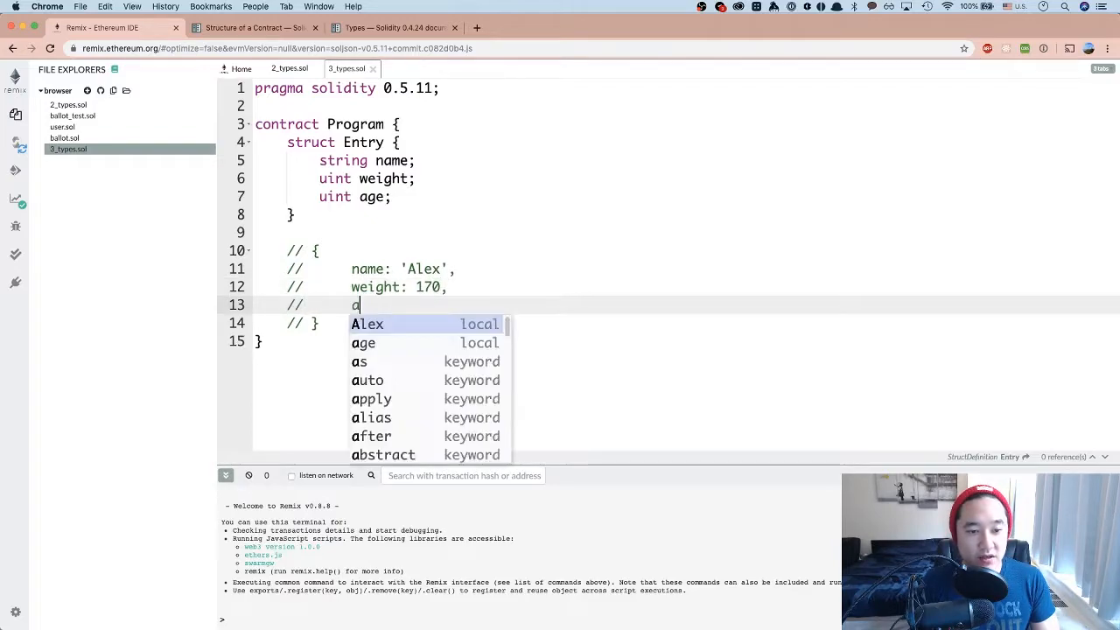
pyautogui.write('age: 28')
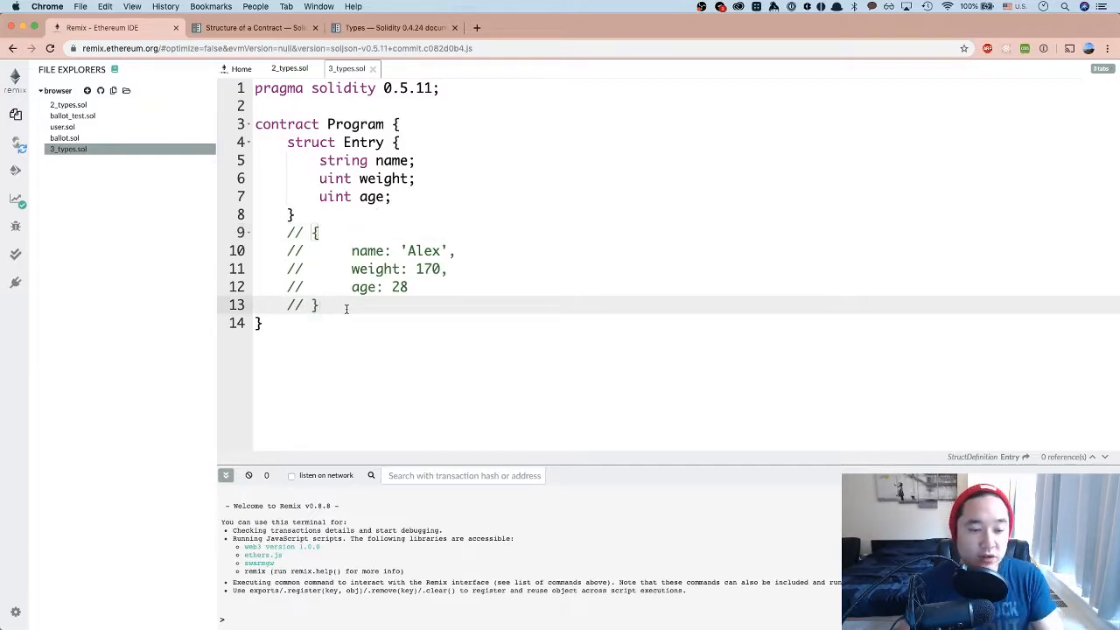
# Declare an empty enterProgram function taking string memory _entryName, uint _entryWeight and uint _entryAge
pyautogui.write('func')
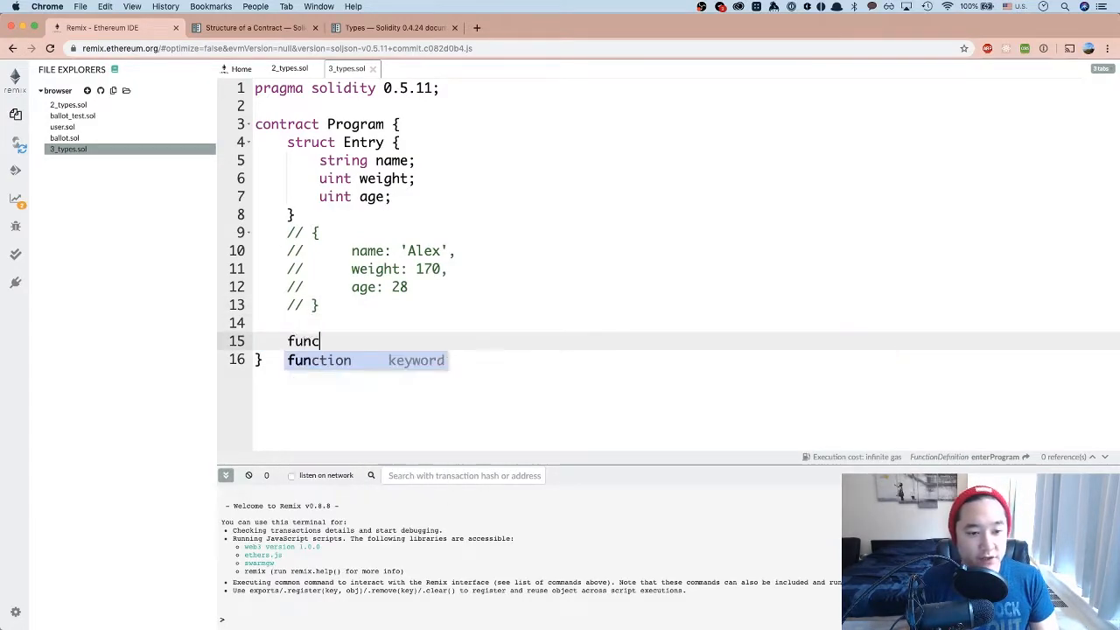
pyautogui.write('tion enterProg')
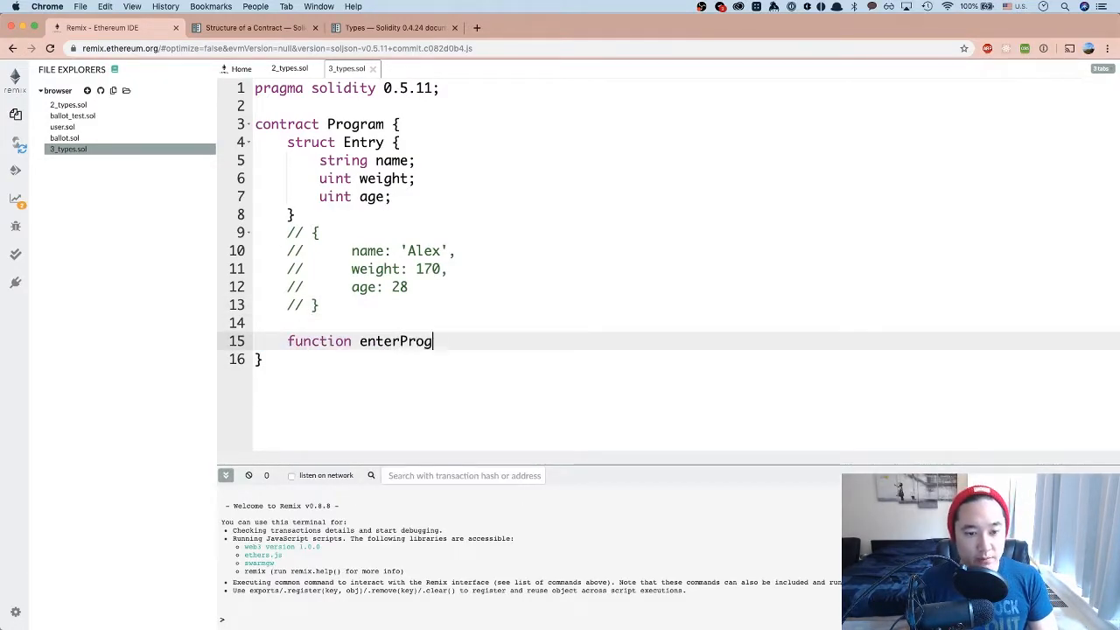
pyautogui.write('ram()')
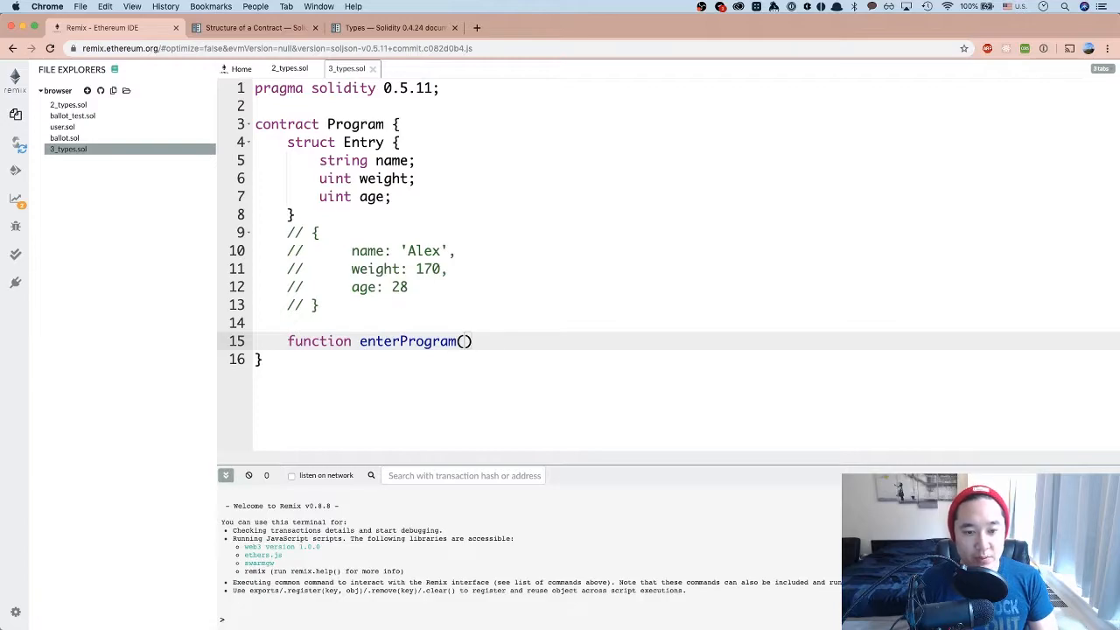
pyautogui.write('string memory _entryName, uint _entryWeight,')
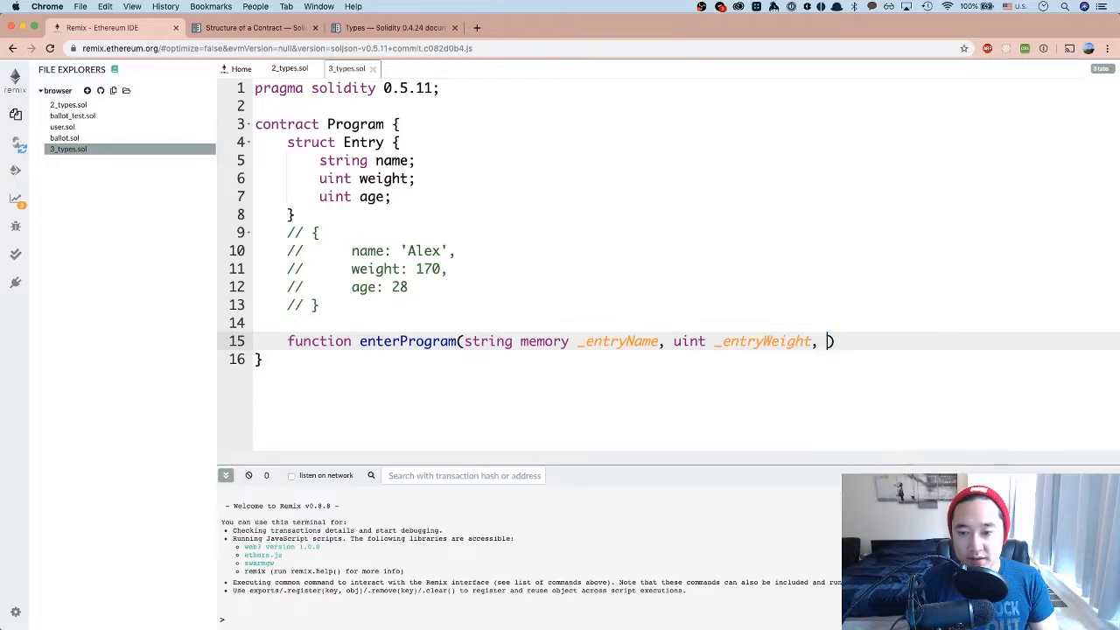
pyautogui.write('uint _')
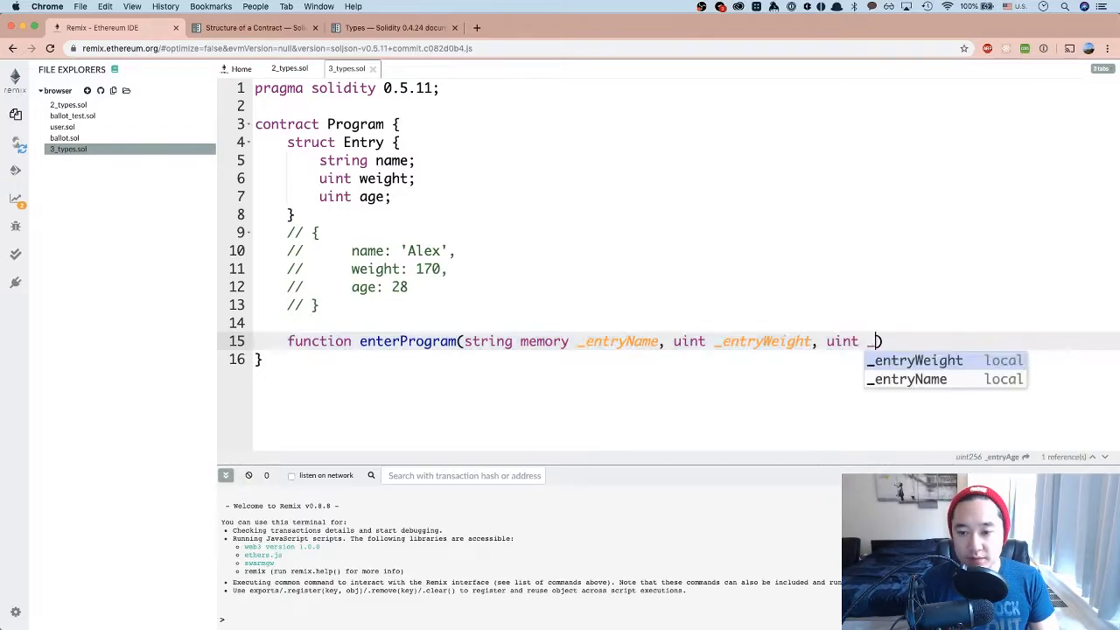
pyautogui.write('entryAge) {')
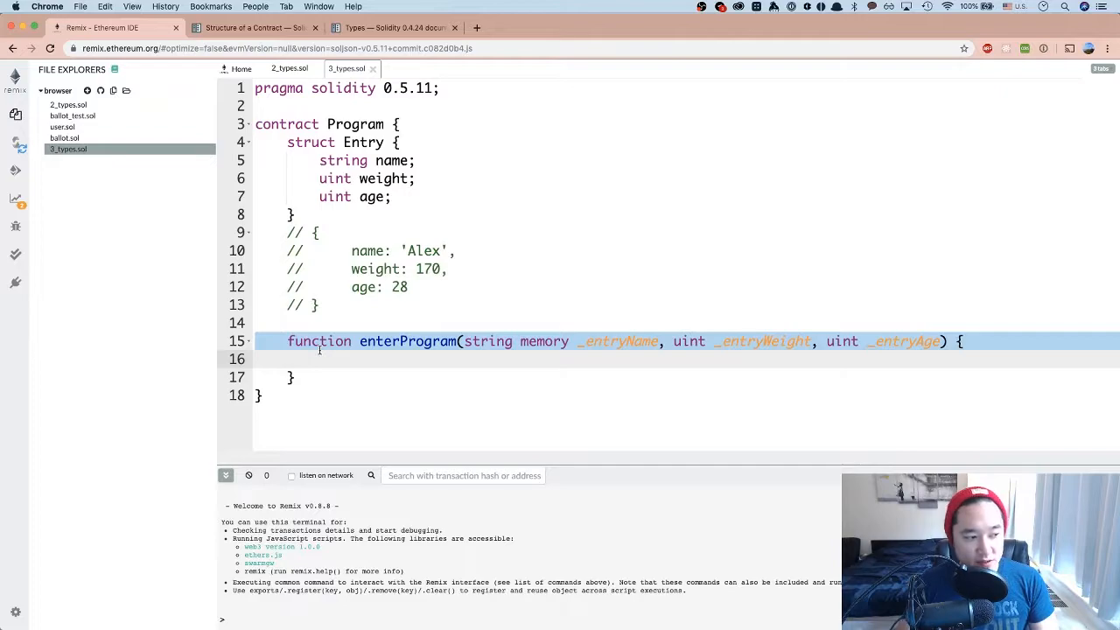
# Build Entry memory newEntry = Entry({name: _entryName, weight: _entryWeight, age: _entryAge}) inside enterProgram
pyautogui.write('Entry memory')
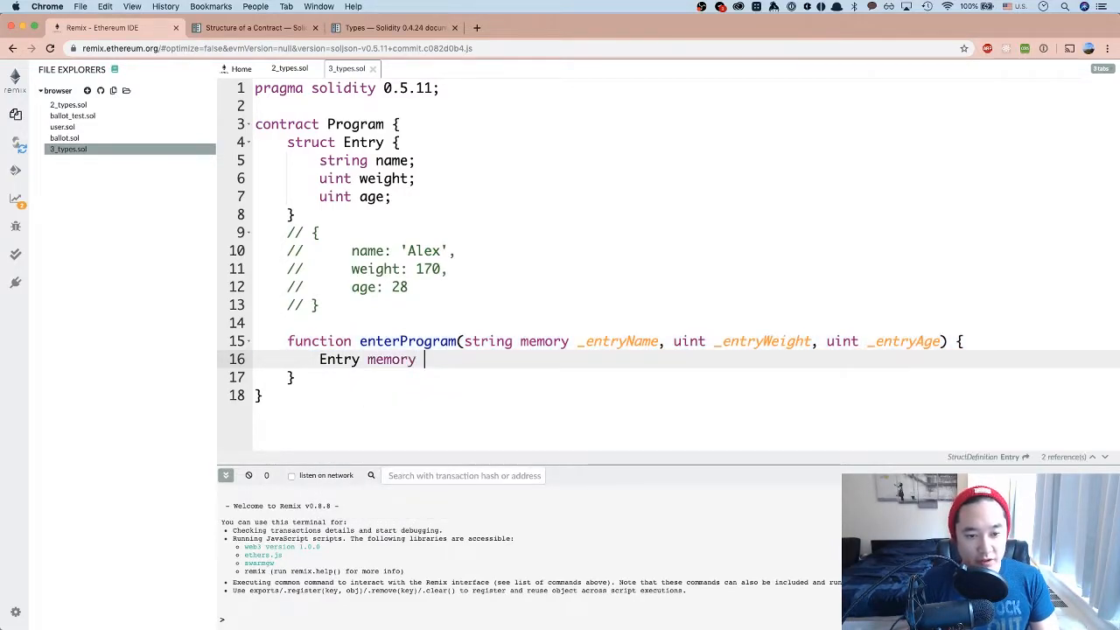
pyautogui.write('newEntr')
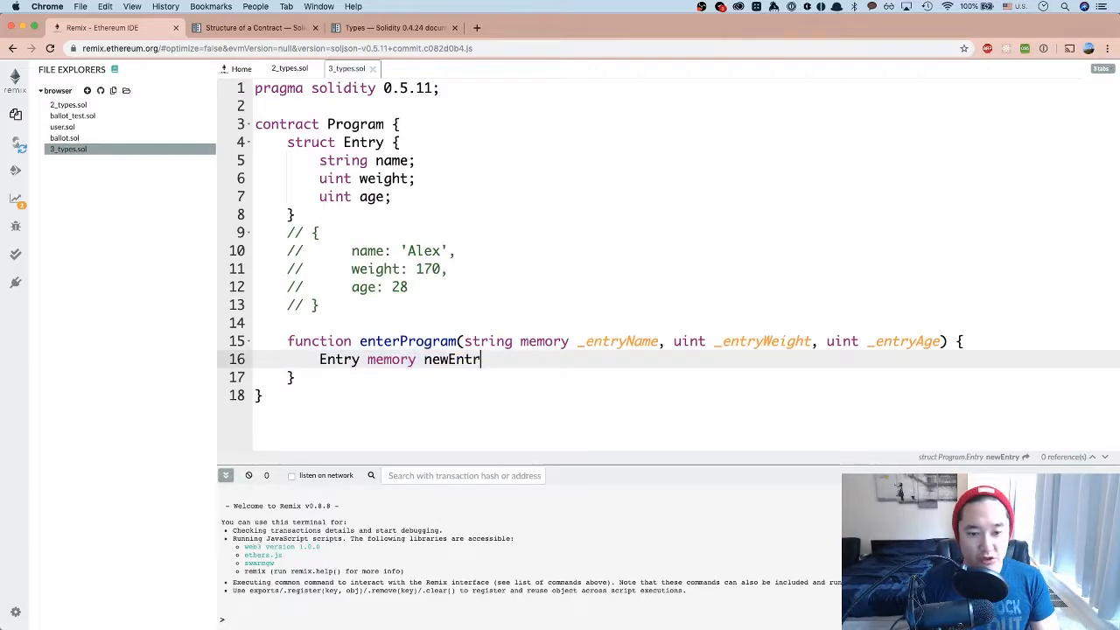
pyautogui.write('= Entry')
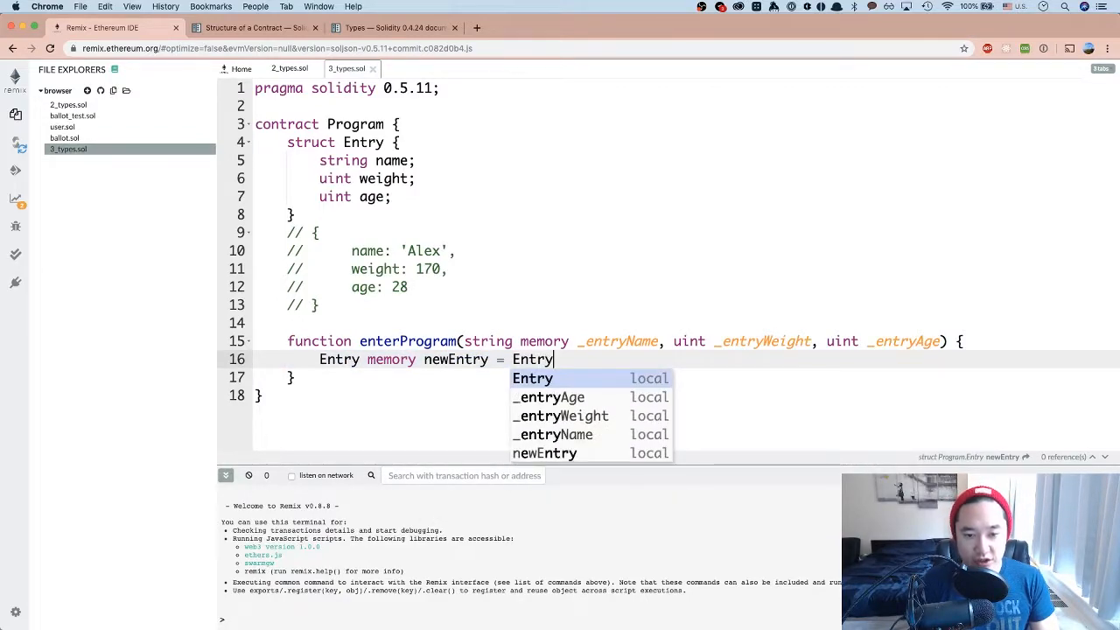
pyautogui.write('()')
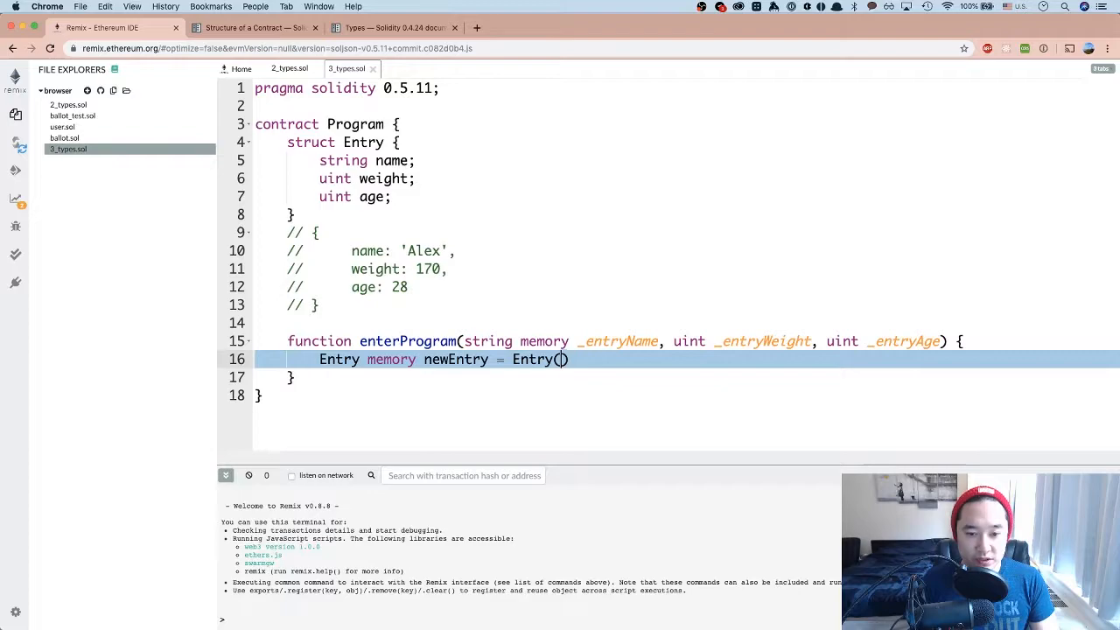
pyautogui.write('{')
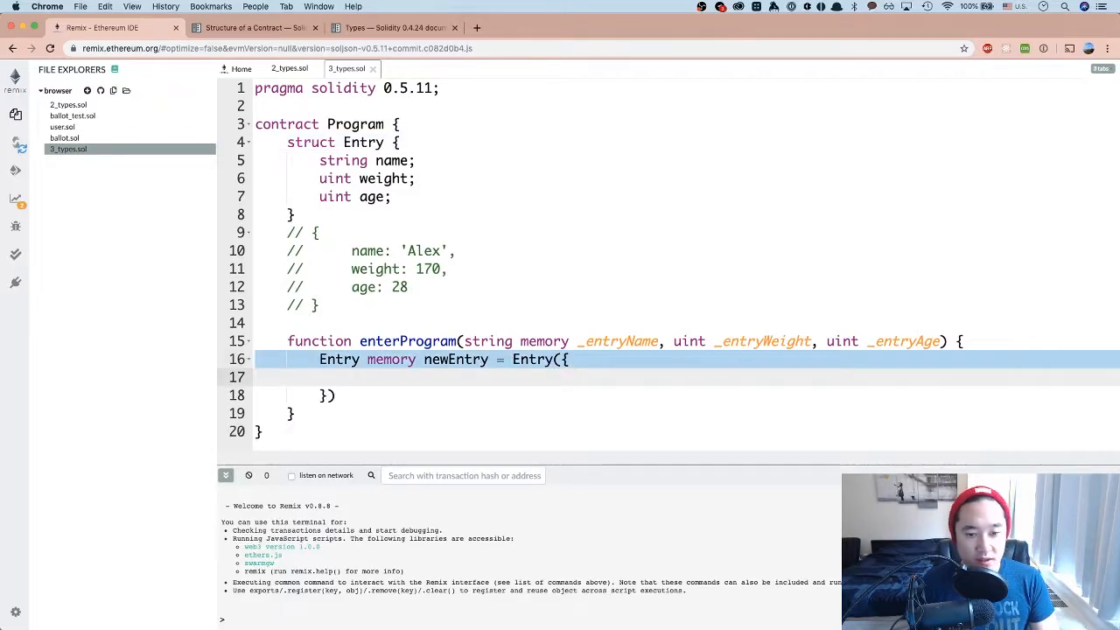
pyautogui.write('name:')
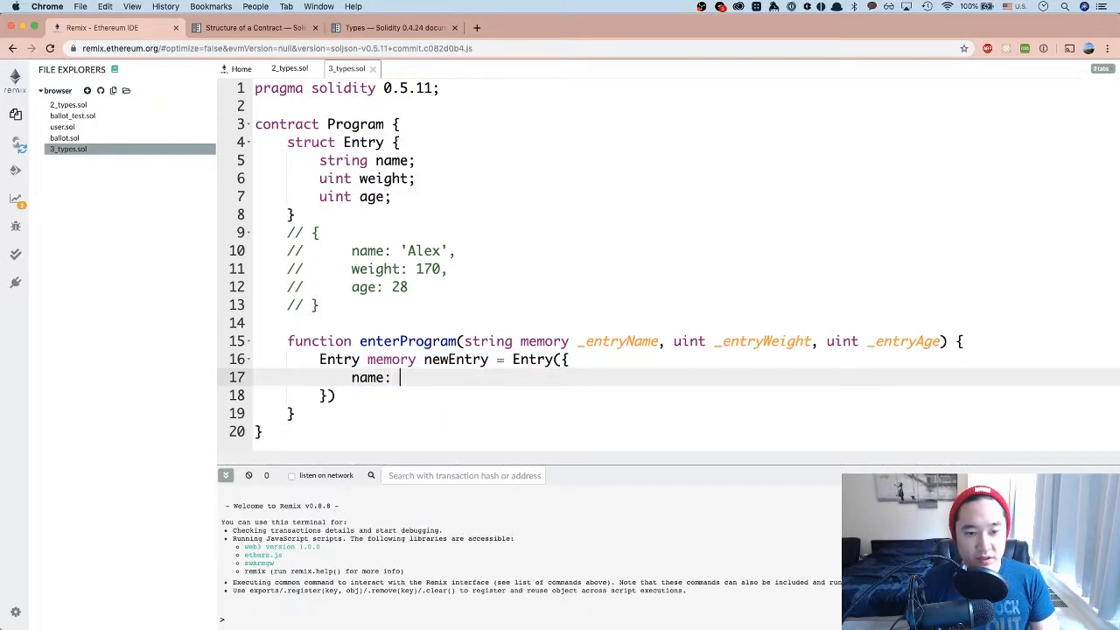
pyautogui.write('_entryName,')
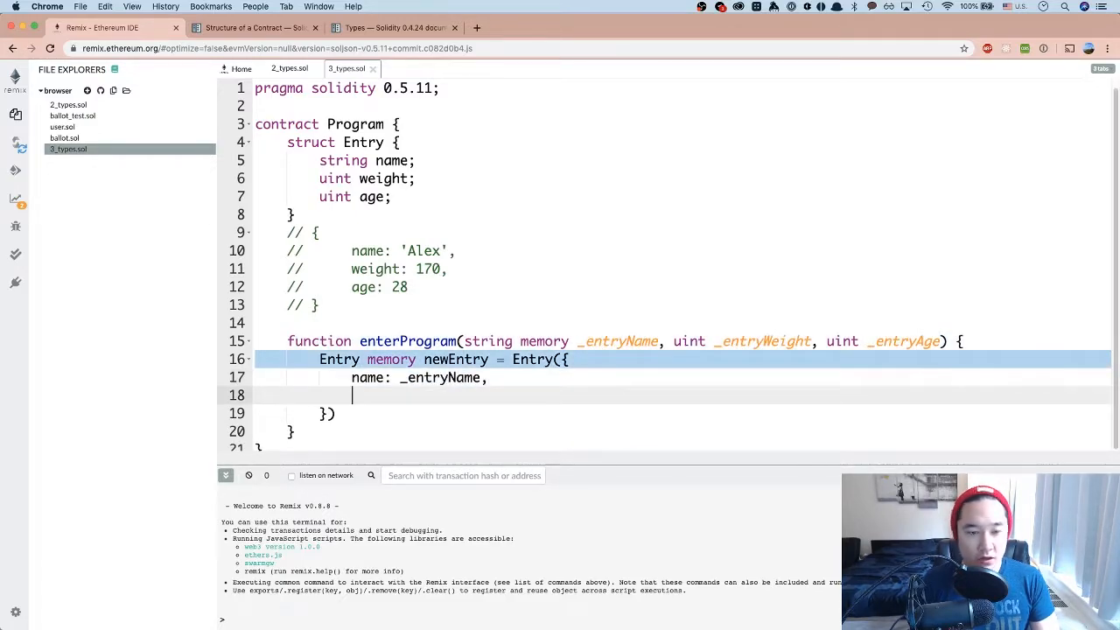
pyautogui.write('weight: _entryWeight,')
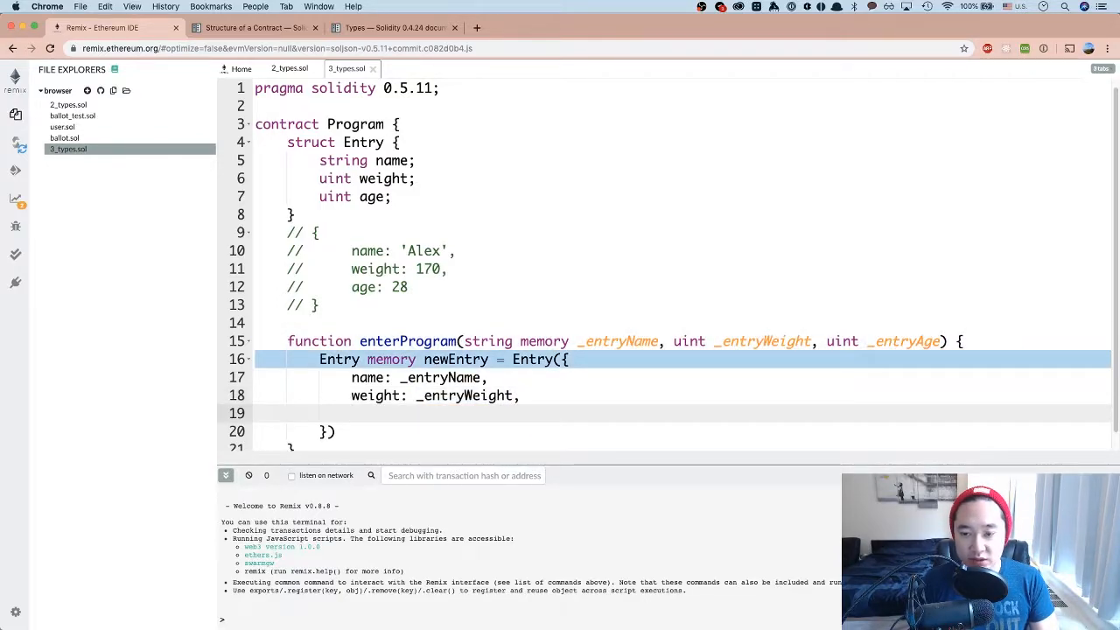
pyautogui.write('age =')
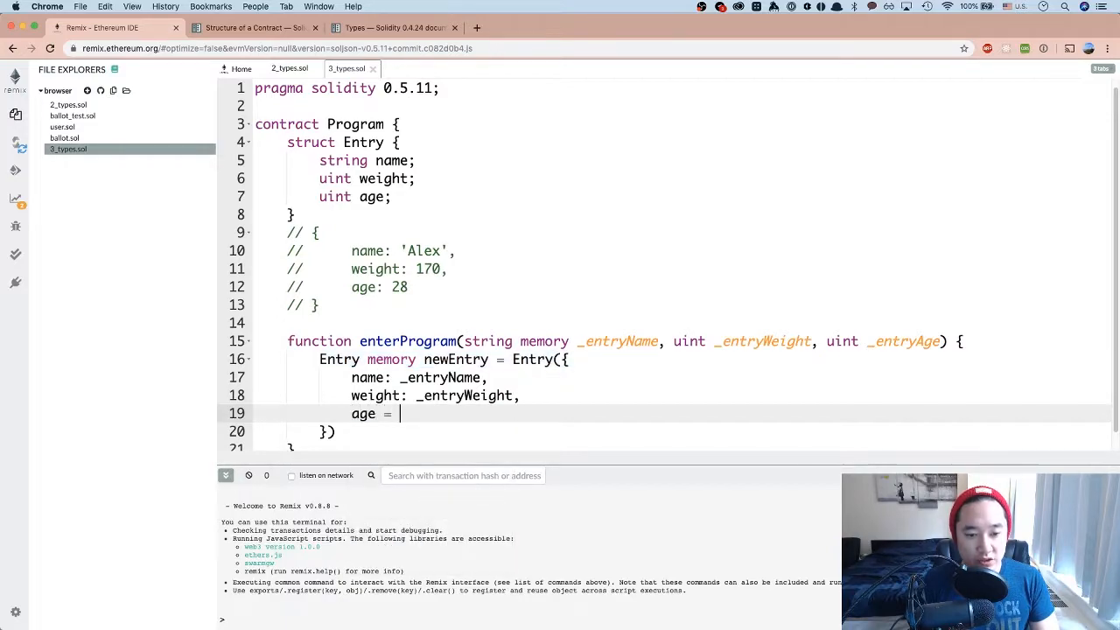
pyautogui.write('_entryAge,')
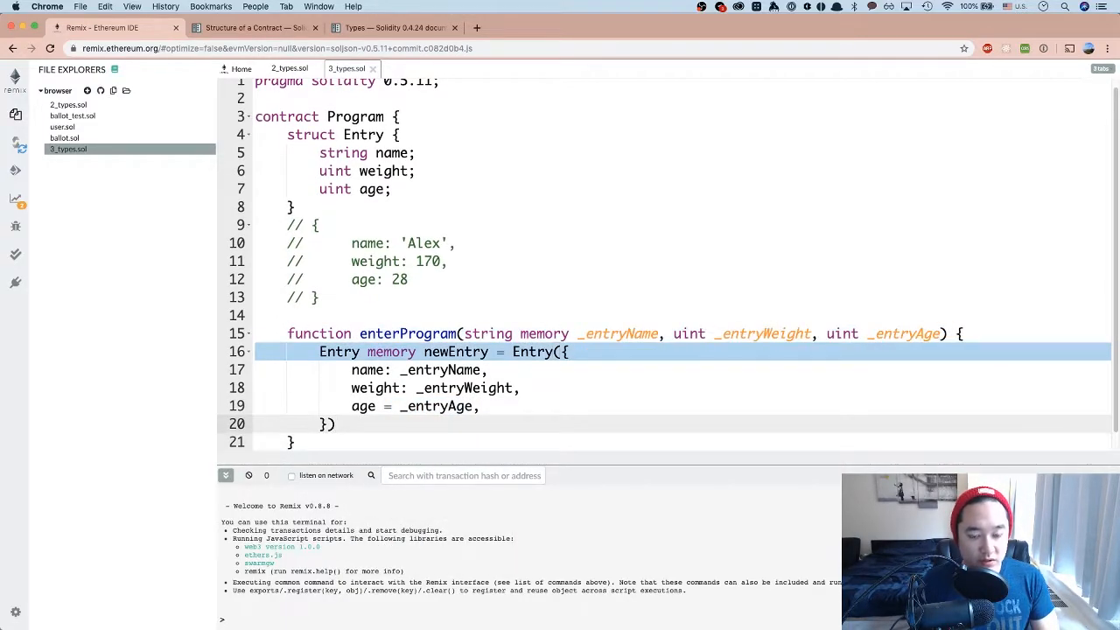
pyautogui.write(';')
pyautogui.click(683, 406)
pyautogui.write(':')
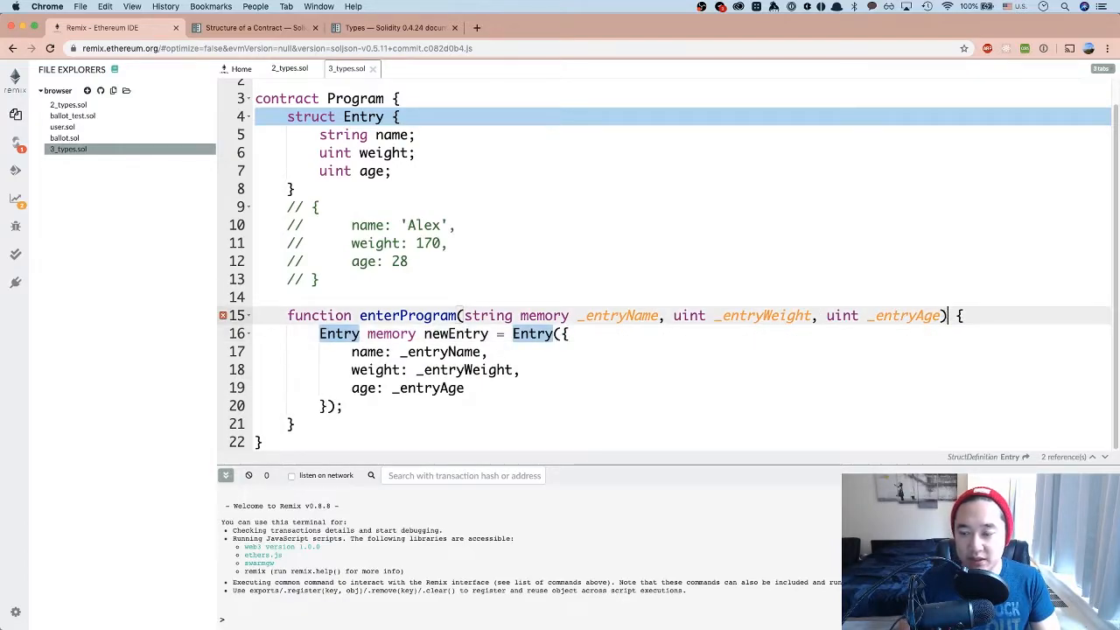
# Mark enterProgram as public after its parameter list
pyautogui.write('public')
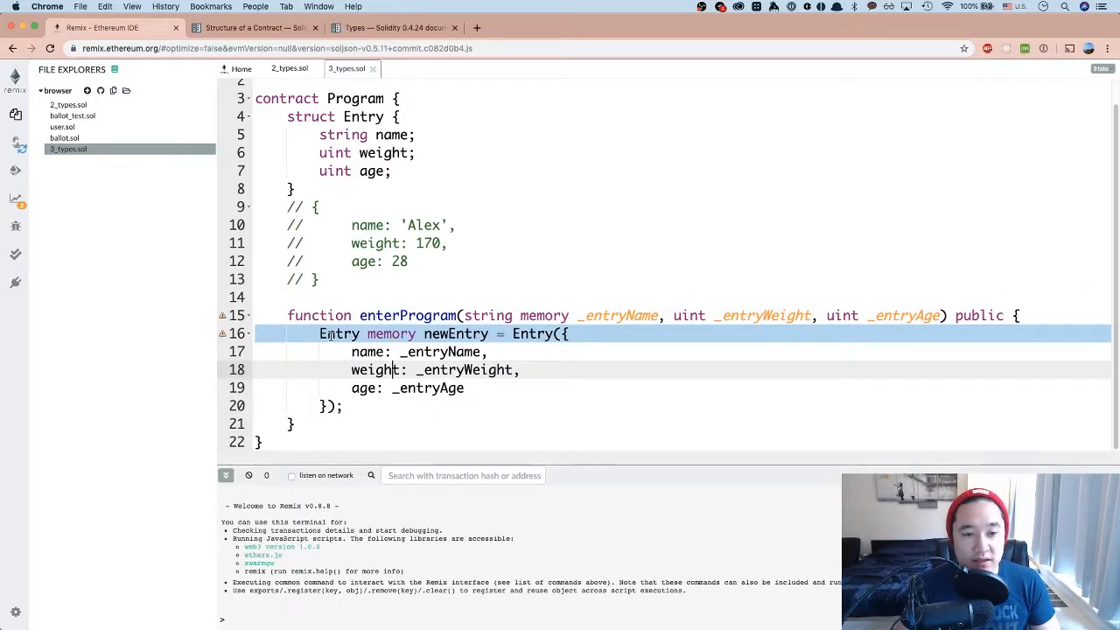
pyautogui.click(340, 333)
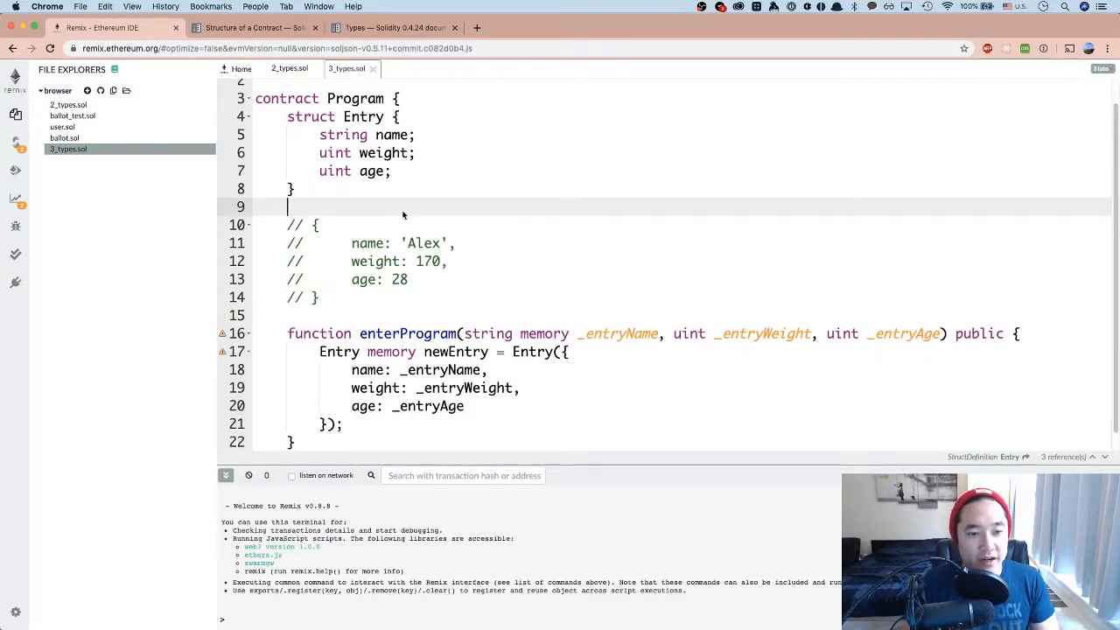
# Declare Entry[] public entries and end enterProgram with entries.push(newEntry);
pyautogui.write('St')
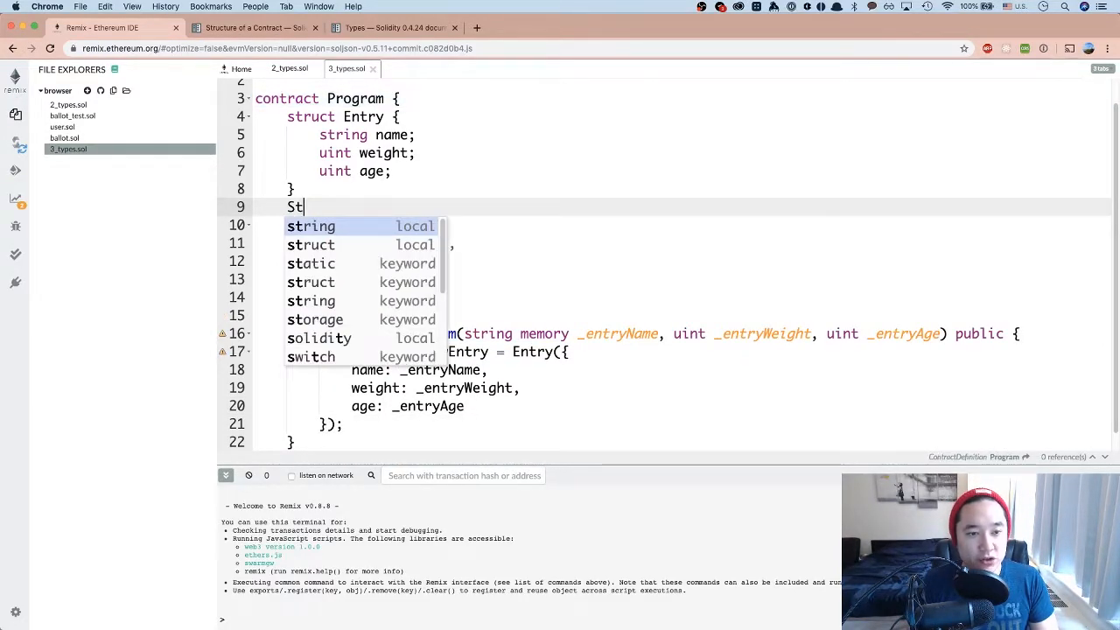
pyautogui.write('Entry[] public enti')
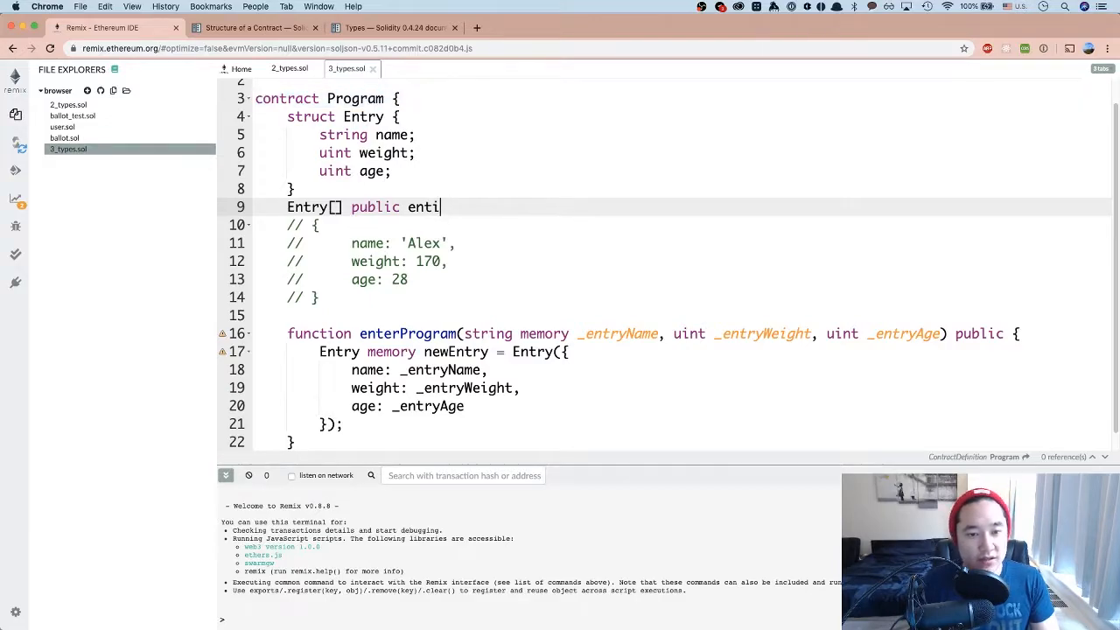
pyautogui.write('ries;')
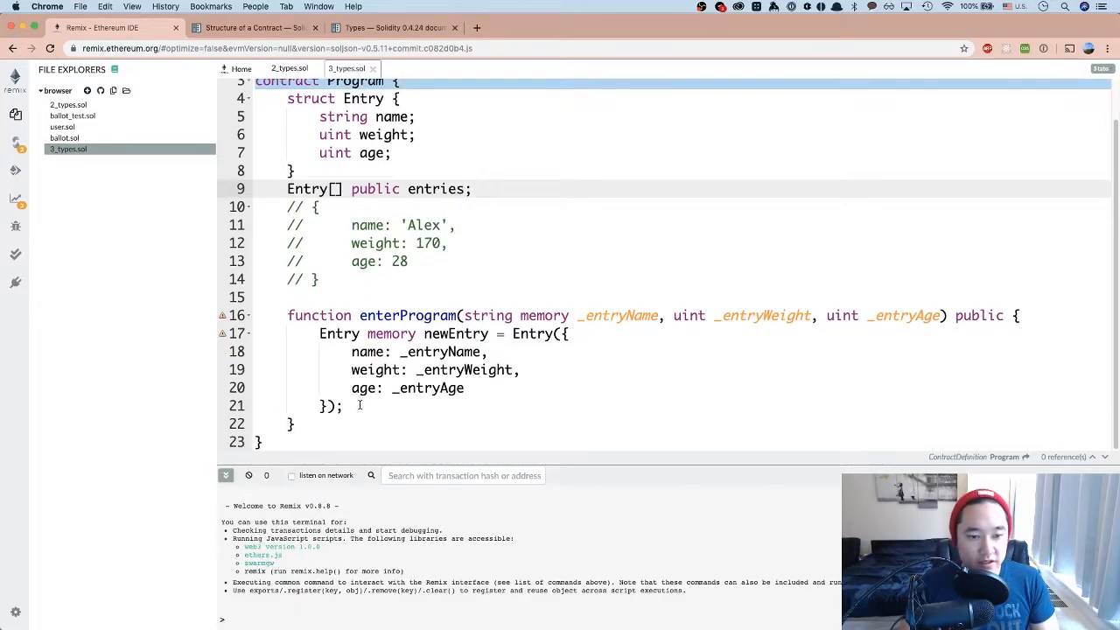
pyautogui.write('entries.')
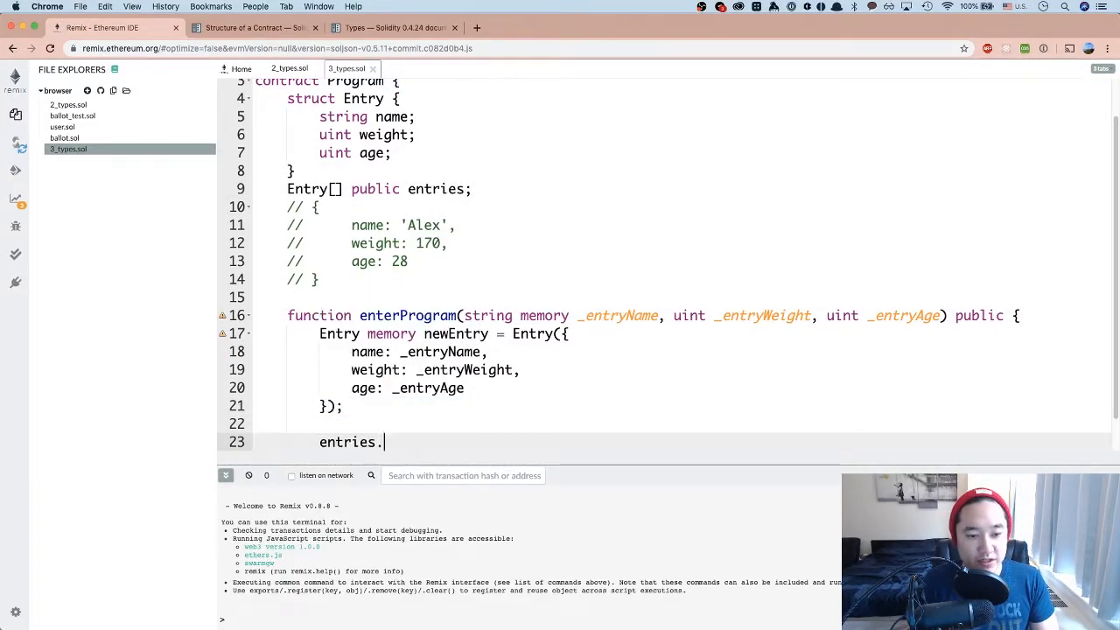
pyautogui.write('push()')
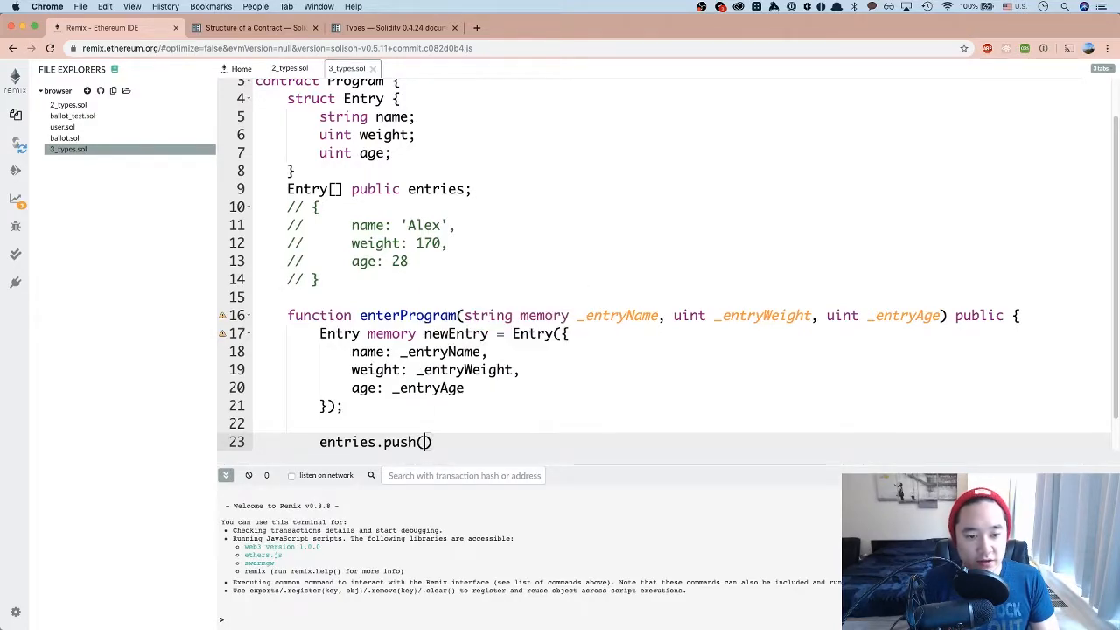
pyautogui.write('newEntry')
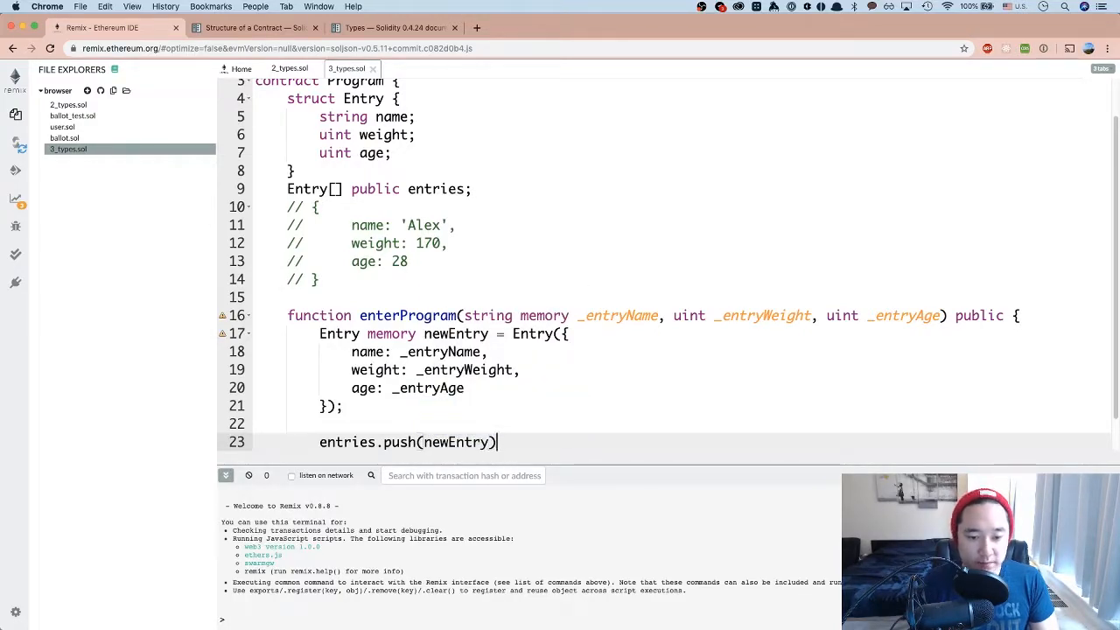
pyautogui.write(';')
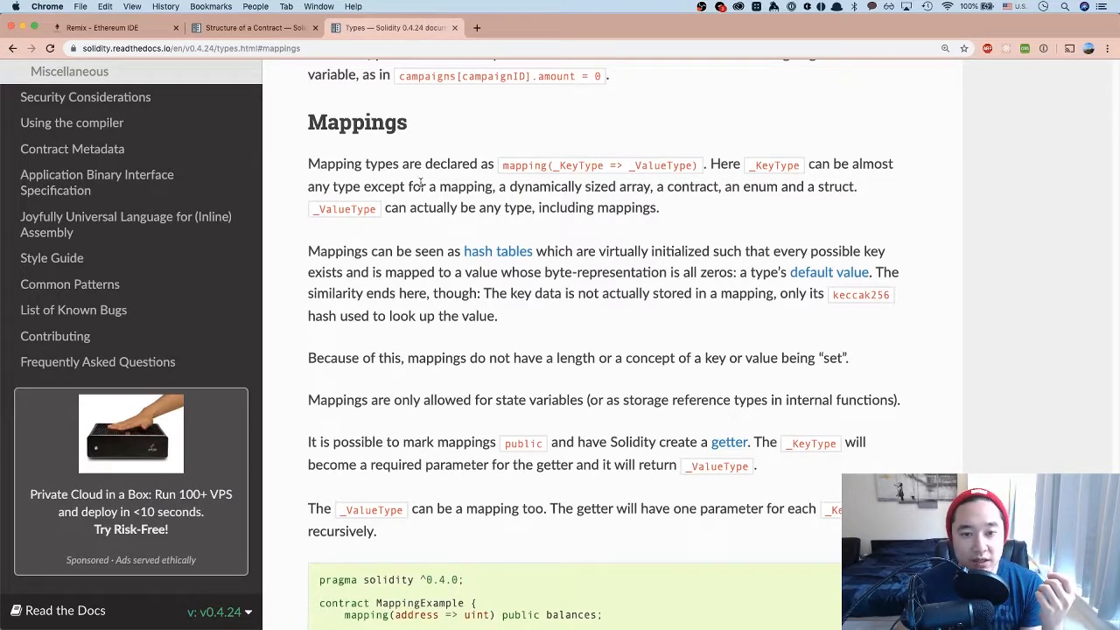
pyautogui.moveTo(609, 179)
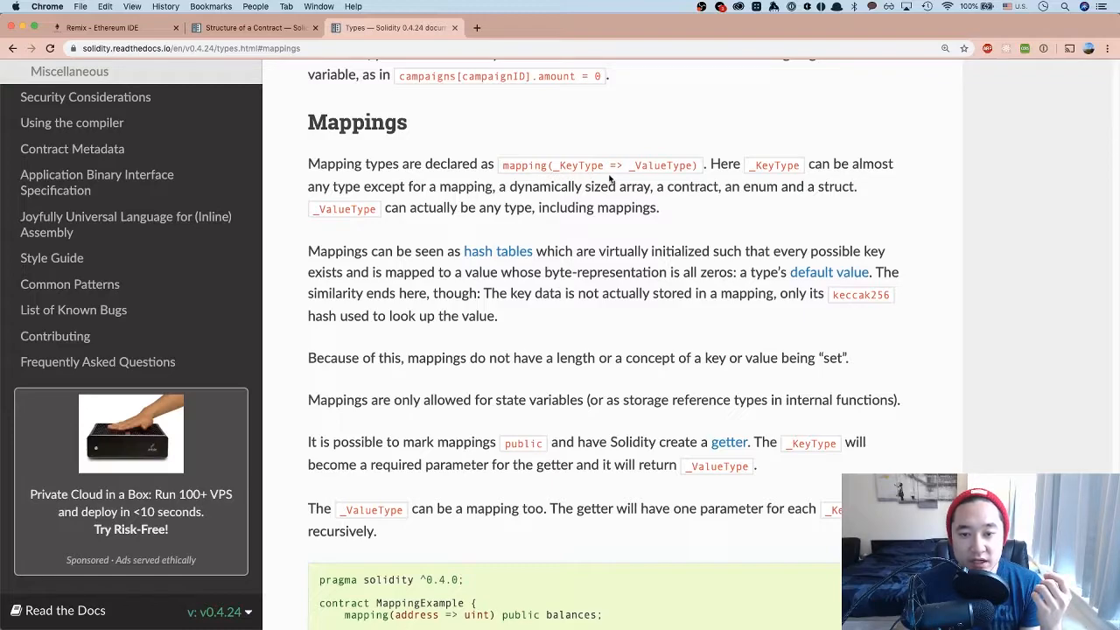
pyautogui.moveTo(732, 168)
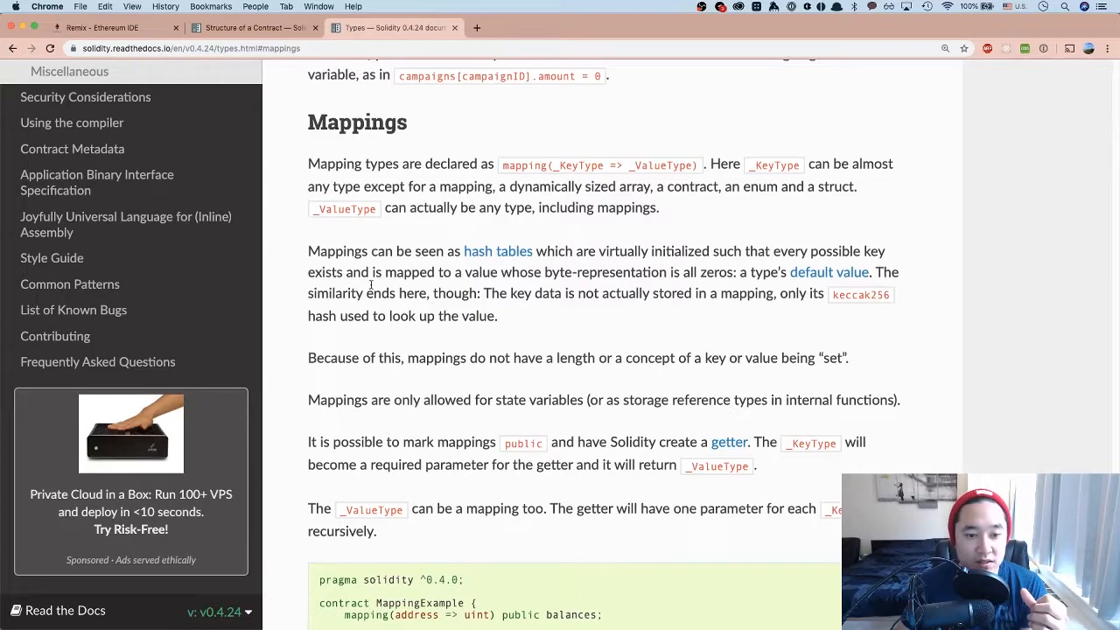
pyautogui.moveTo(529, 278)
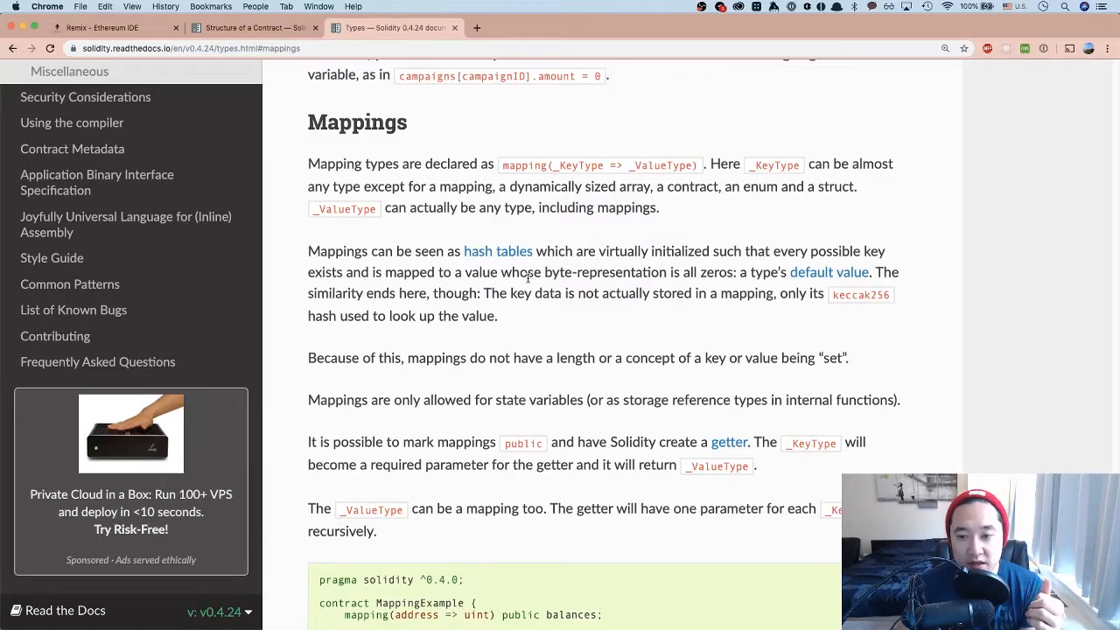
pyautogui.moveTo(476, 316)
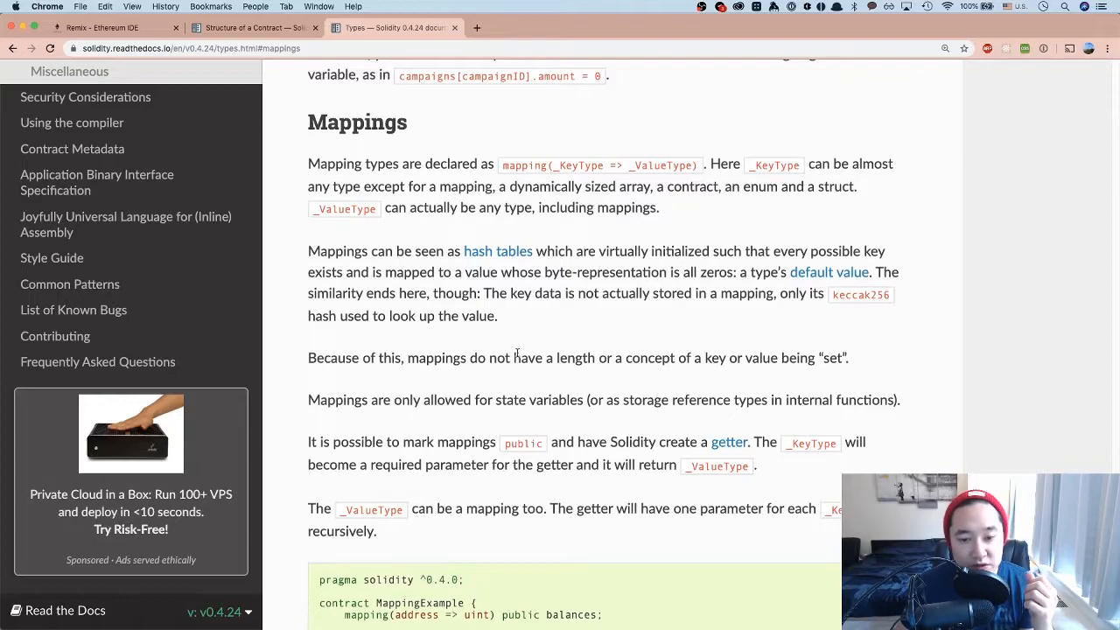
pyautogui.moveTo(589, 360)
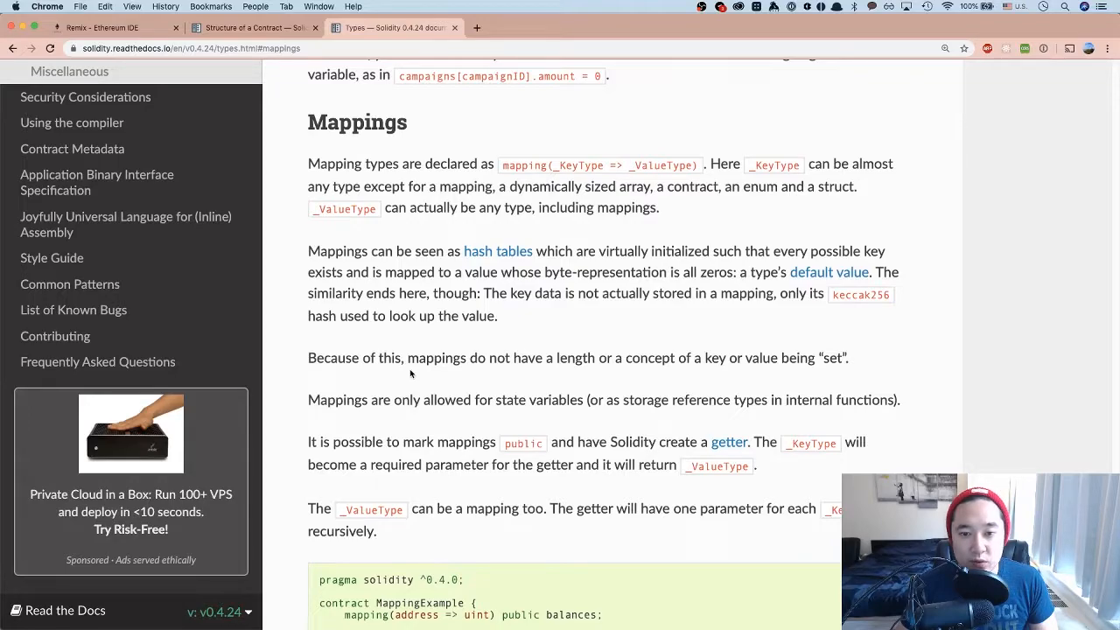
pyautogui.moveTo(406, 360)
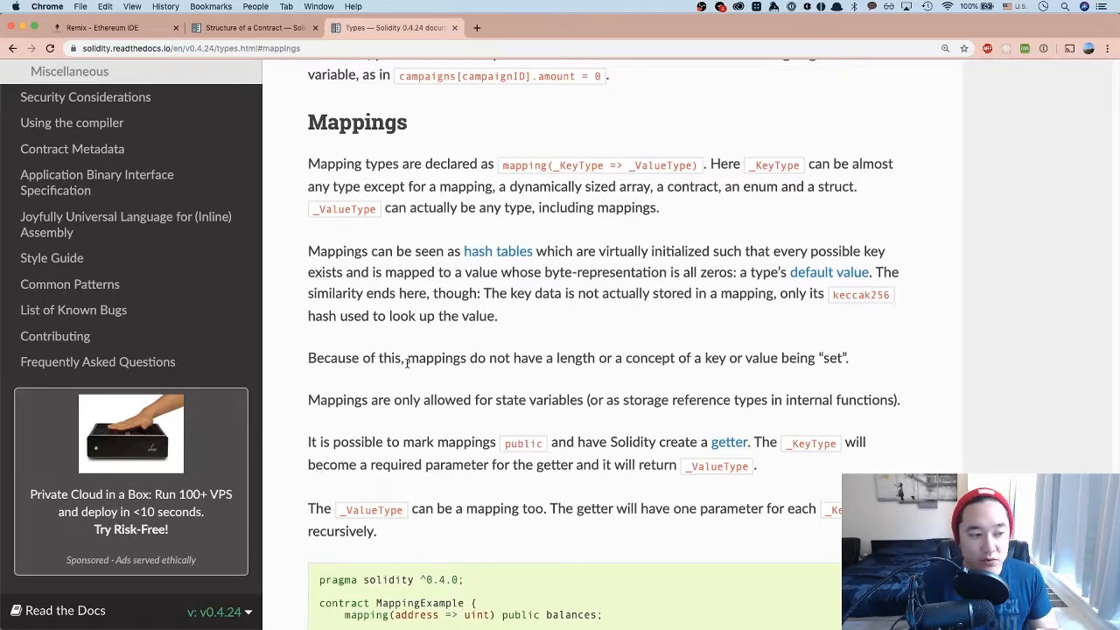
# Highlight the mapping(_KeyType => _ValueType) explanation in the Solidity Mappings docs
pyautogui.moveTo(417, 357); pyautogui.dragTo(596, 357)
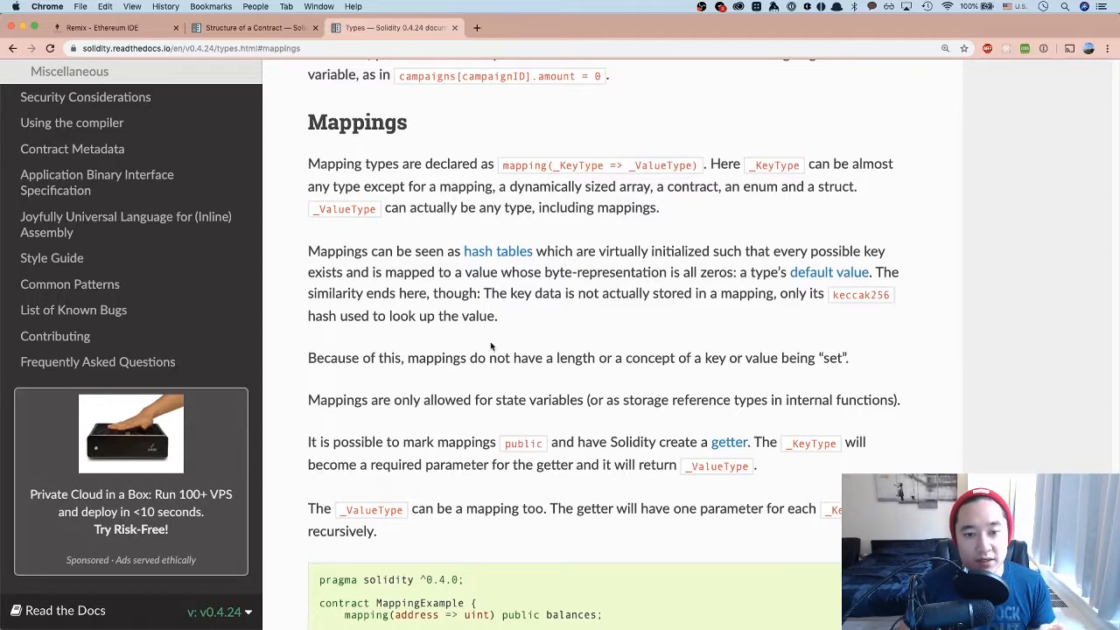
pyautogui.moveTo(487, 350)
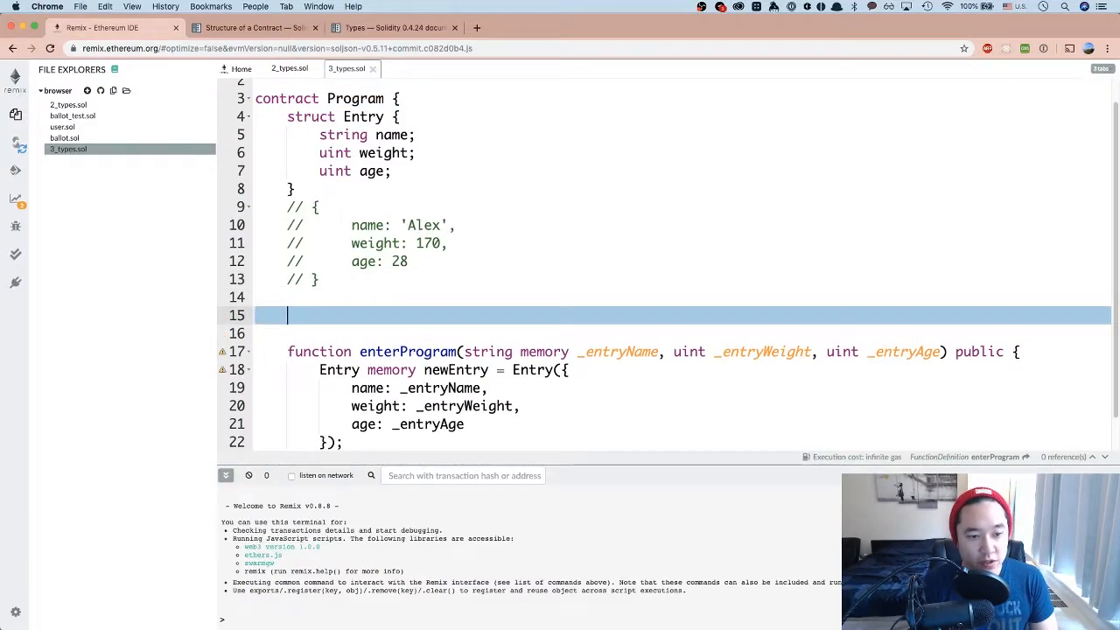
# Declare mapping (address => Entry) public entries in the Program contract
pyautogui.write('mapping')
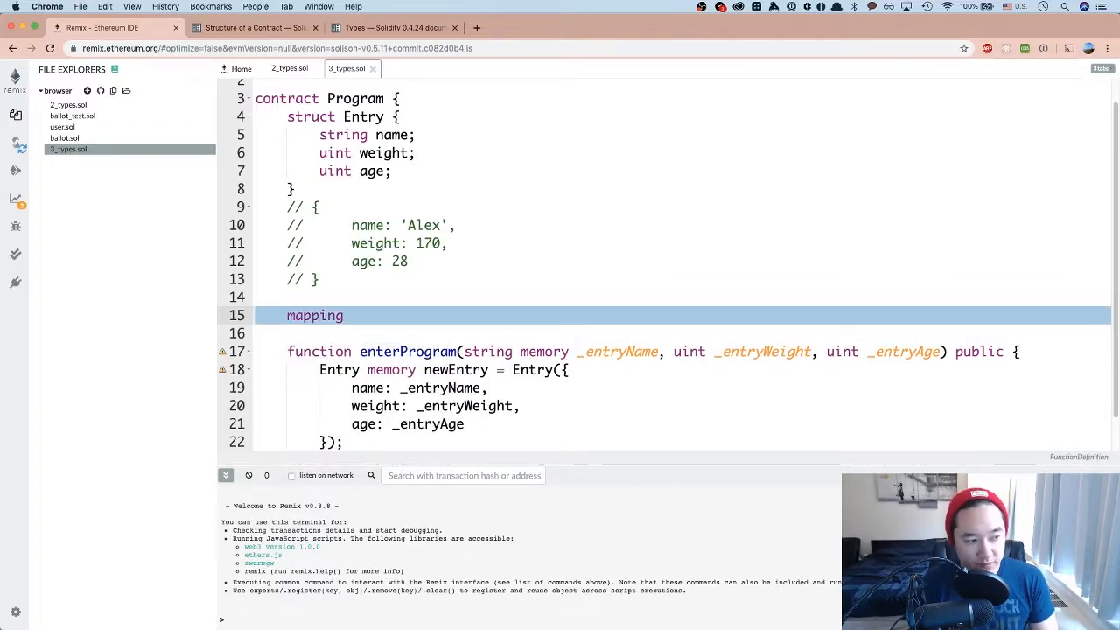
pyautogui.write('(address)')
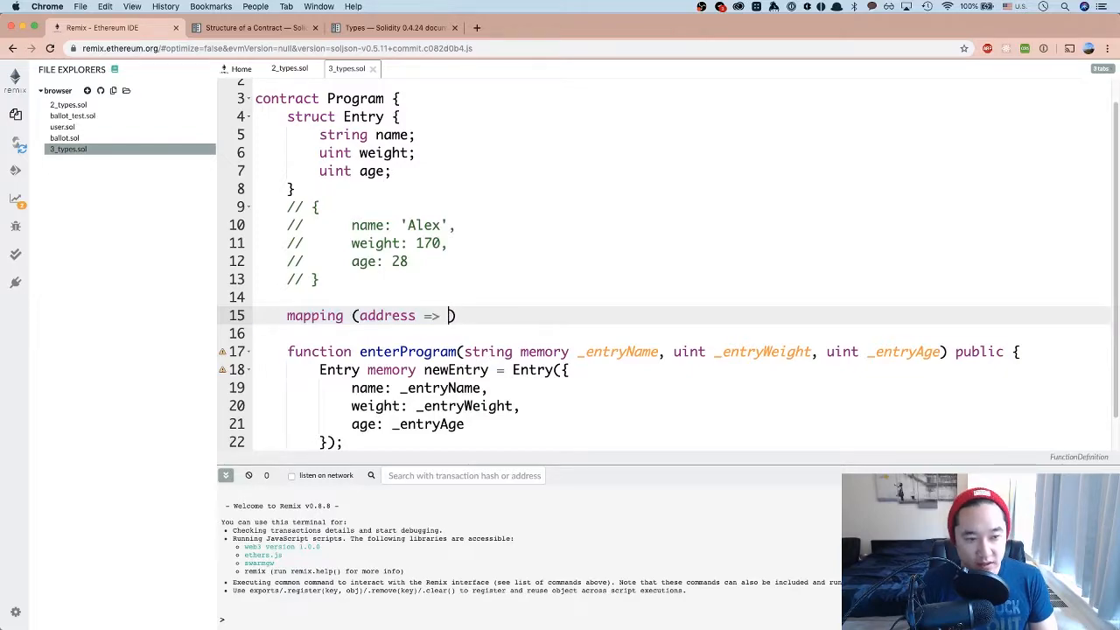
pyautogui.write('Entry)')
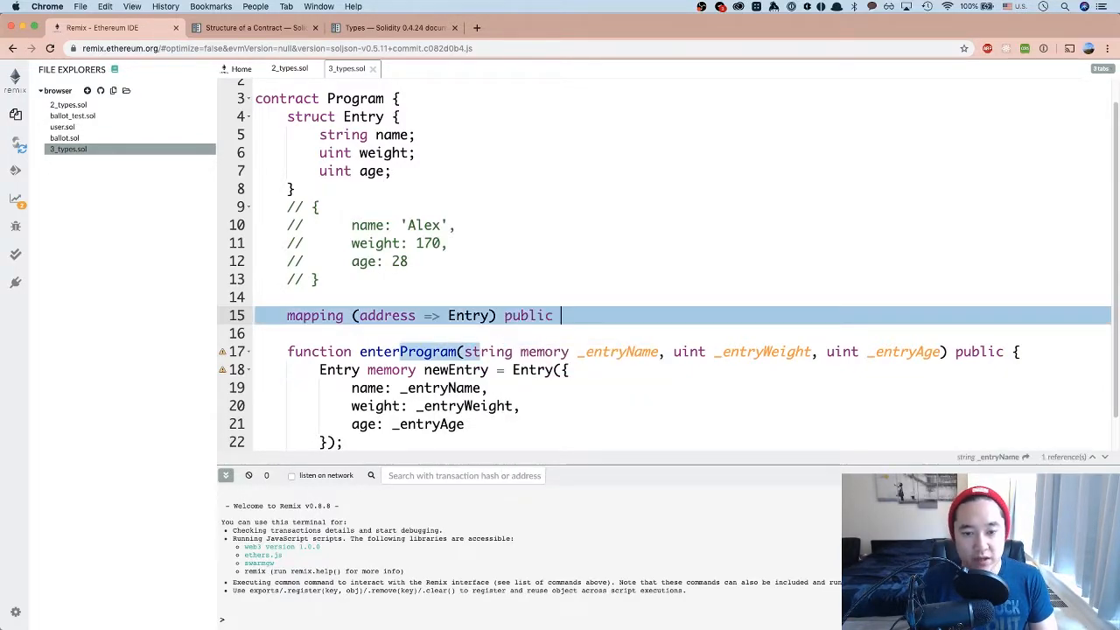
pyautogui.write('entries;')
pyautogui.write('//')
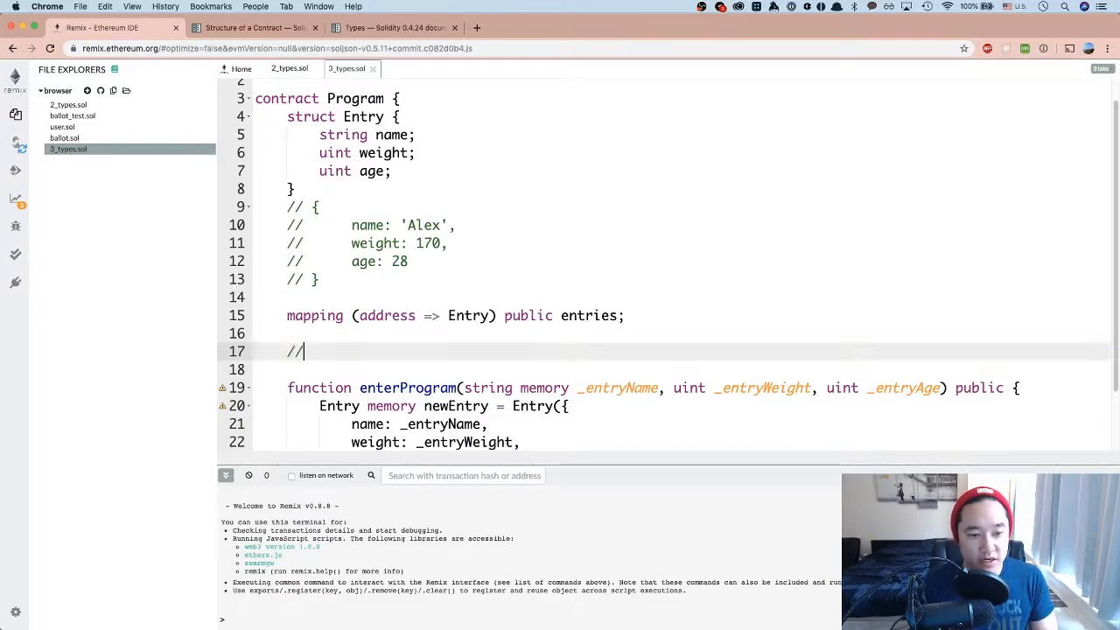
# Write a comment block mapping address_1 and address_2 each to Entry { name, weight, age }
pyautogui.write('{')
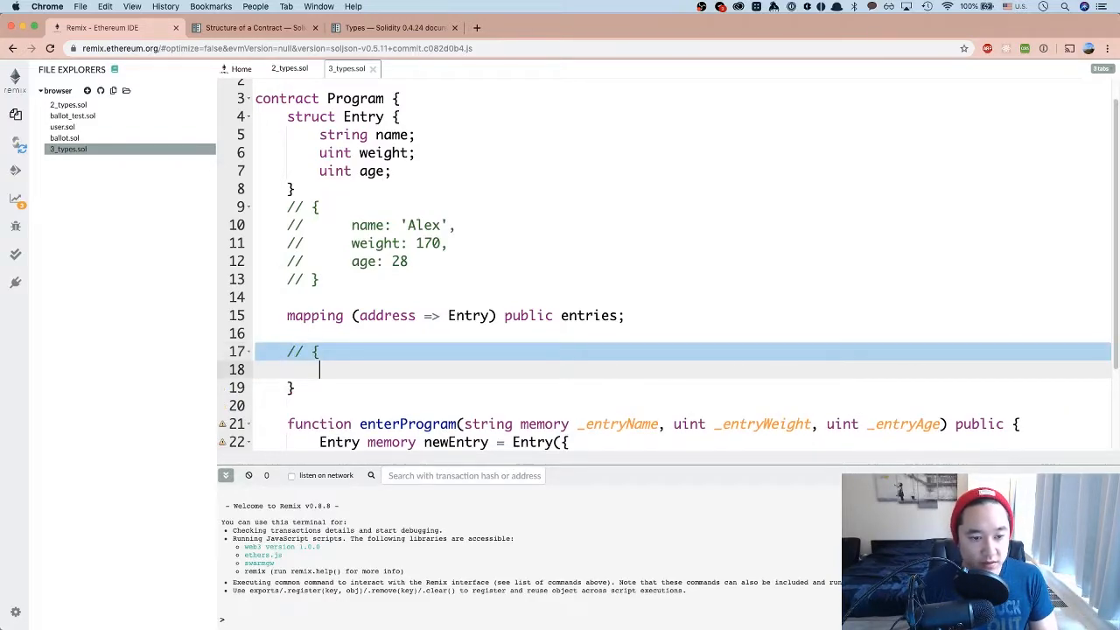
pyautogui.write('//}')
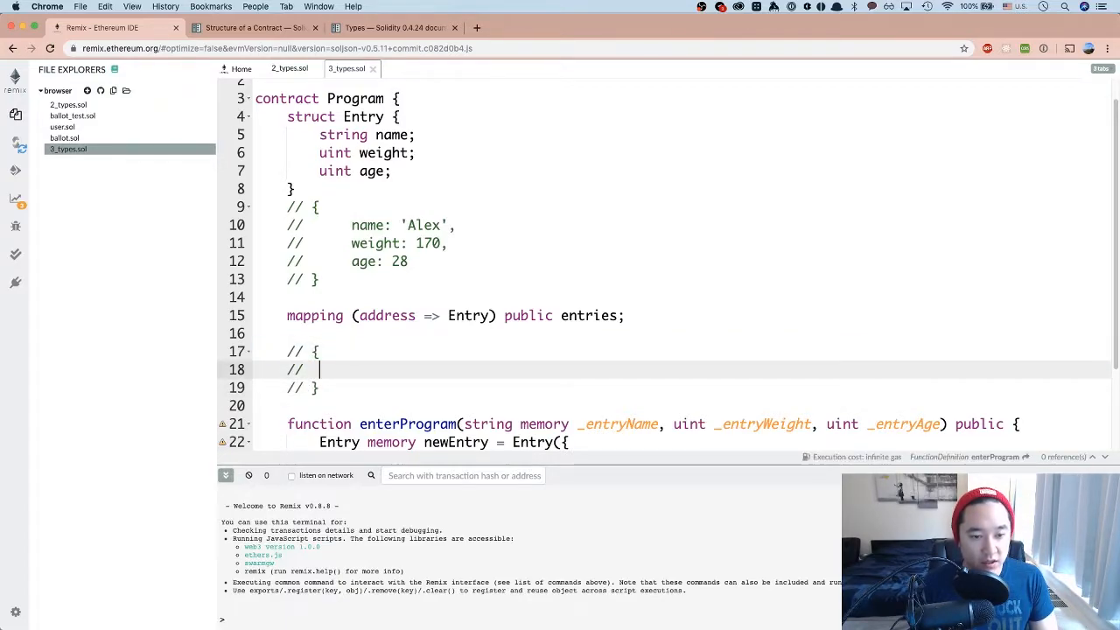
pyautogui.write('address_1')
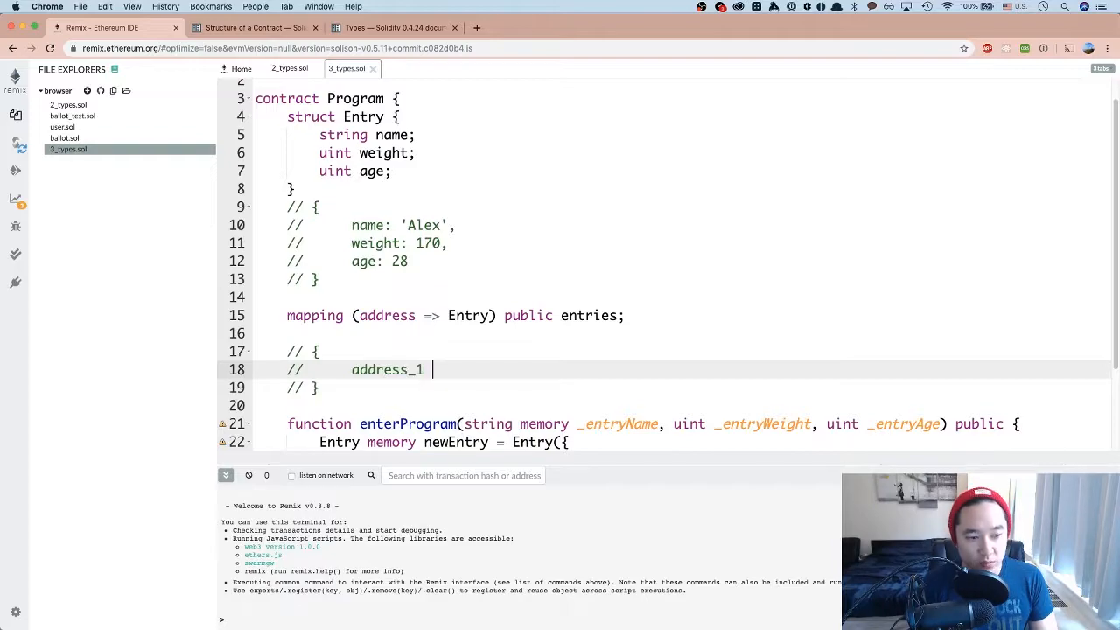
pyautogui.write(': Entry {')
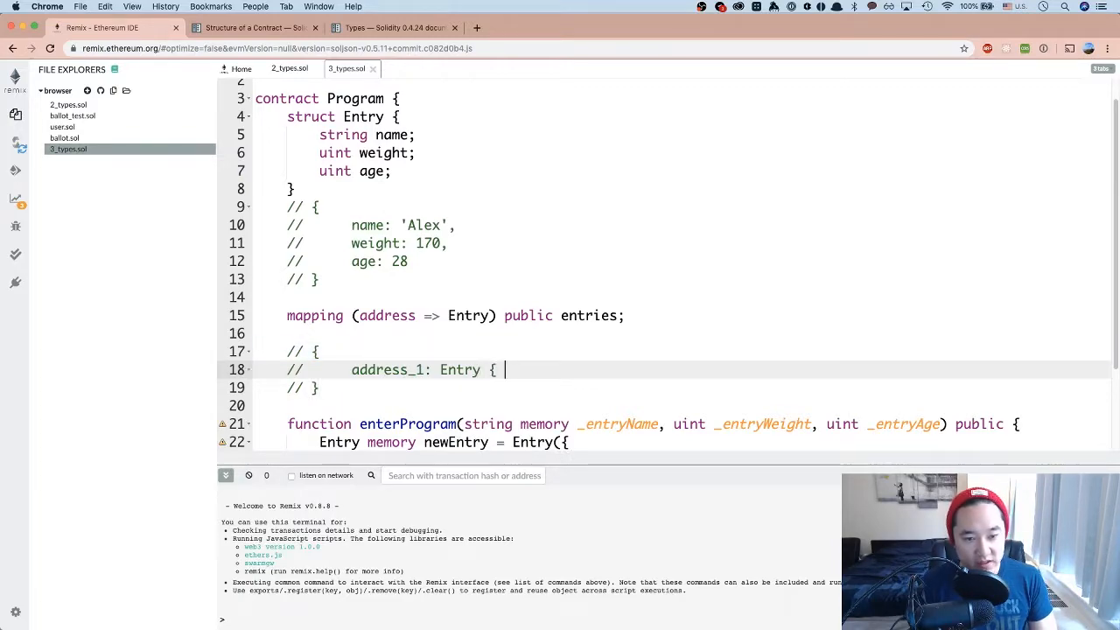
pyautogui.write('name, weight, a')
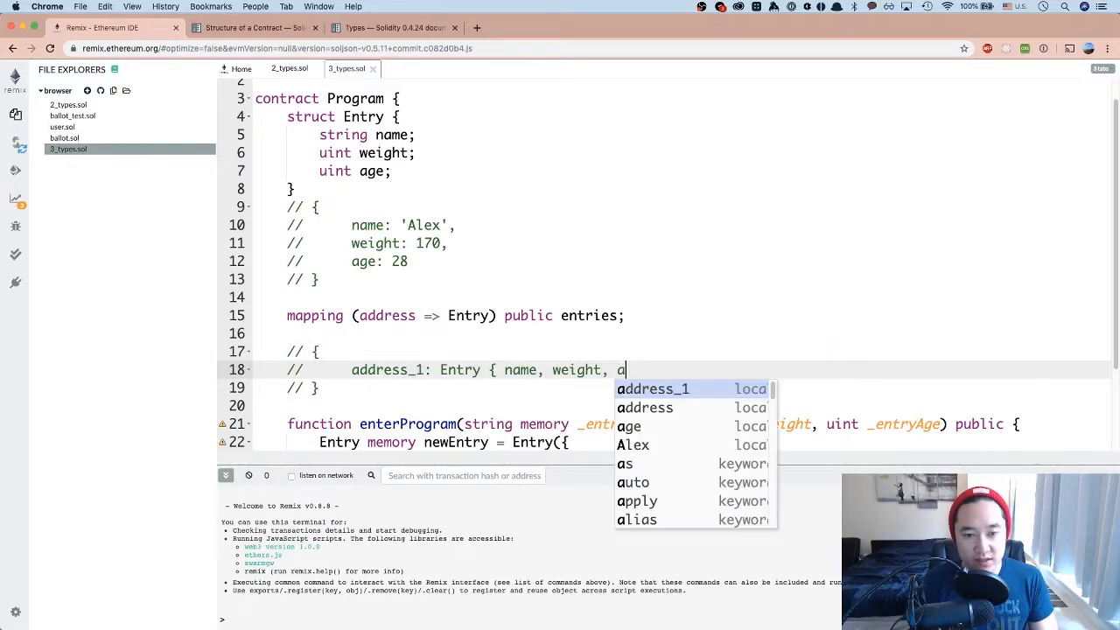
pyautogui.write('ge },')
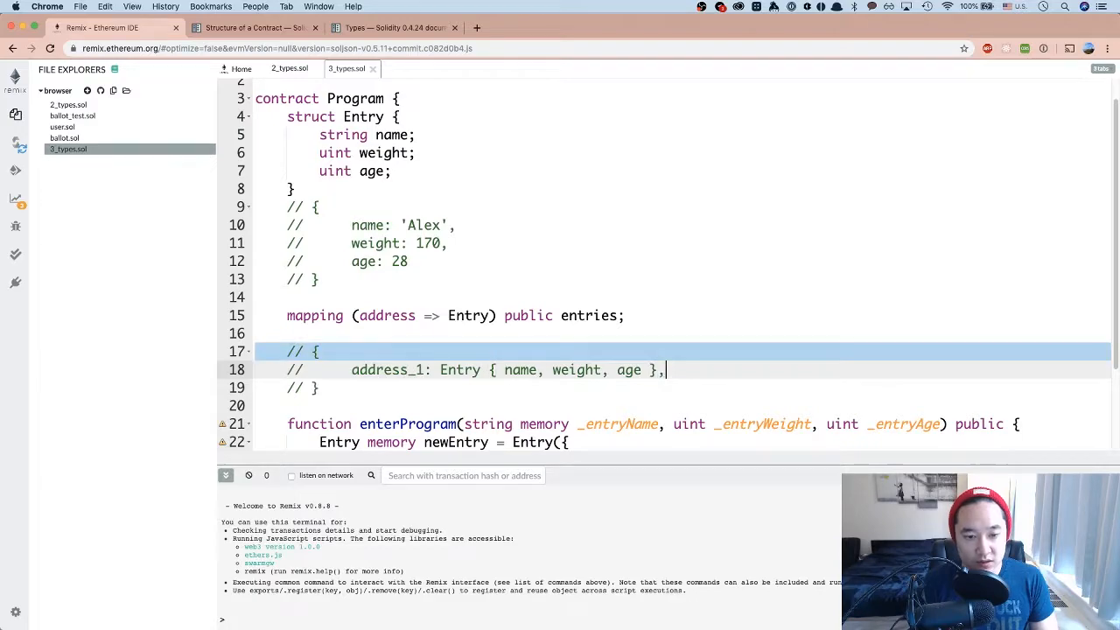
pyautogui.write('ad')
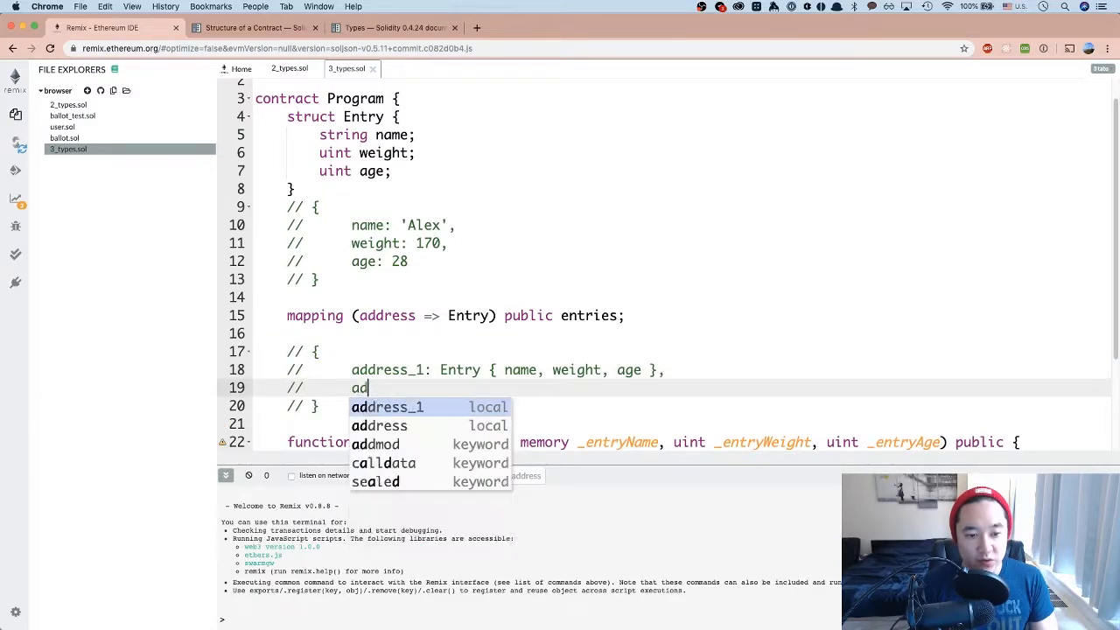
pyautogui.write('dress_2: Entry')
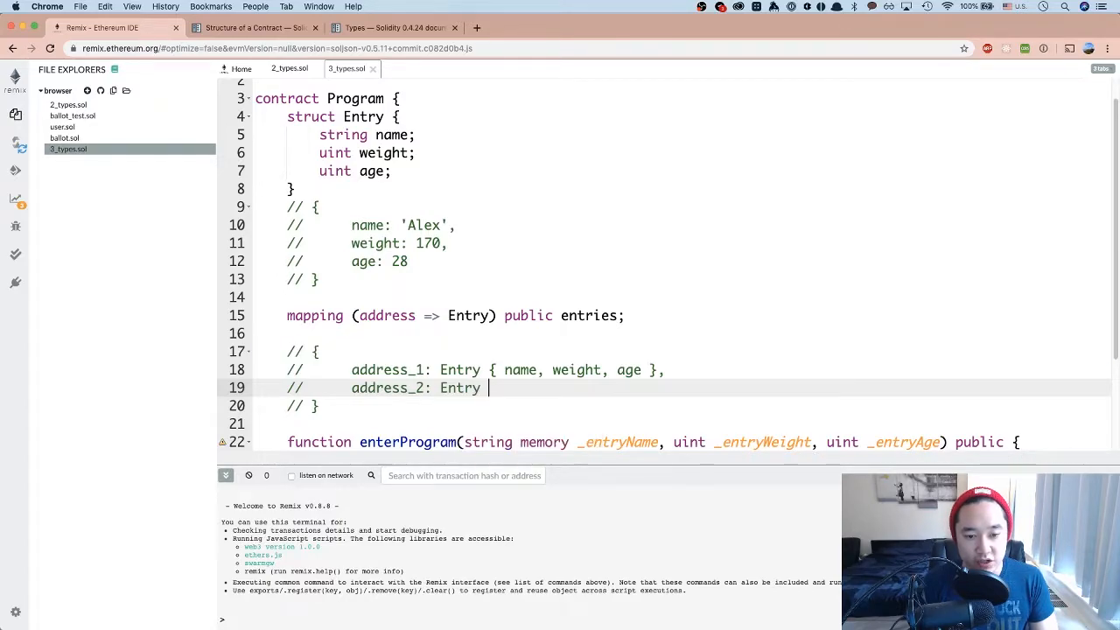
pyautogui.write('{ name, weight,')
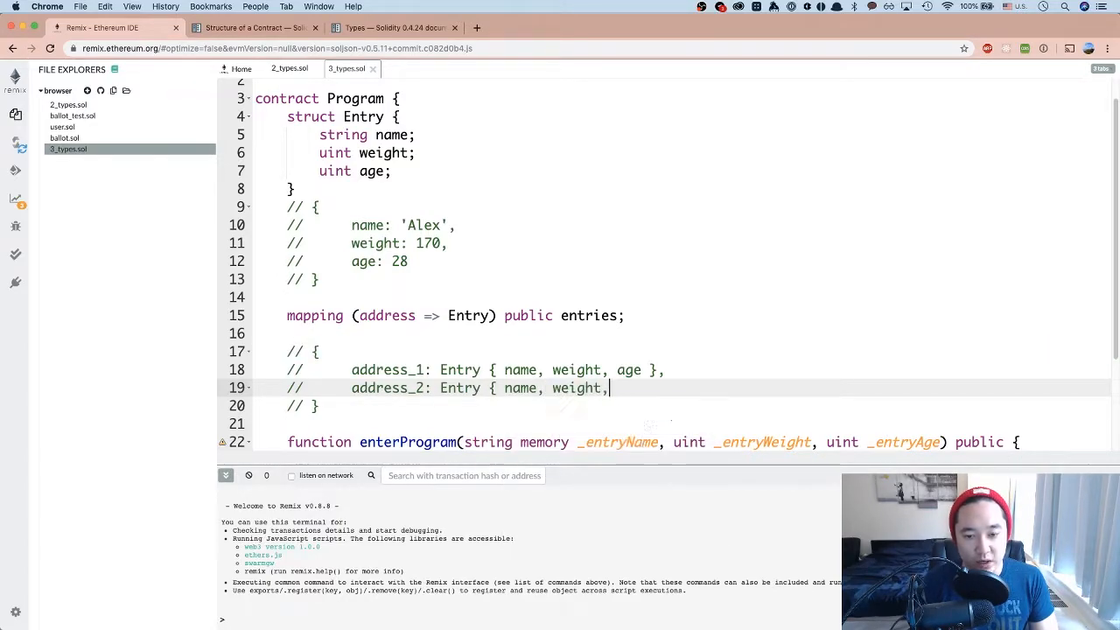
pyautogui.write('age },')
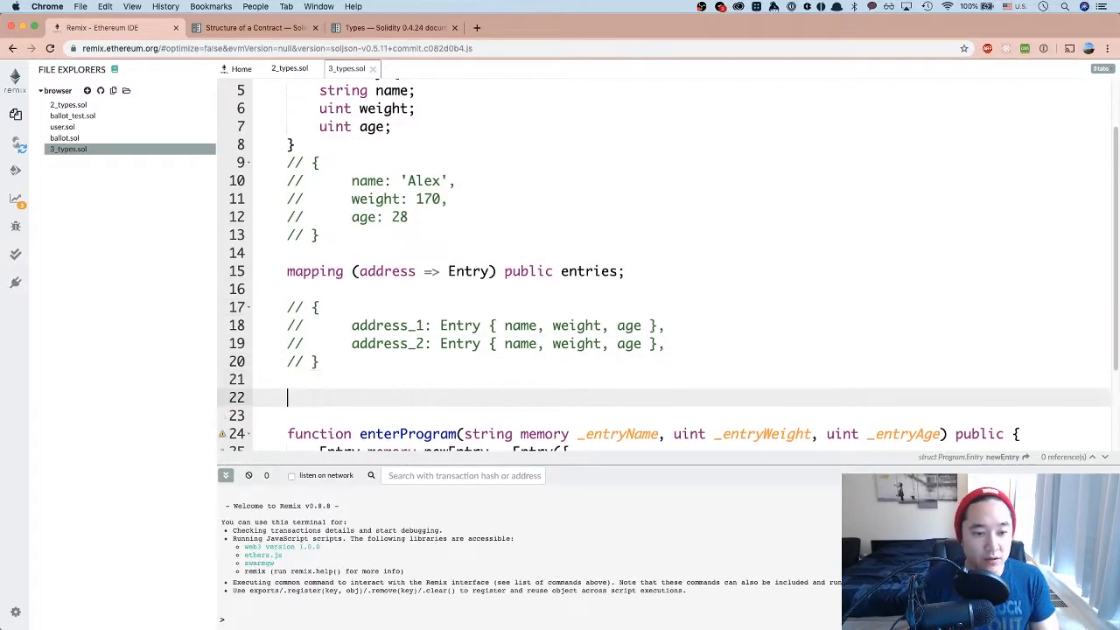
# Declare a public numbers mapping with an example comment pairing address_1 and address_2 keys
pyautogui.write('mapping (address => )')
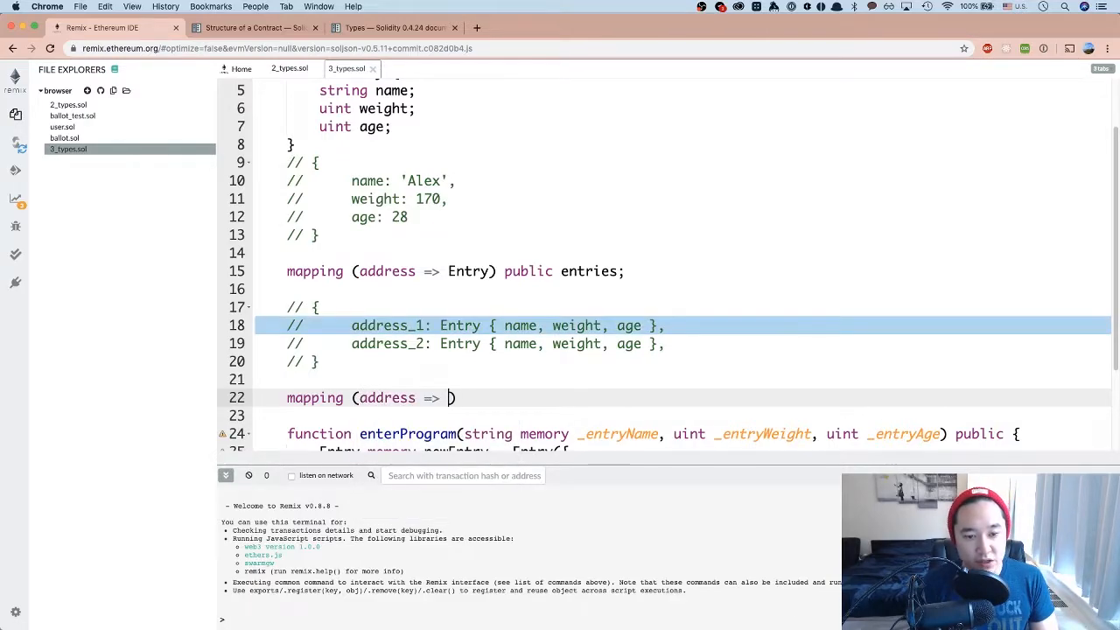
pyautogui.write('uint) op')
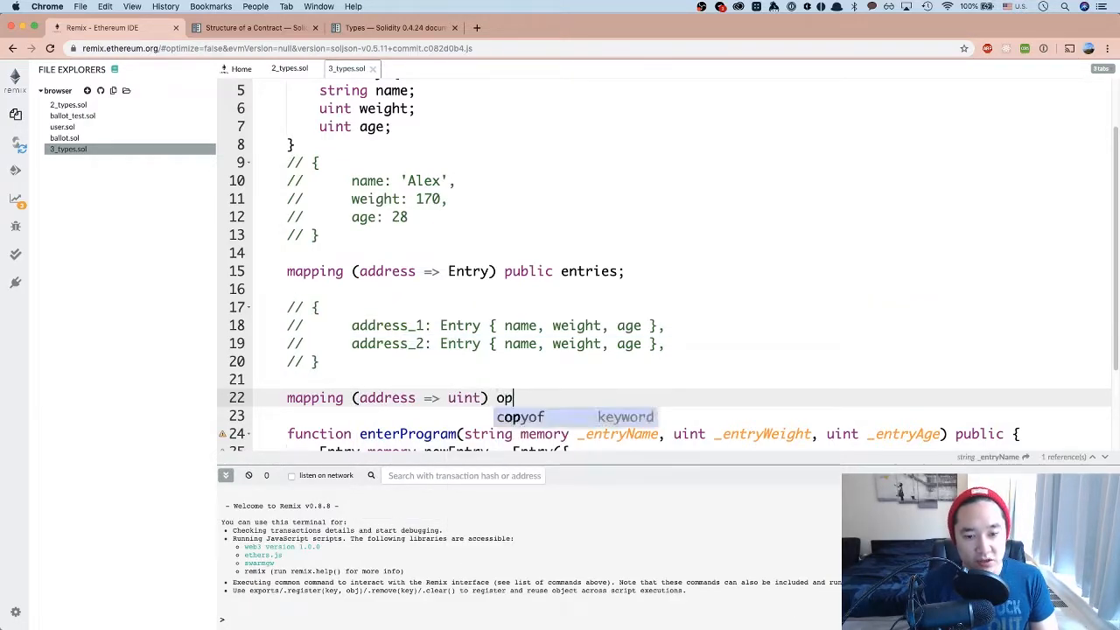
pyautogui.write('public numbe')
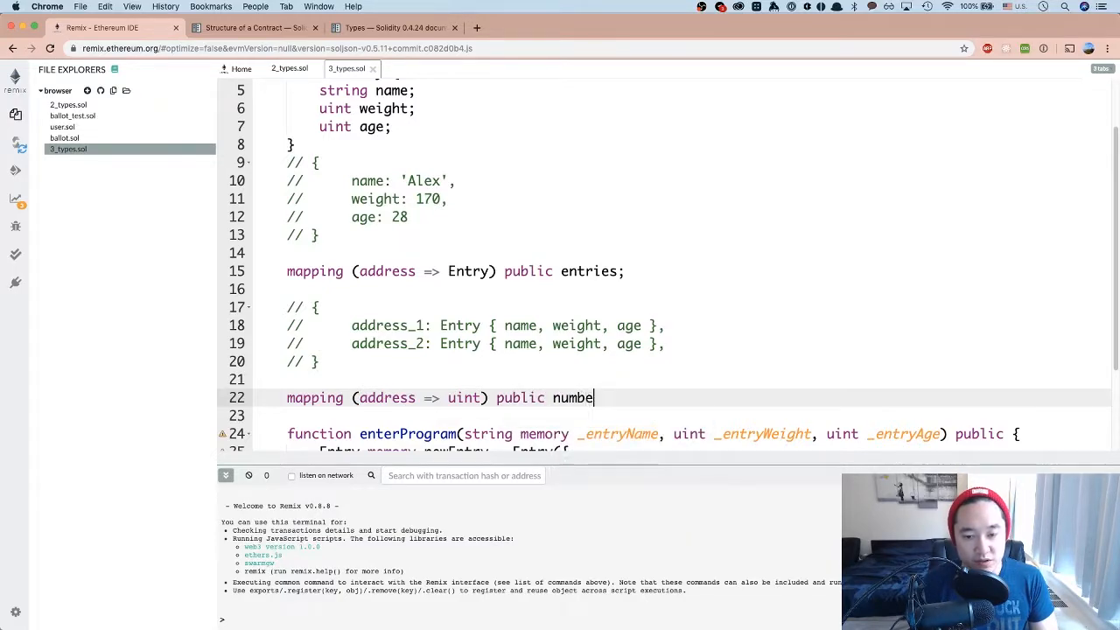
pyautogui.write('rs;')
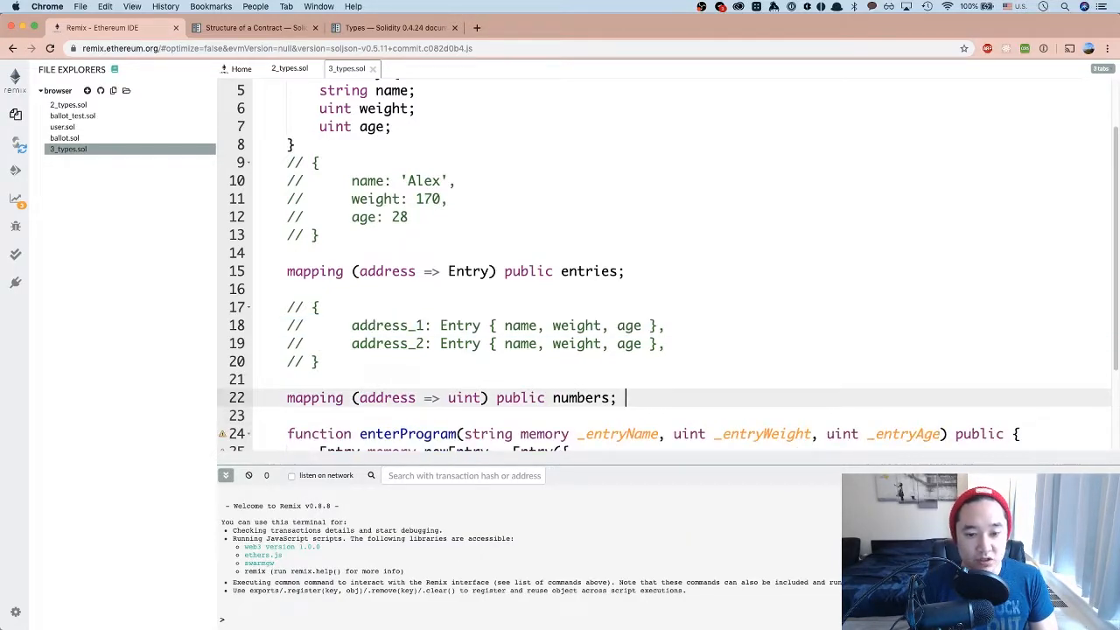
pyautogui.write('{')
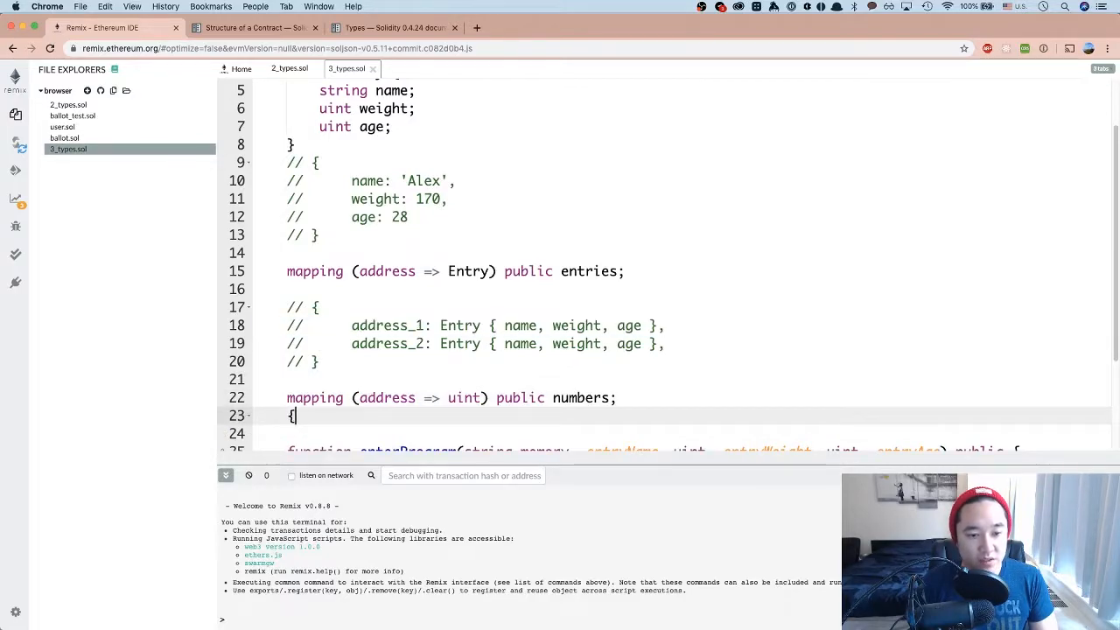
pyautogui.write('address_1: 5')
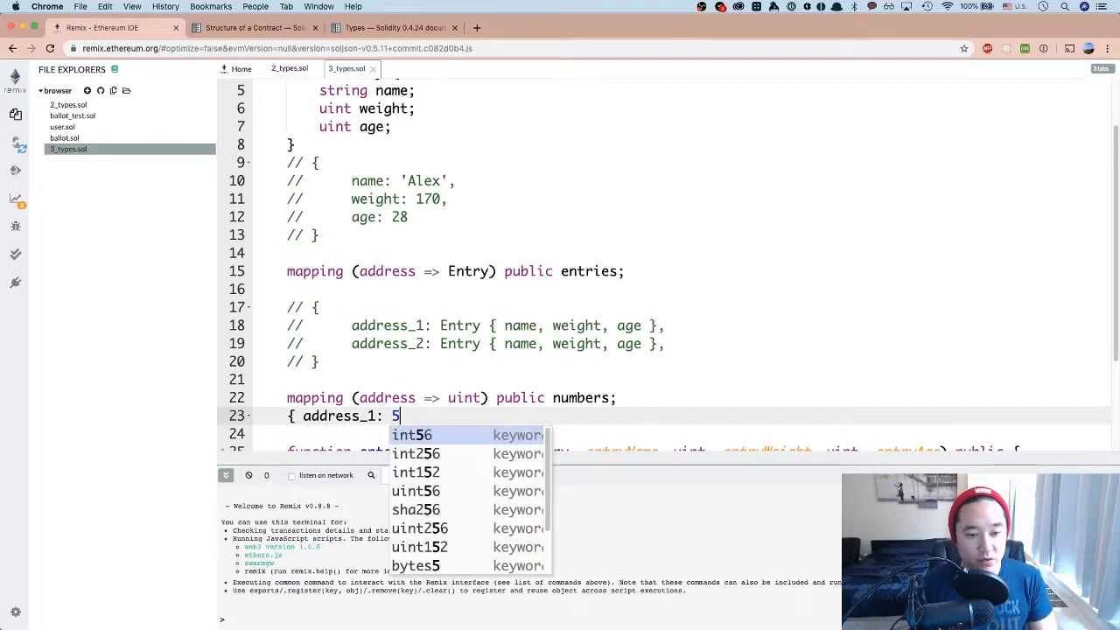
pyautogui.write(', address_ 2')
pyautogui.click(452, 397)
pyautogui.write('string')
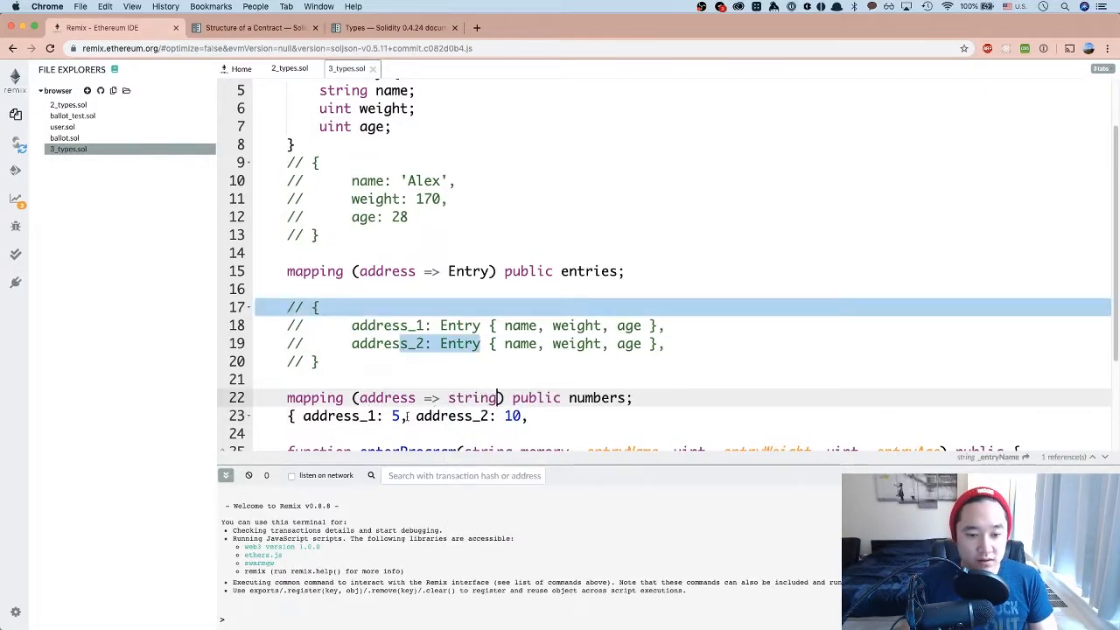
# Give the example keys 'whatev' and 'content' string values and select the key type to make it uint
pyautogui.press('Backspace')
pyautogui.write("'alex")
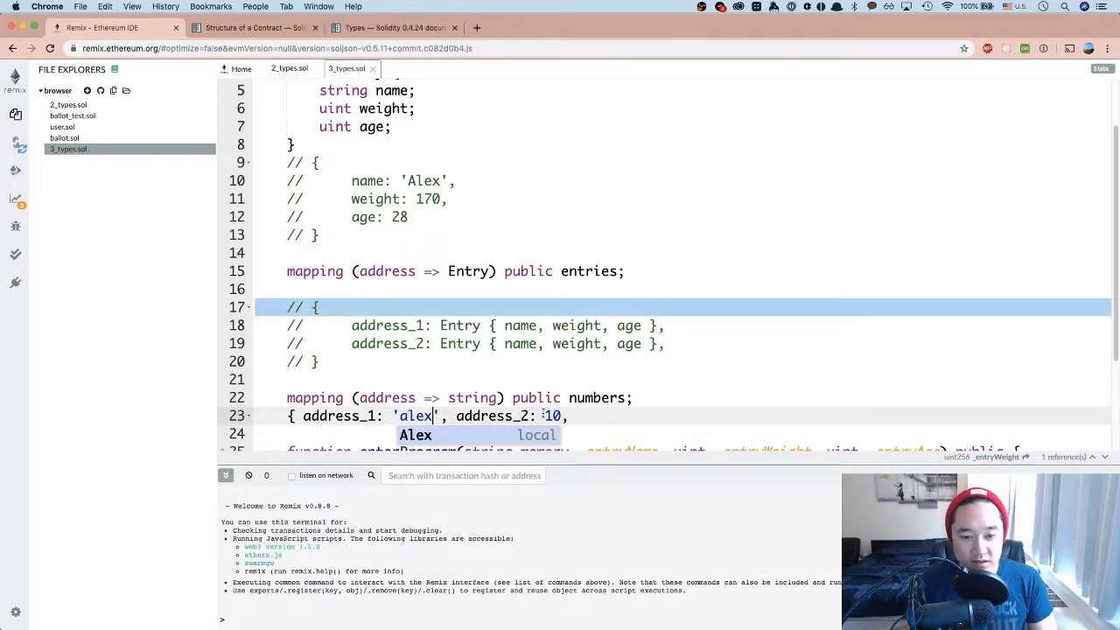
pyautogui.write("whatever is a string '")
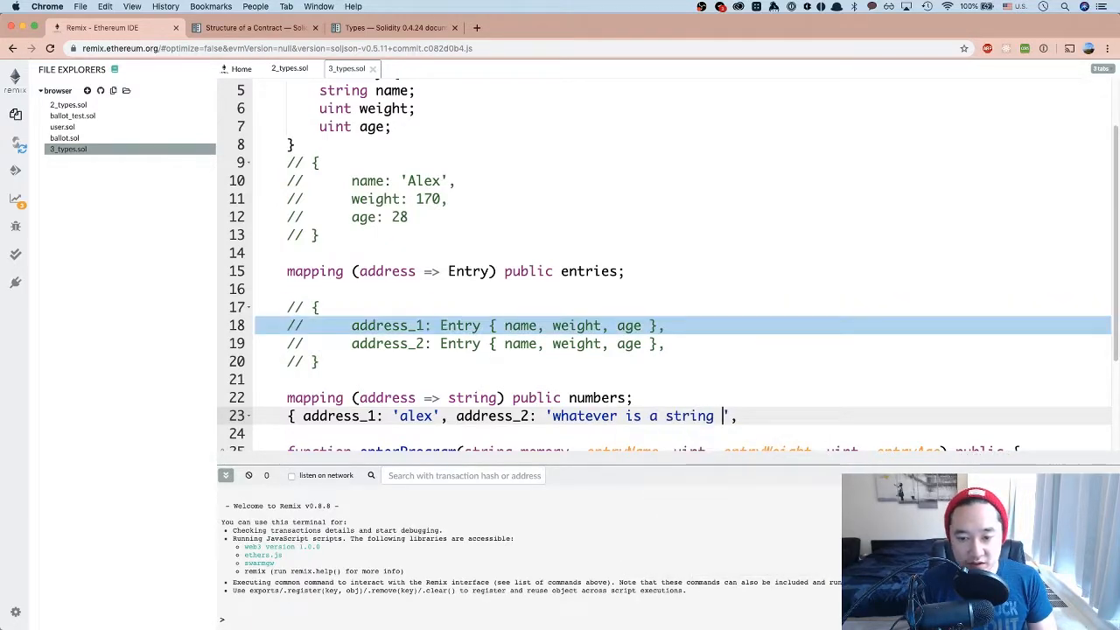
pyautogui.write('content')
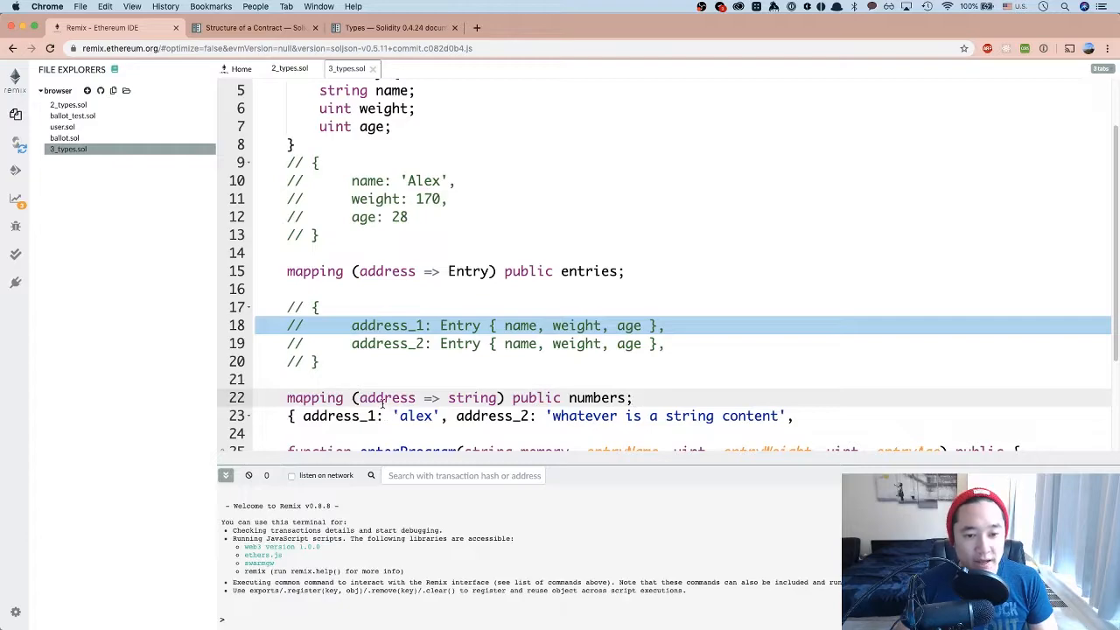
pyautogui.doubleClick(385, 397)
pyautogui.write('uint')
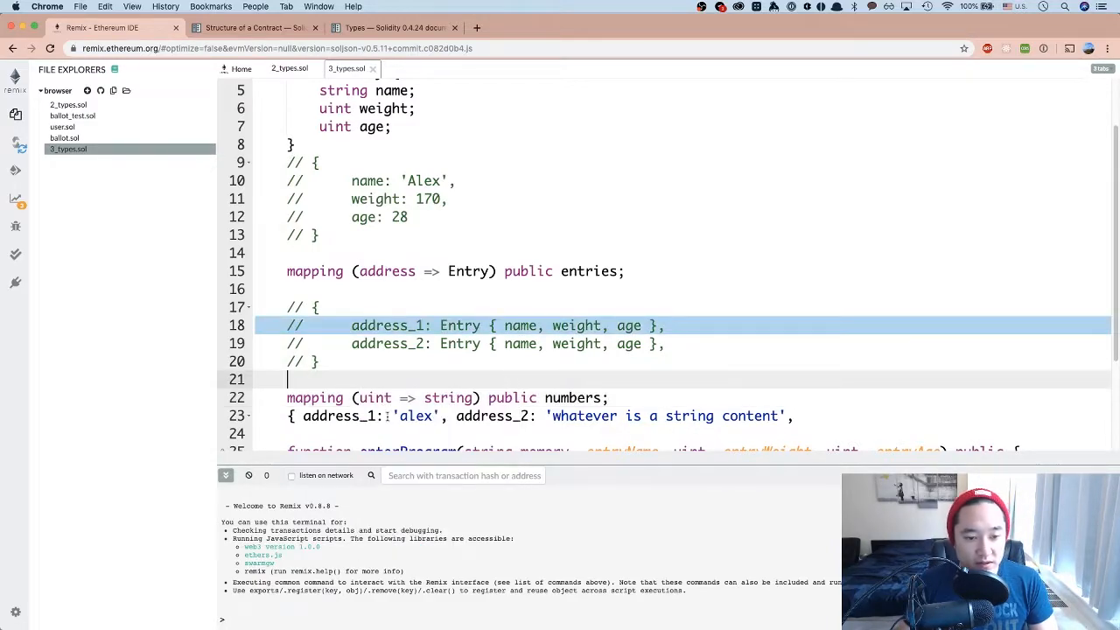
# Delete the numbers mapping and its example line so enterProgram follows the entries comment
pyautogui.click(342, 417)
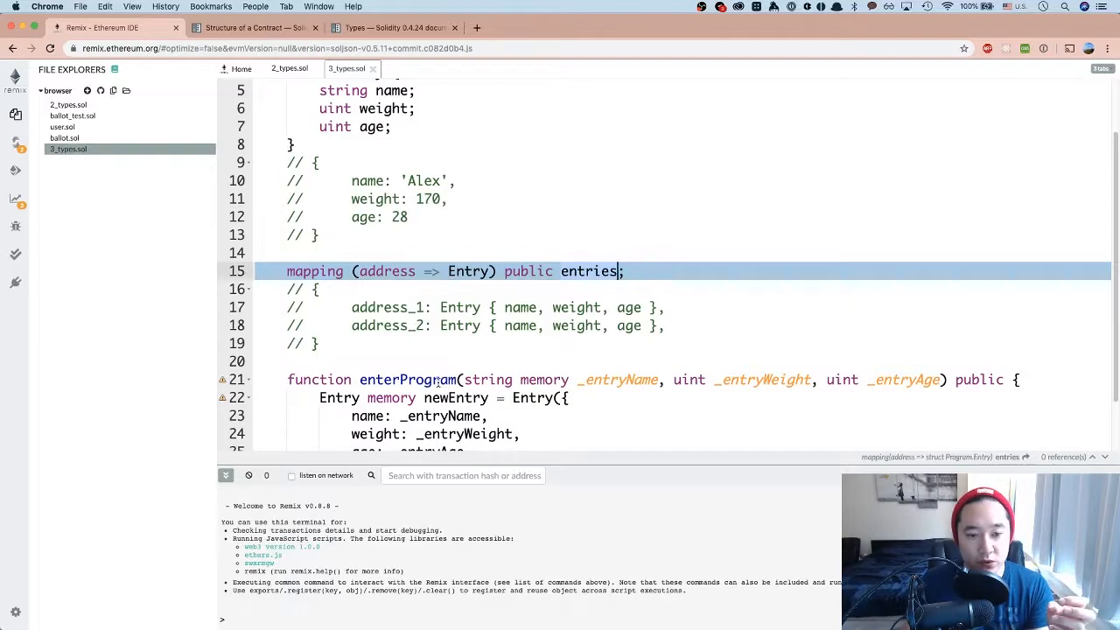
pyautogui.scroll(-3)
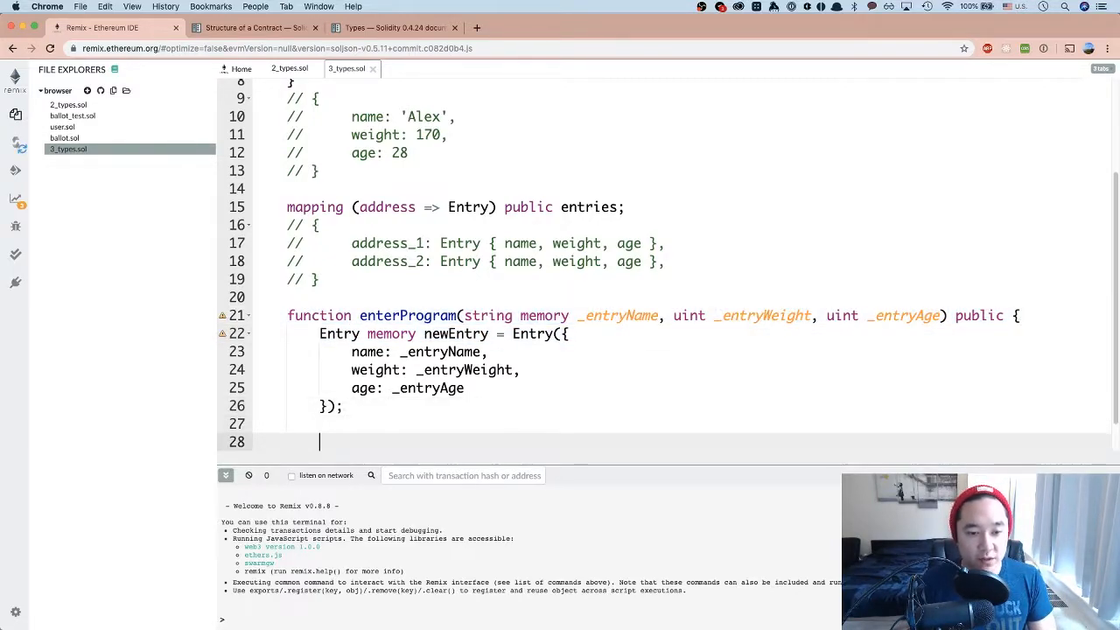
# Write entries[msg.sender] = newEntry; at the end of enterProgram
pyautogui.write('entries')
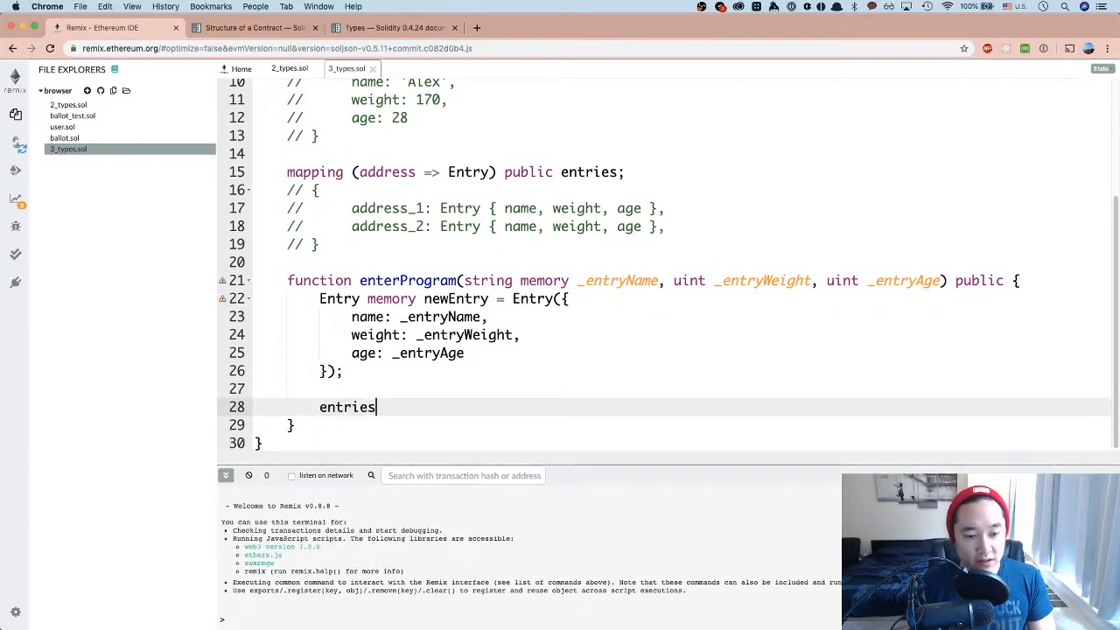
pyautogui.write('[msg.sender]')
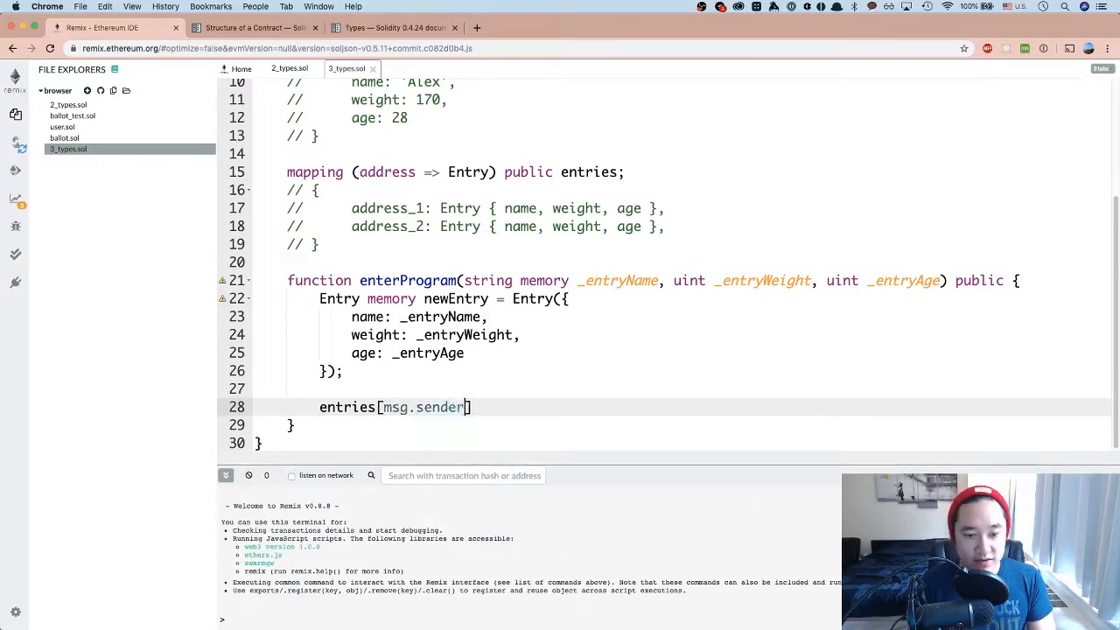
pyautogui.write('= new')
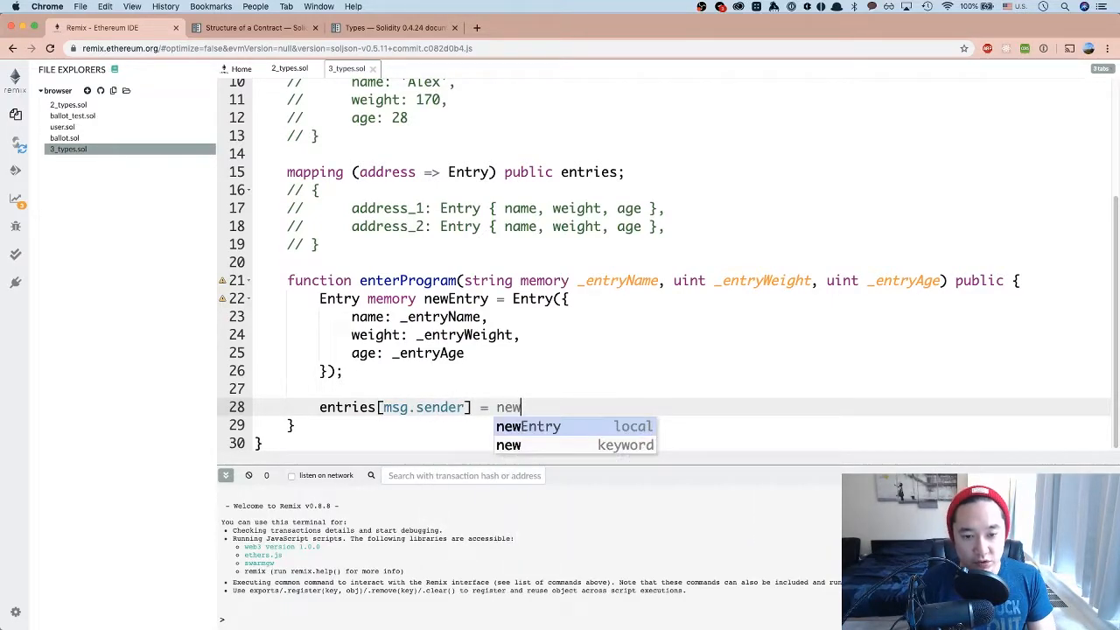
pyautogui.press('Tab')
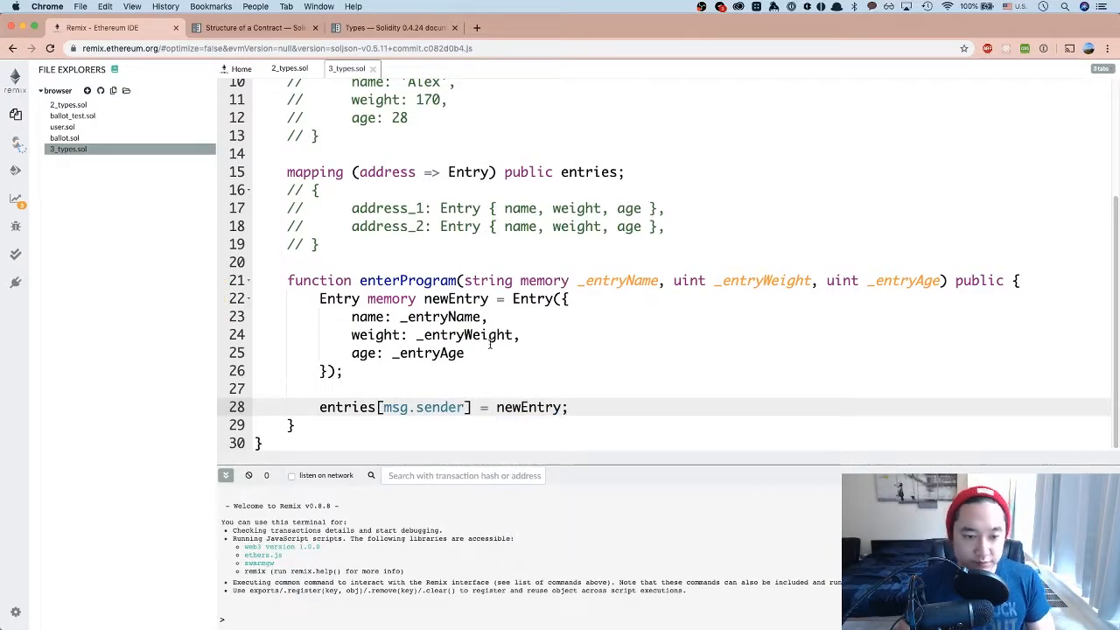
pyautogui.doubleClick(424, 406)
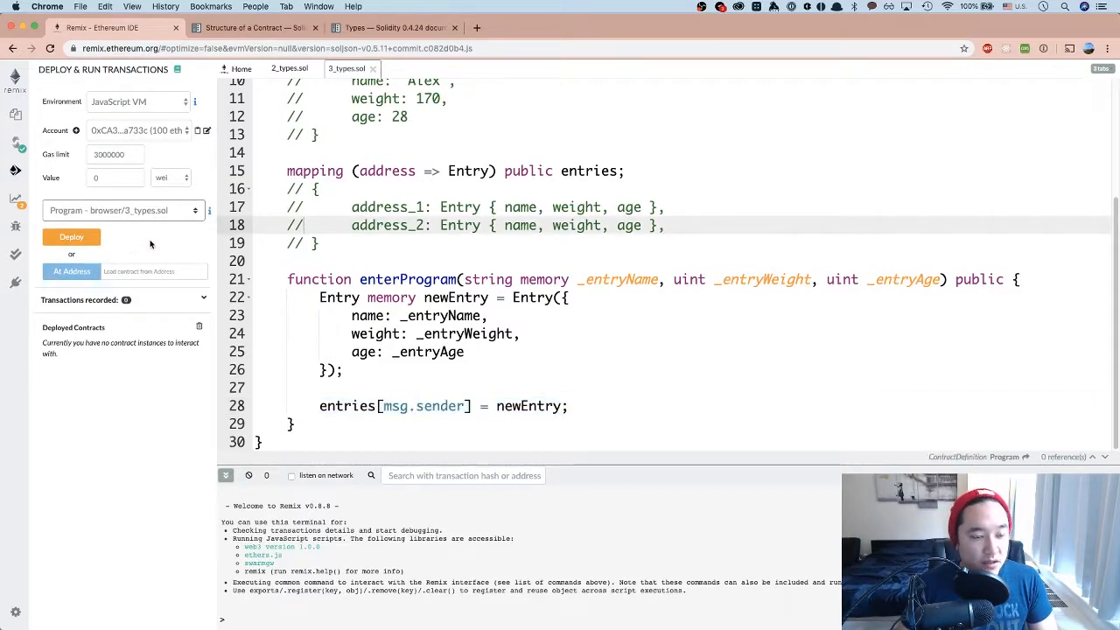
# Deploy Program and call enterProgram with "Alex", 170, 28
pyautogui.click(72, 238)
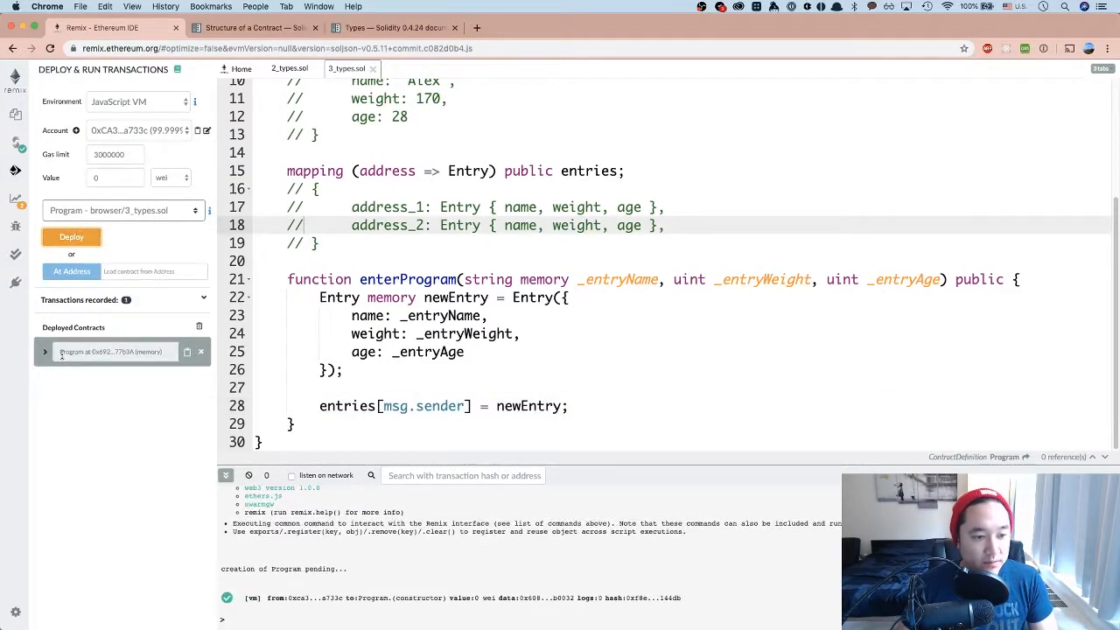
pyautogui.click(45, 350)
pyautogui.write('"Alex",')
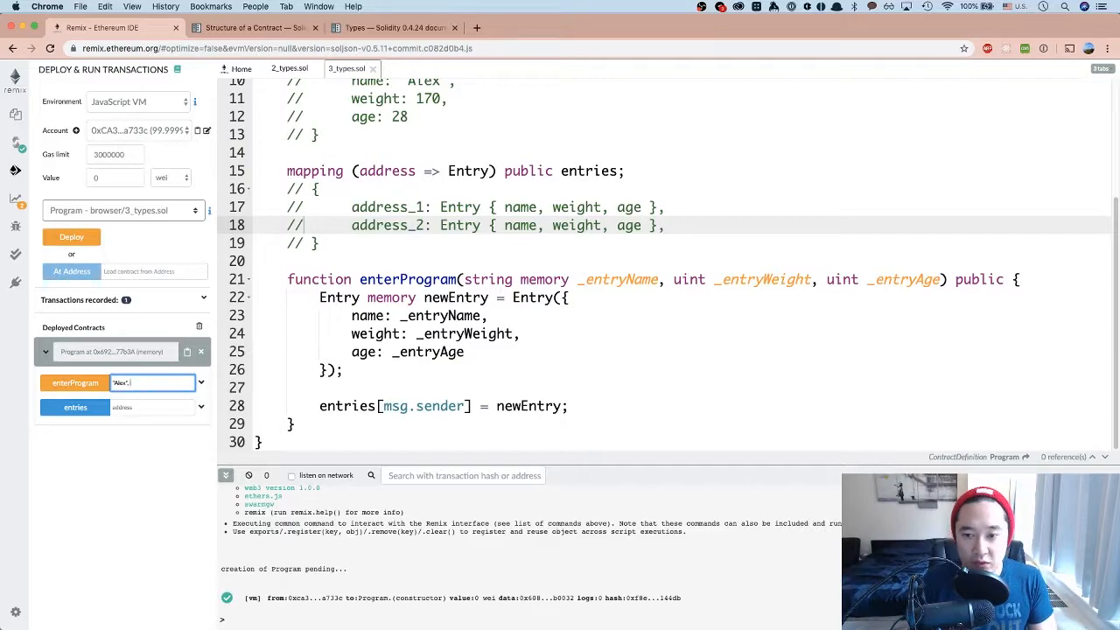
pyautogui.write('170, 28')
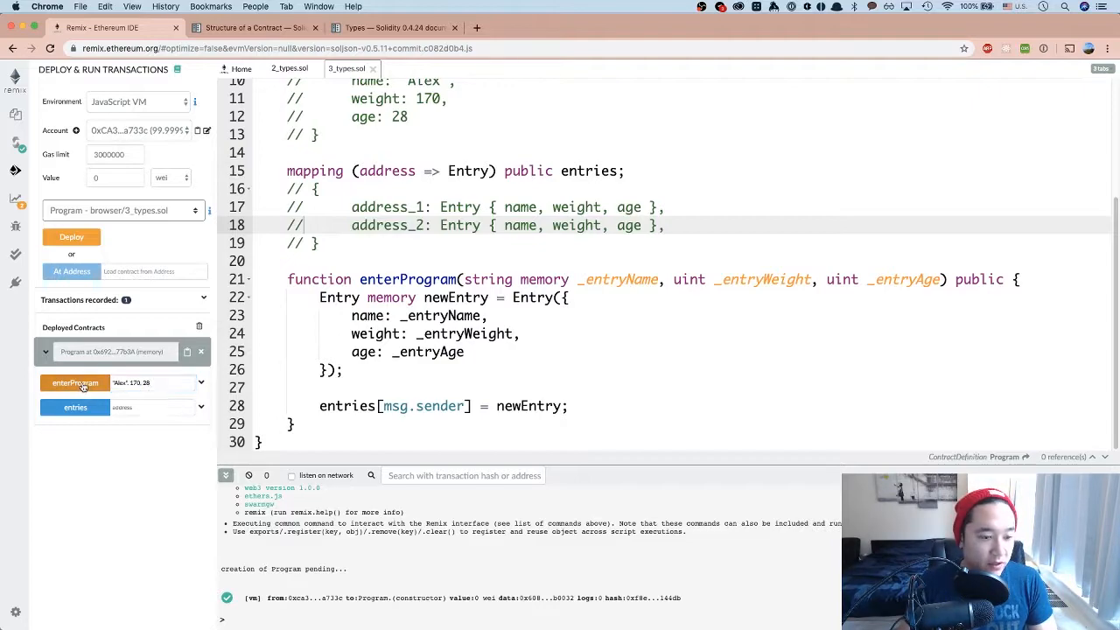
pyautogui.click(73, 384)
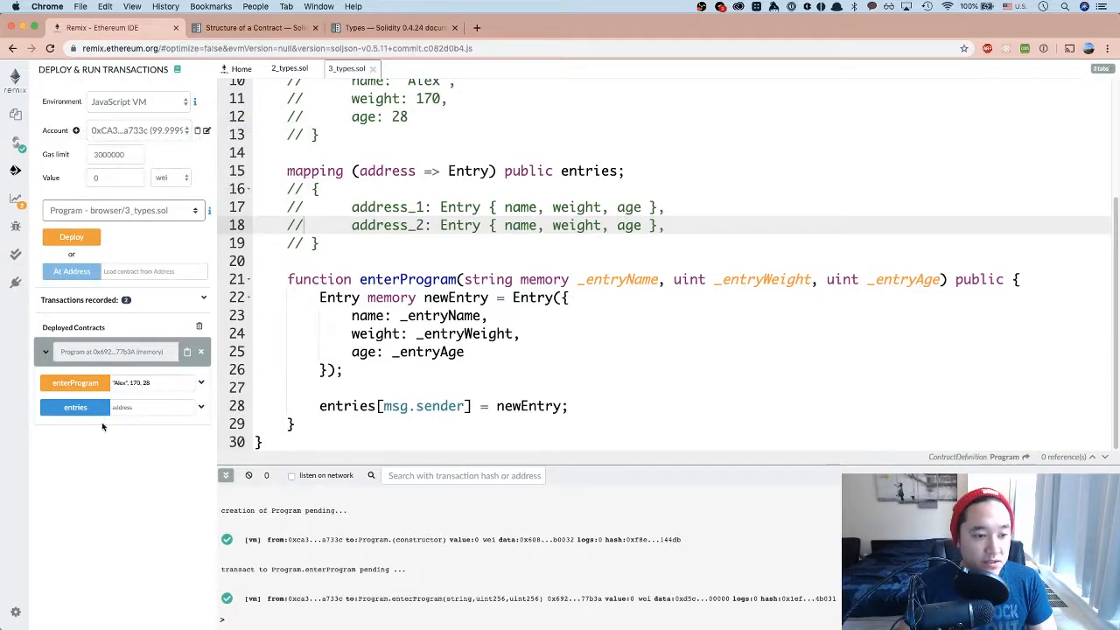
# Query entries with the sender's address, returning Alex, 170, 28
pyautogui.click(154, 406)
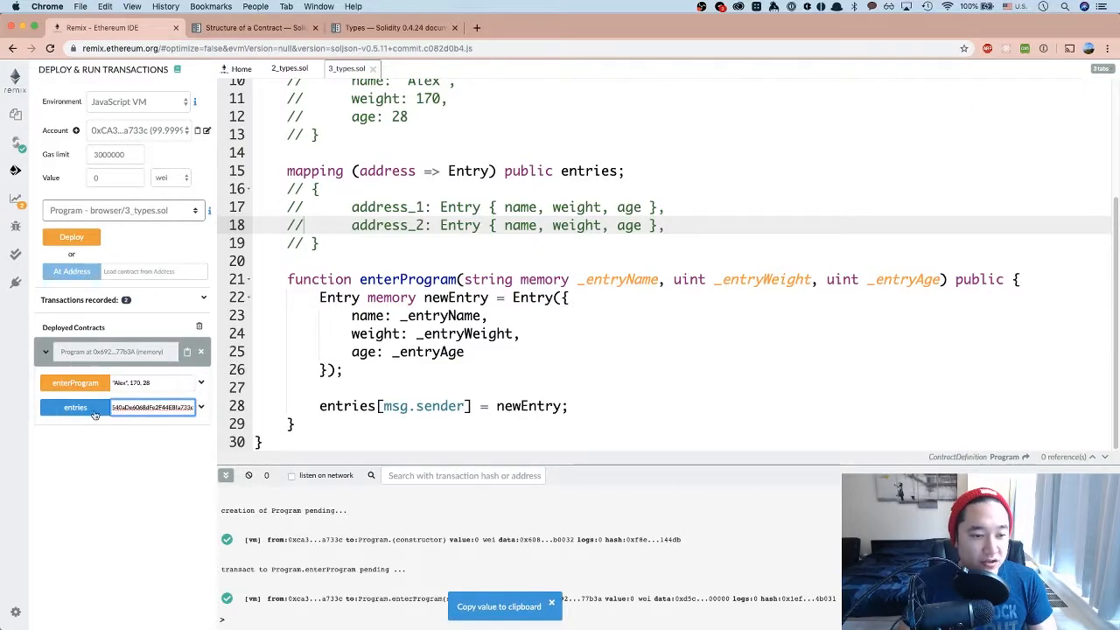
pyautogui.click(73, 407)
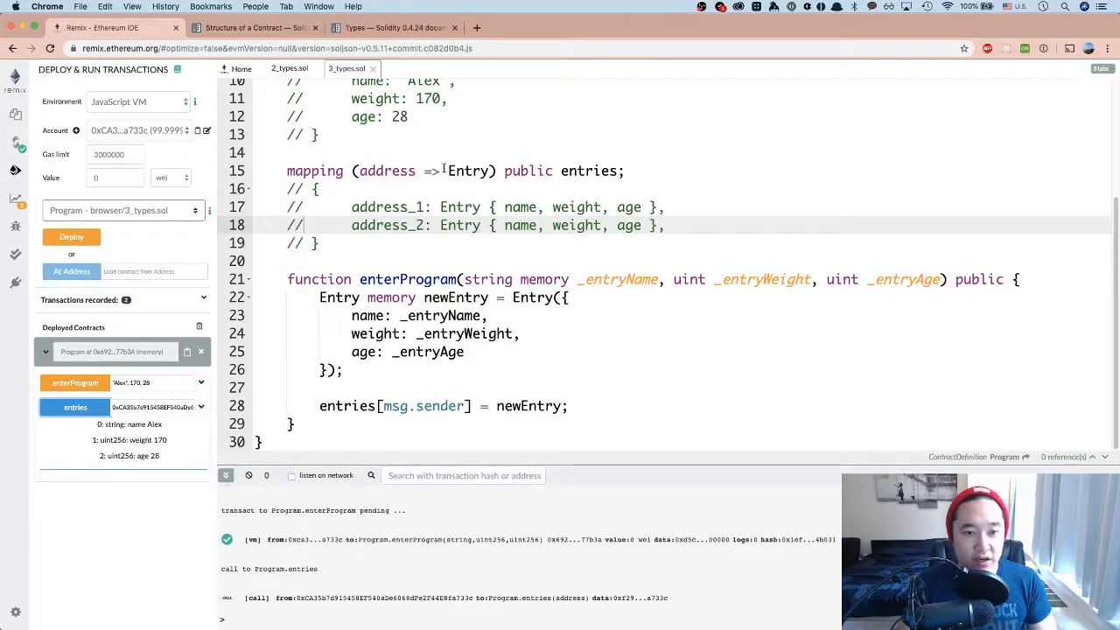
pyautogui.moveTo(161, 447)
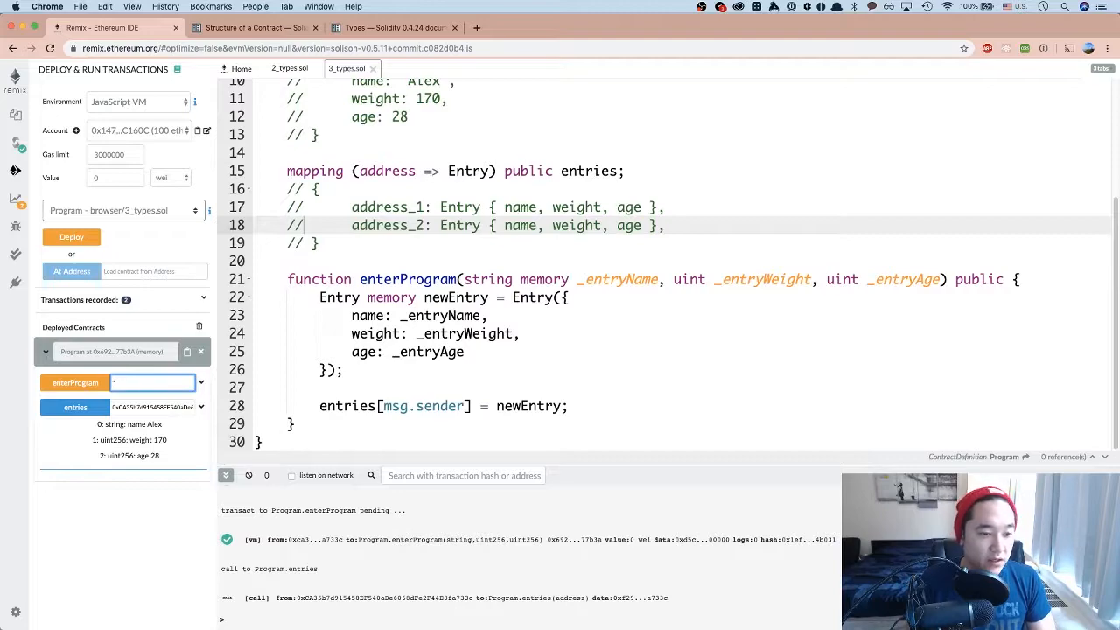
# From the second account, call enterProgram with "Danny", 150, 34
pyautogui.write('"Danny",')
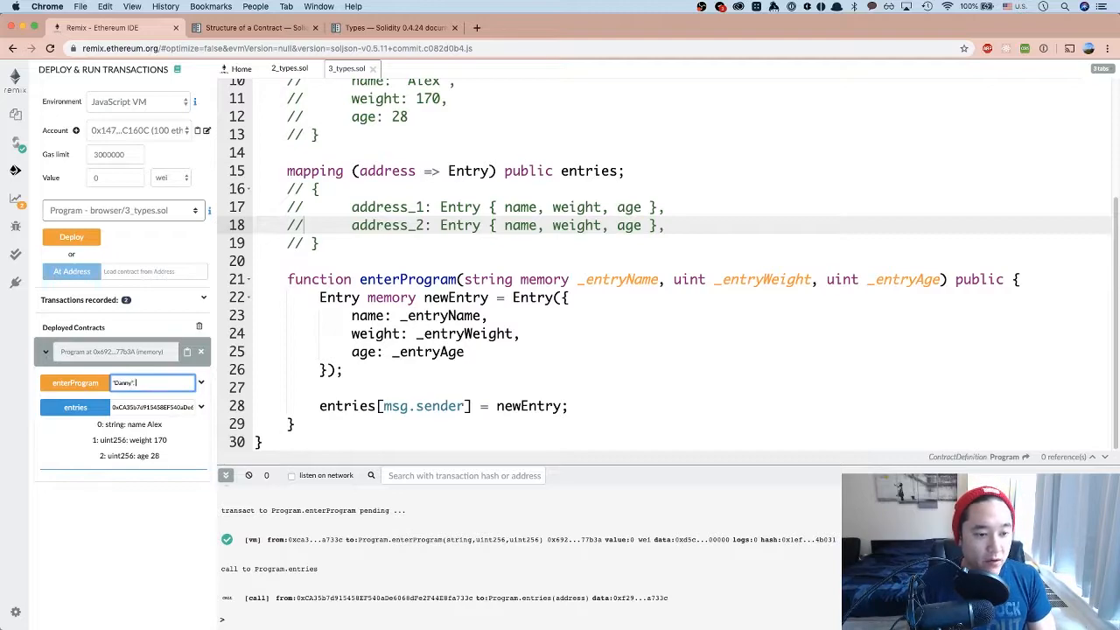
pyautogui.write('150,')
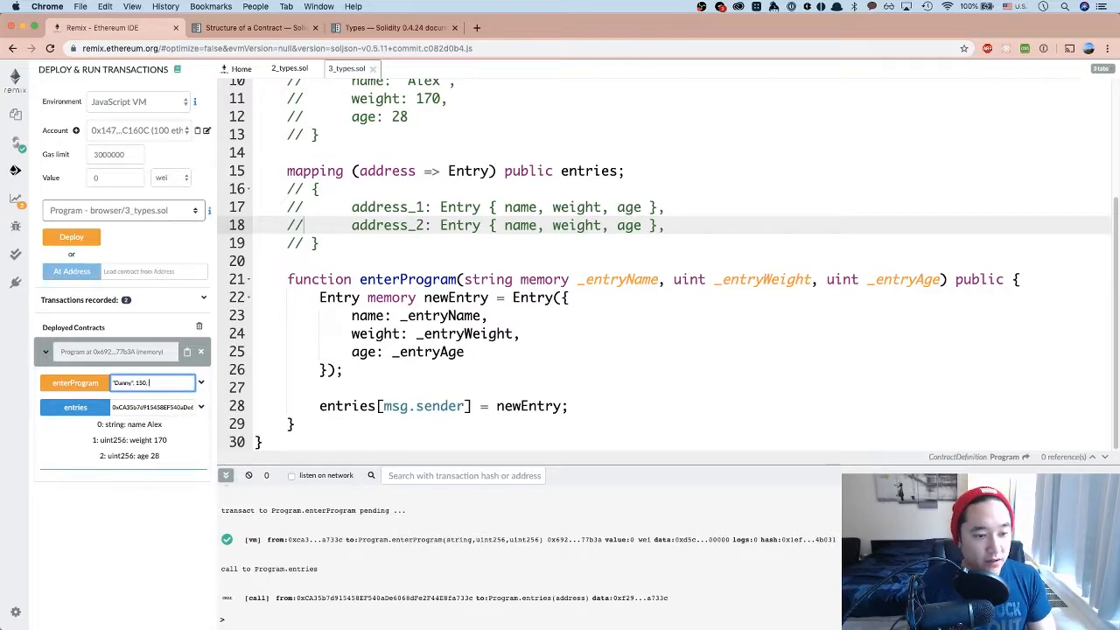
pyautogui.write('34')
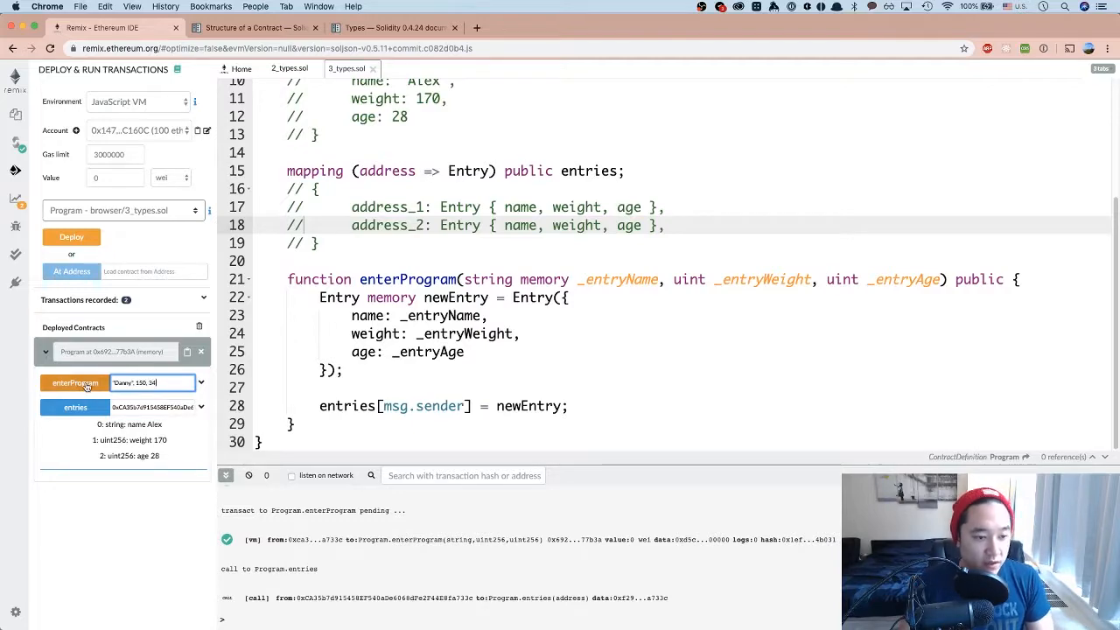
pyautogui.click(74, 382)
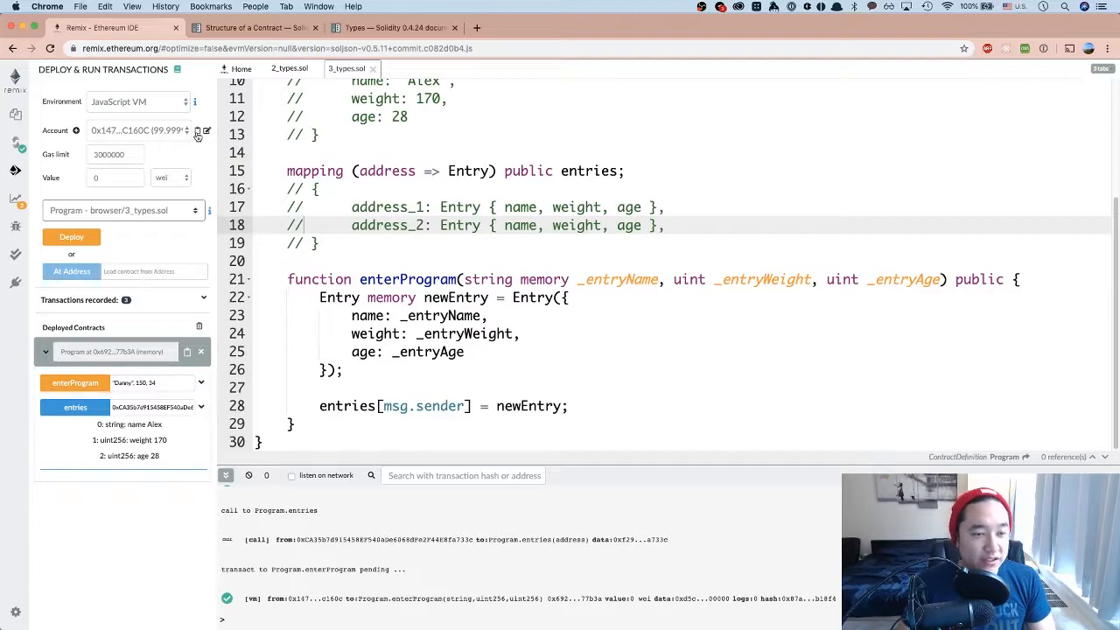
# Copy the second account's address into the entries lookup
pyautogui.click(149, 406)
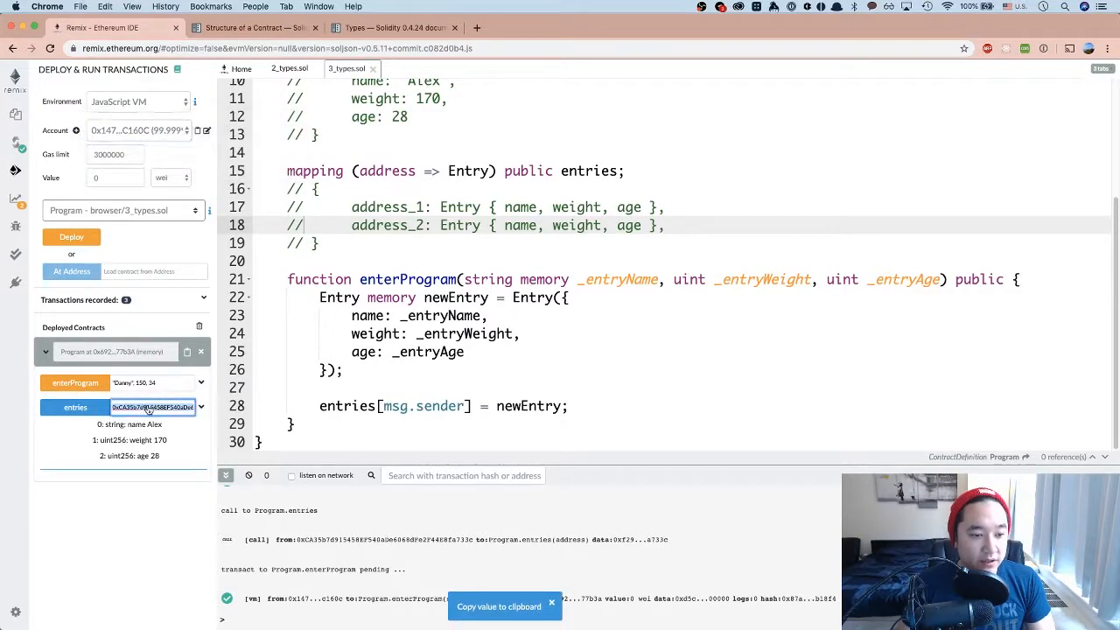
pyautogui.click(74, 406)
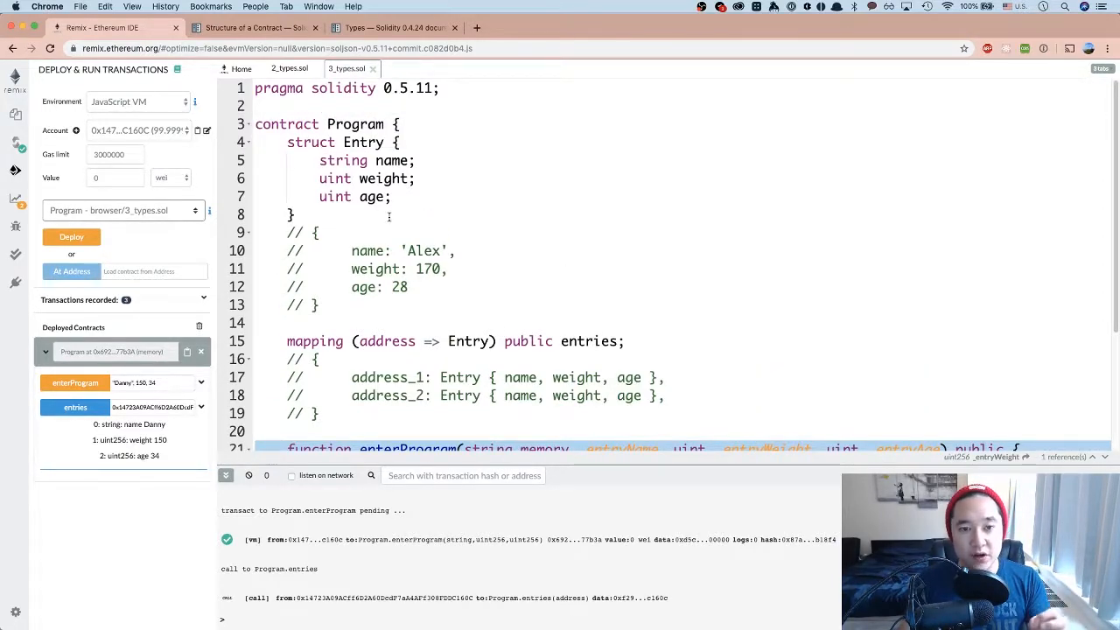
# Scroll through the Program contract code while entries still shows Danny, 150, 34
pyautogui.scroll(-3)
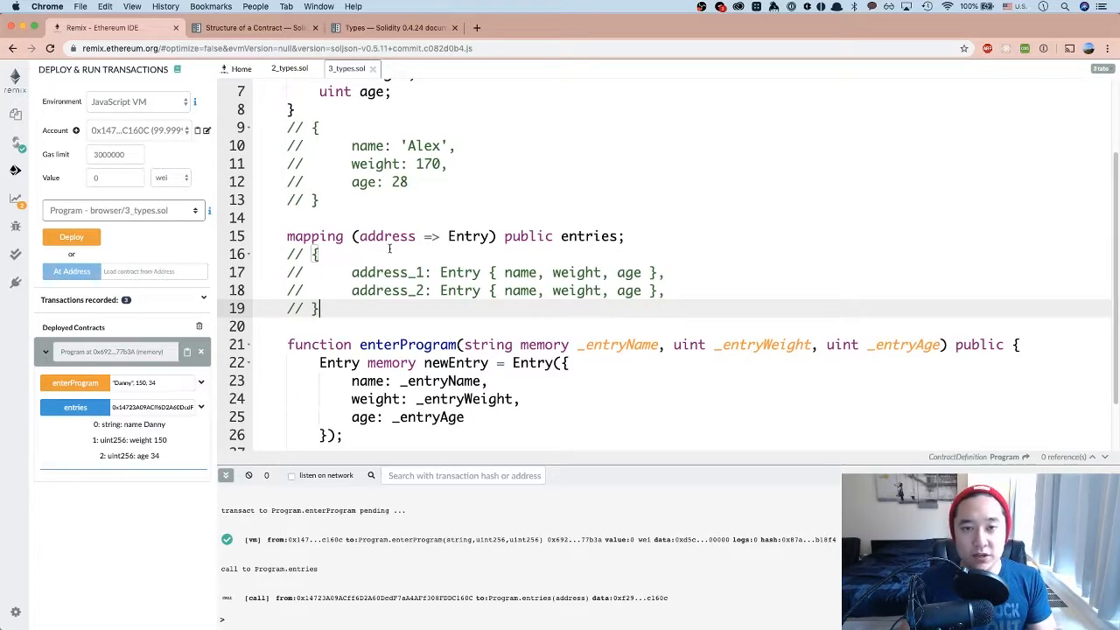
pyautogui.scroll(-3)
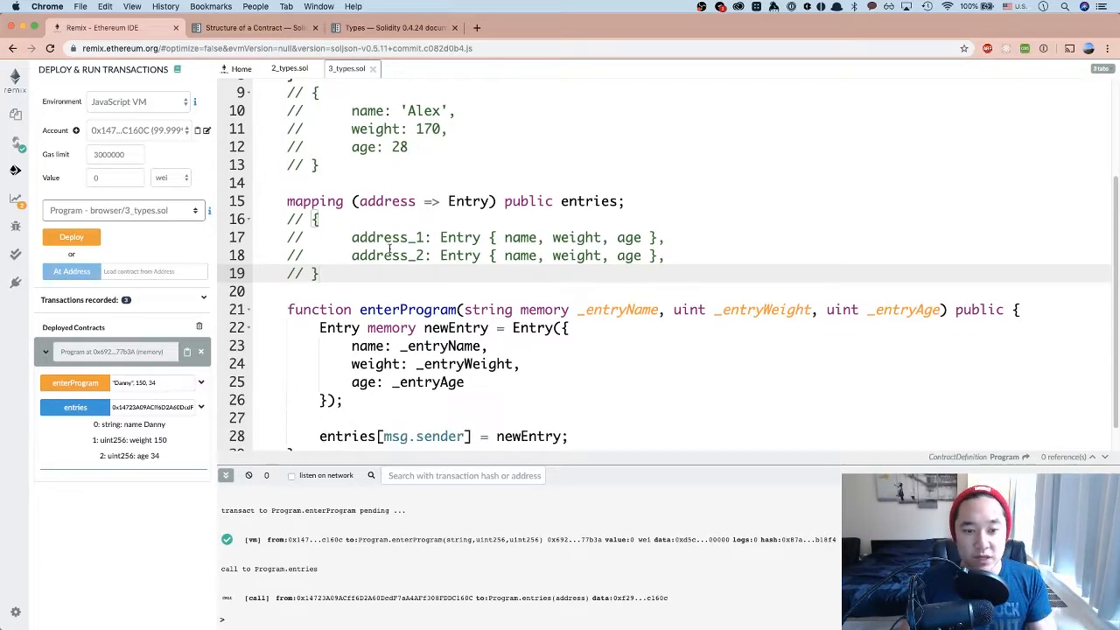